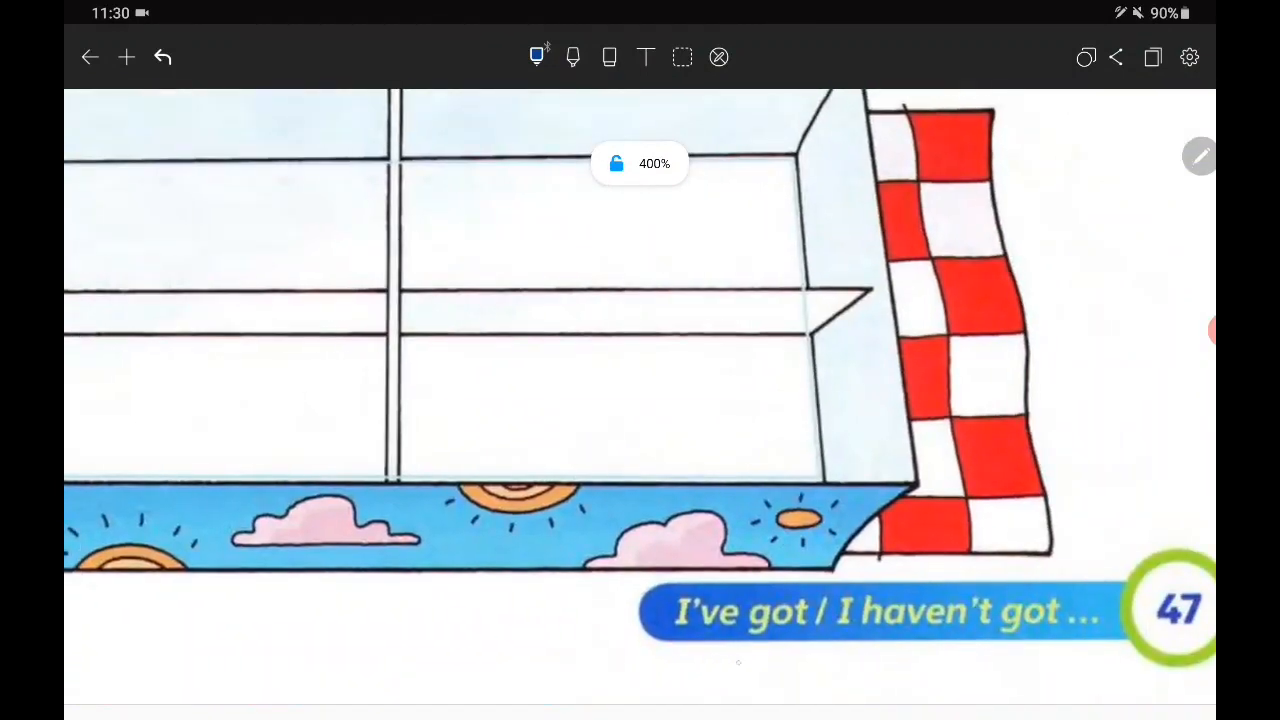
Step: Draw dashes under the page-47 banner and a box around the words 'I've got'
left_click_drag(664, 660, 764, 660)
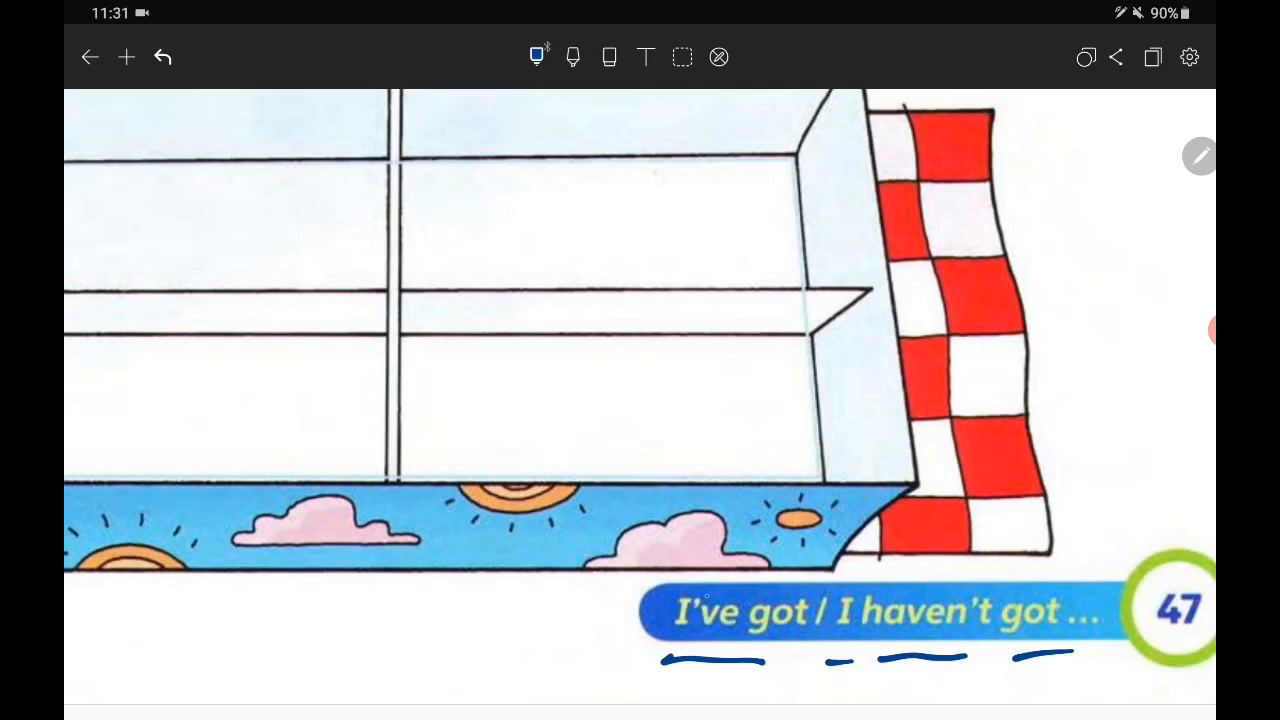
left_click_drag(630, 580, 840, 644)
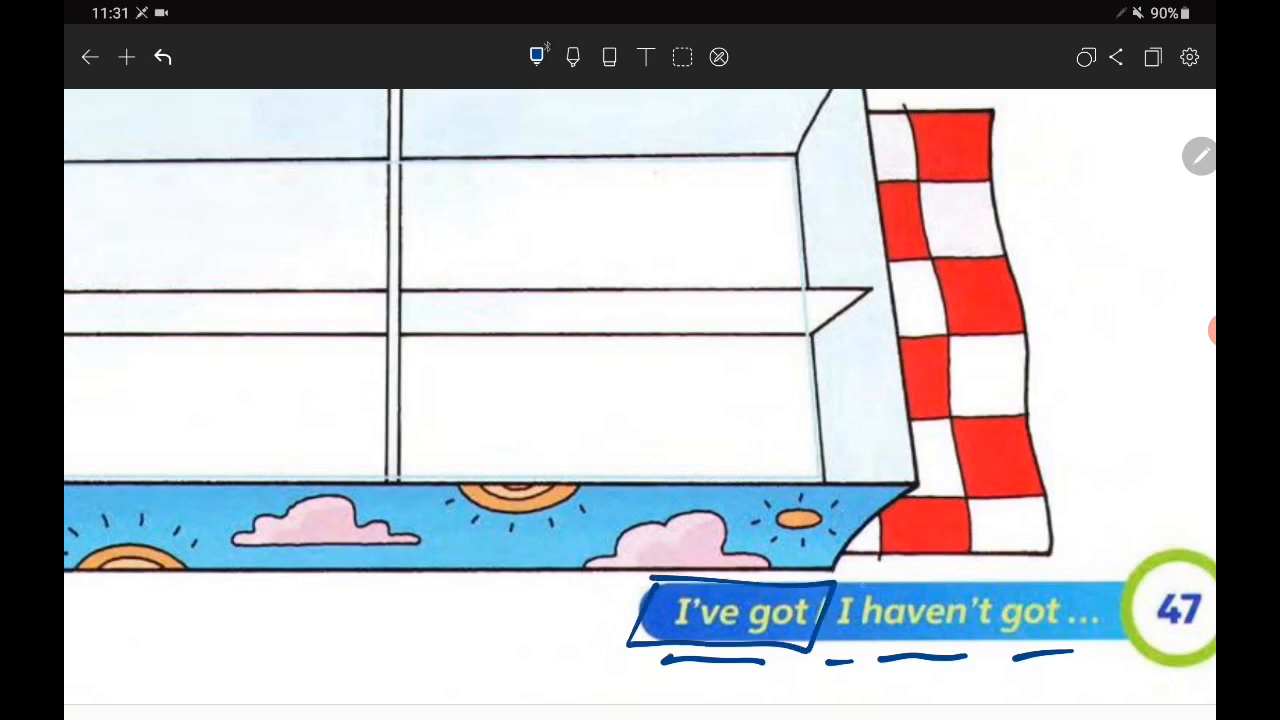
left_click_drag(840, 580, 1070, 580)
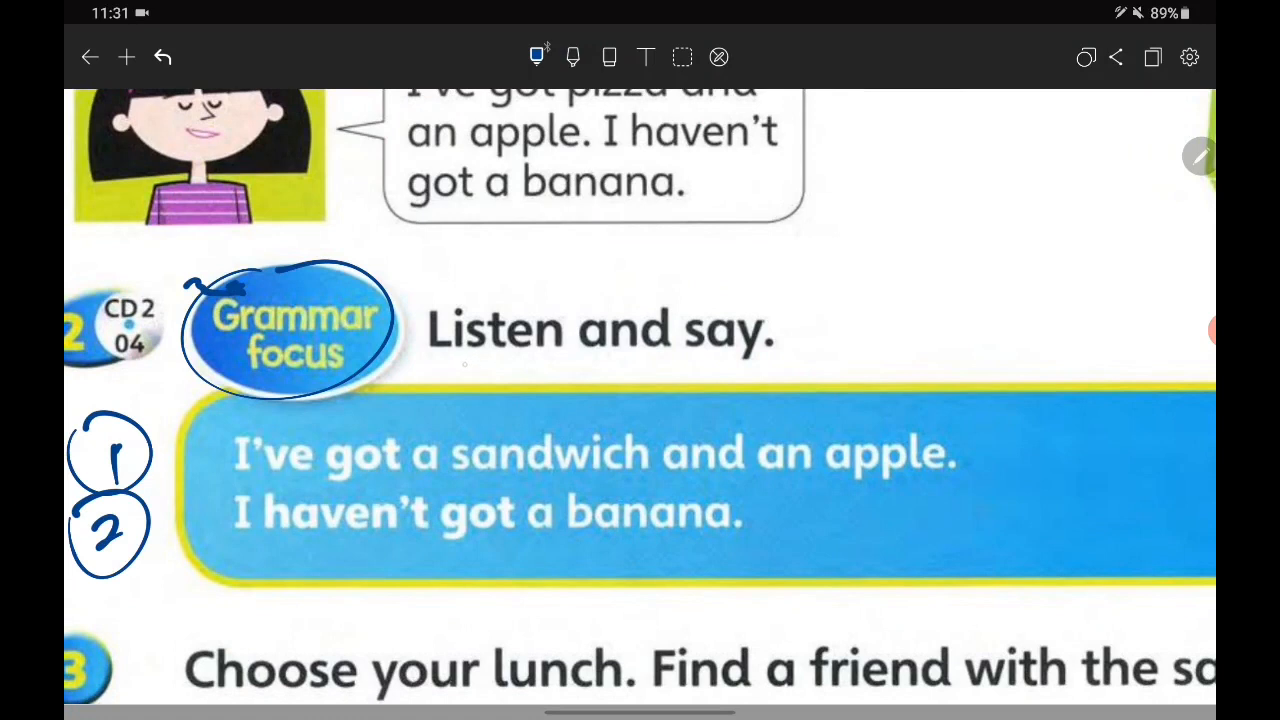
Step: Underline 'Listen and say' and the first sentence, box 'I've got', and tick sandwich, and, apple
left_click_drag(424, 376, 680, 376)
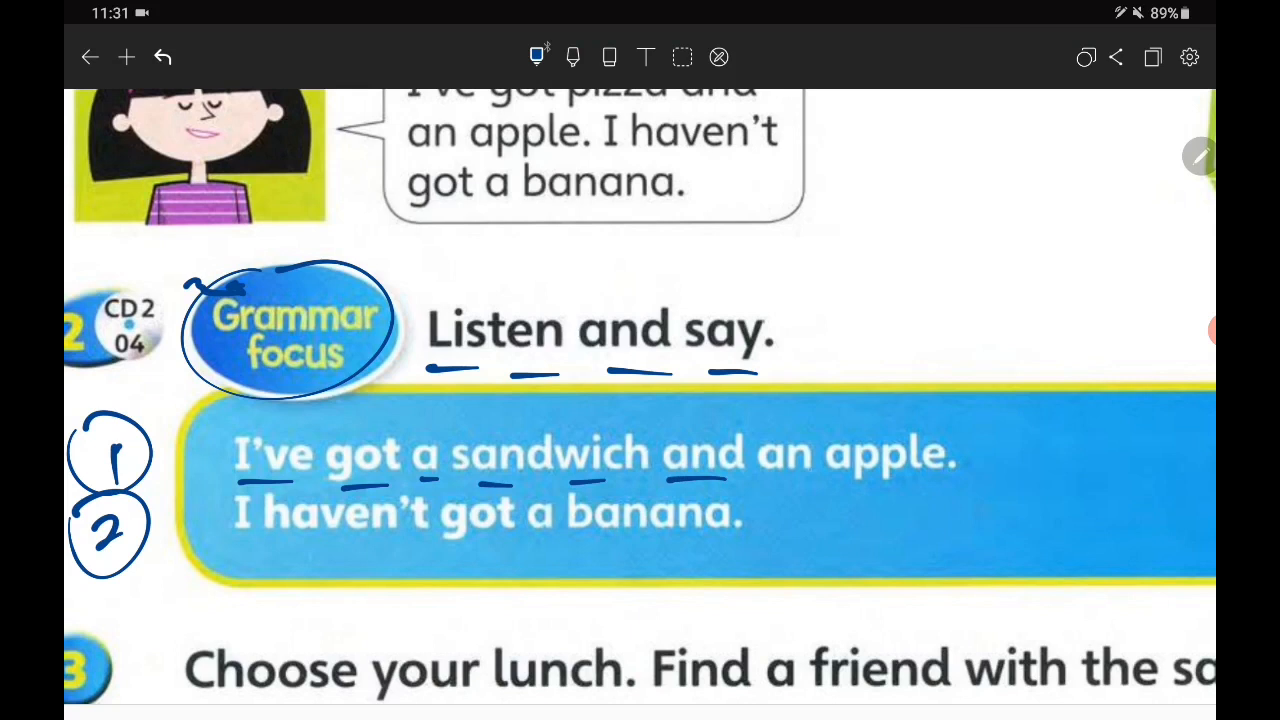
left_click_drag(770, 490, 960, 490)
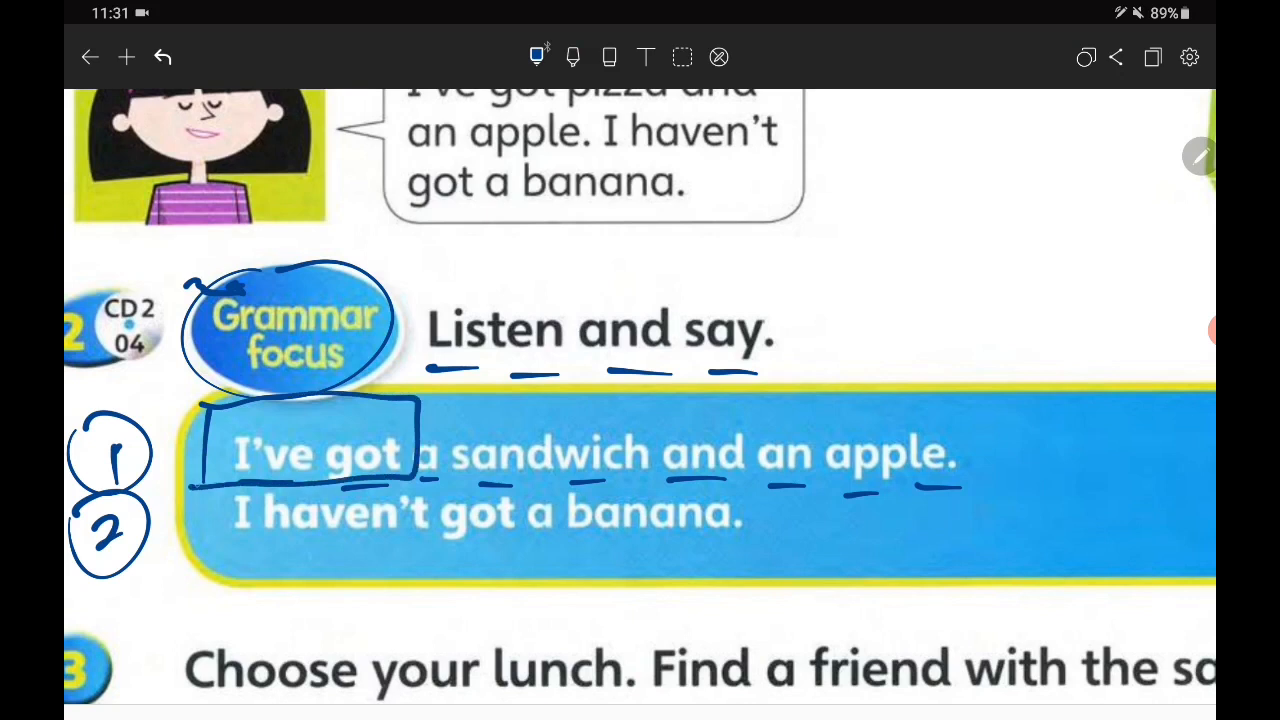
left_click_drag(520, 430, 584, 400)
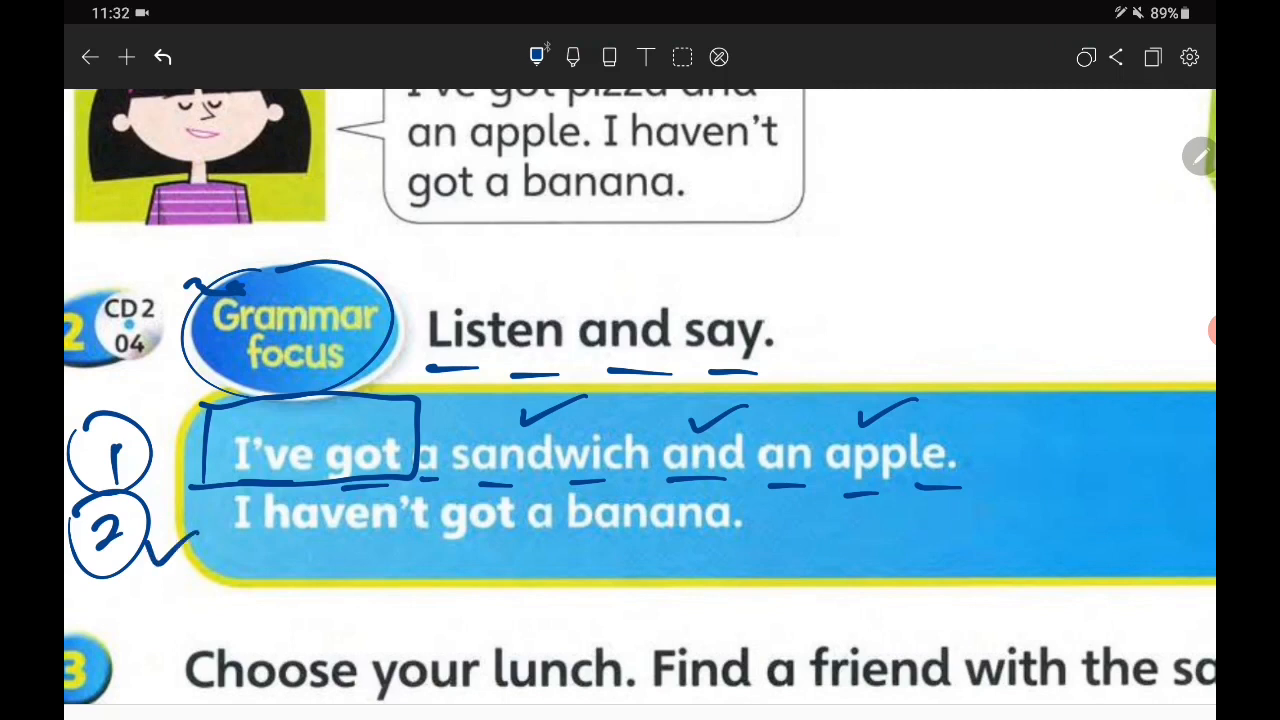
Step: Number and underline the second sentence 'I haven't got a banana'
left_click_drag(200, 556, 240, 556)
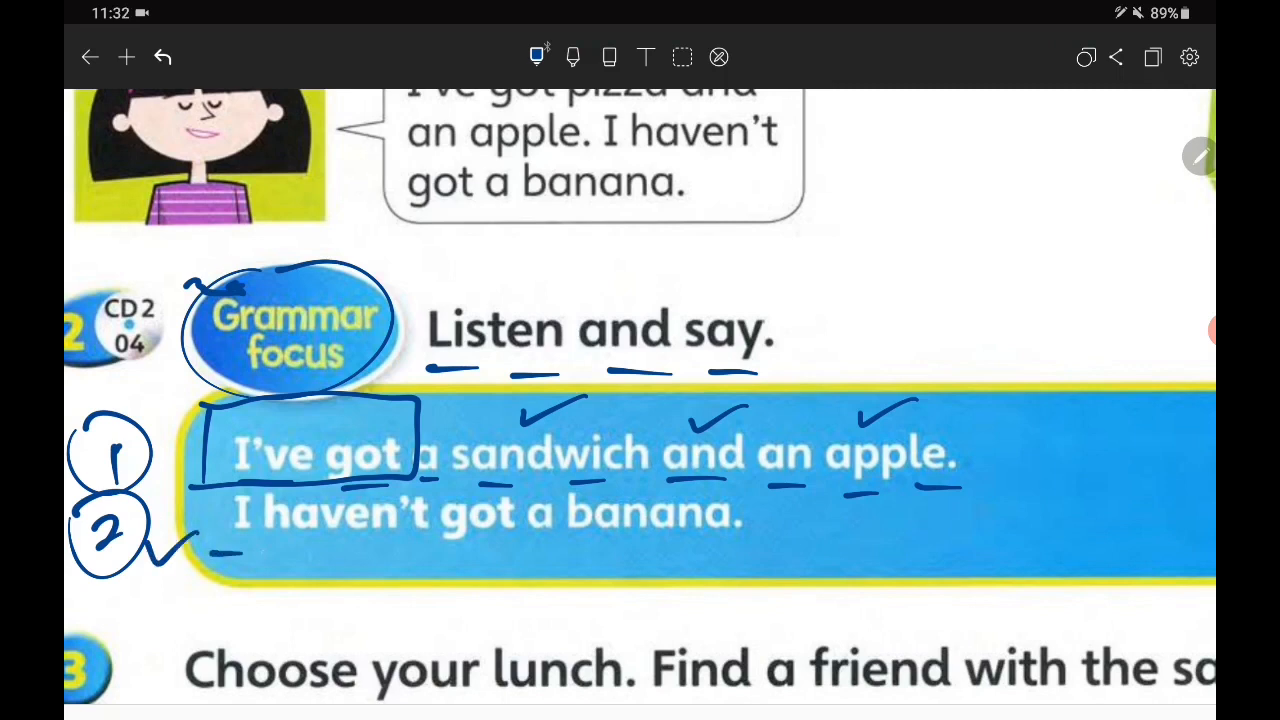
left_click_drag(256, 550, 310, 550)
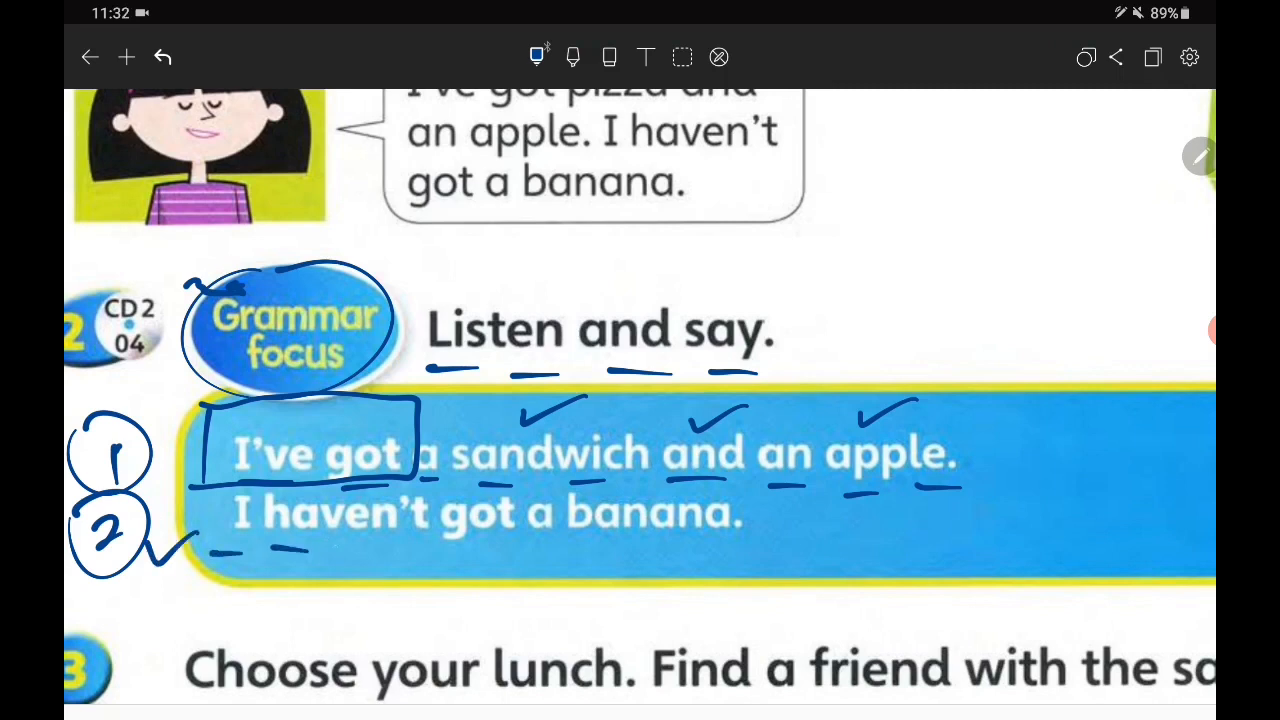
left_click_drag(340, 552, 490, 552)
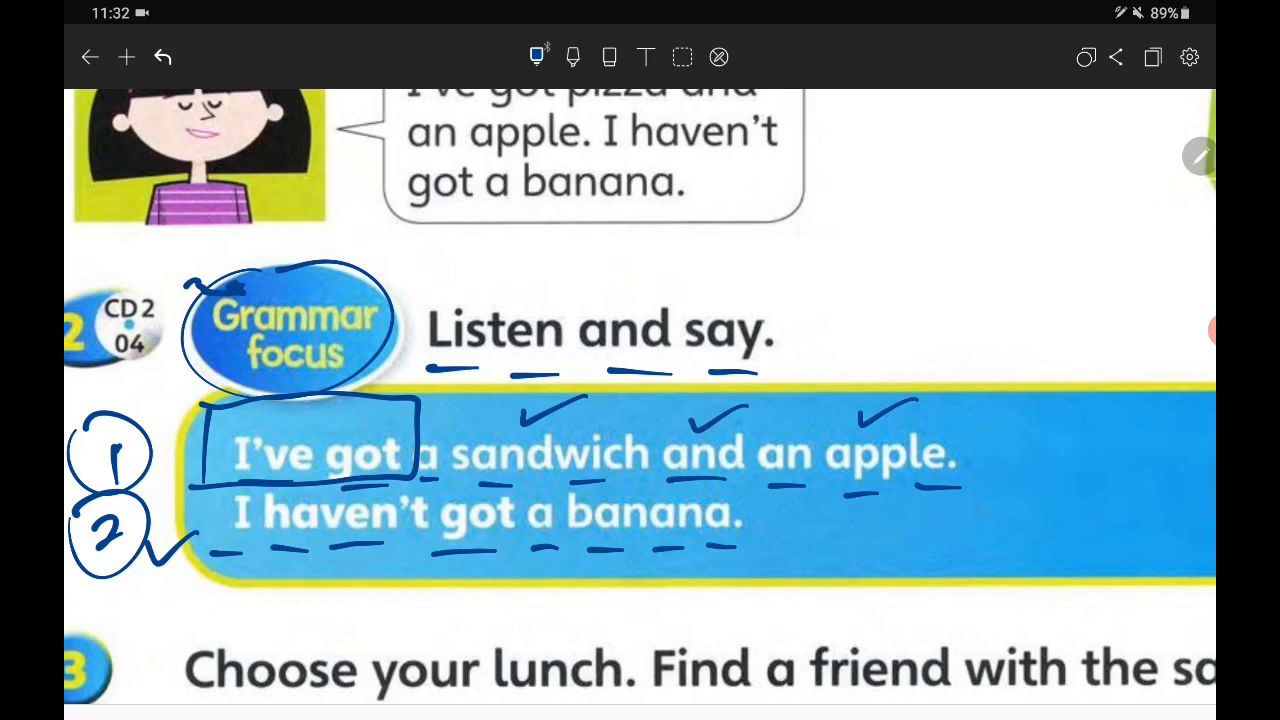
left_click_drag(216, 490, 260, 540)
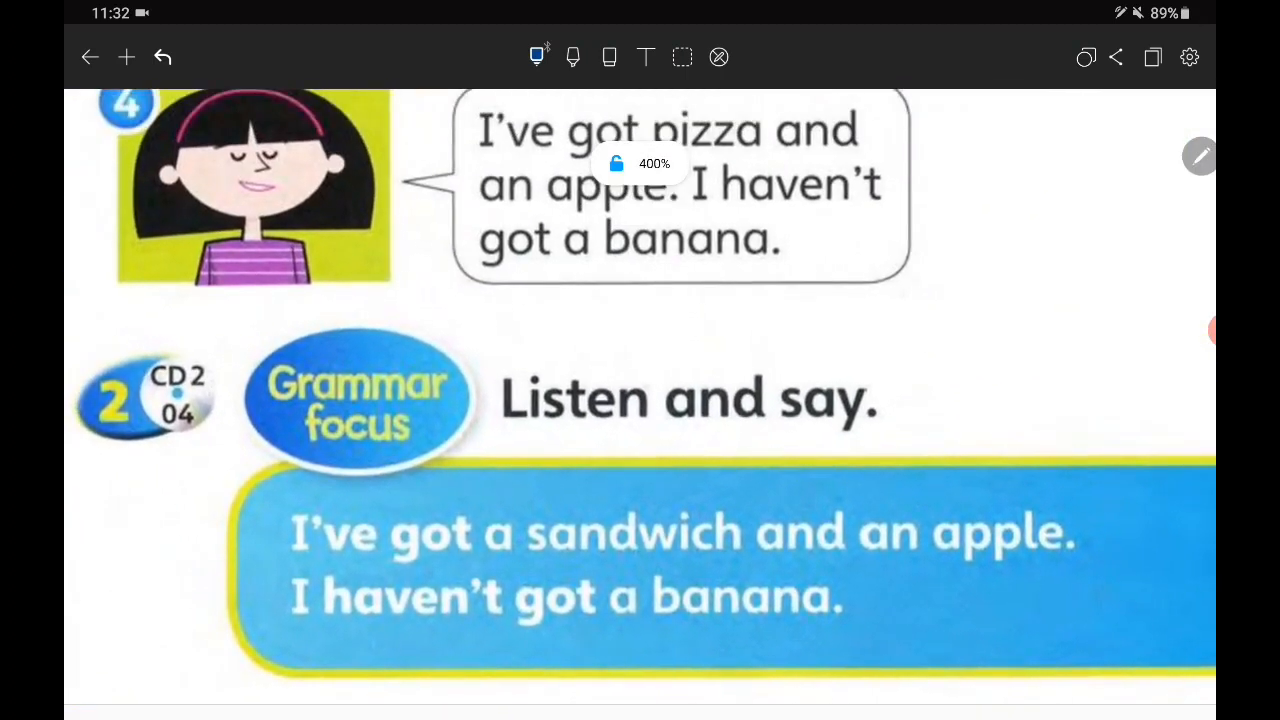
Step: Draw a linking line from the first sentence and handwrite the full form 'I have got' beside it
scroll("down", 3)
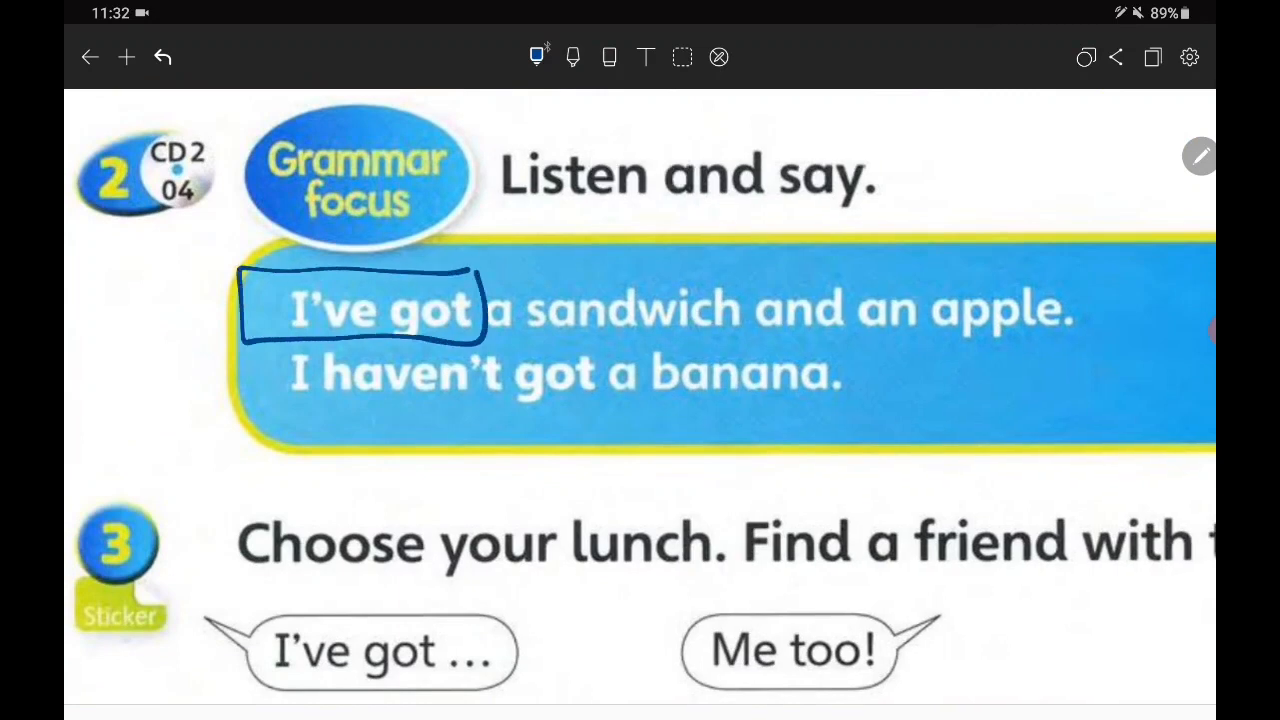
scroll("down", 3)
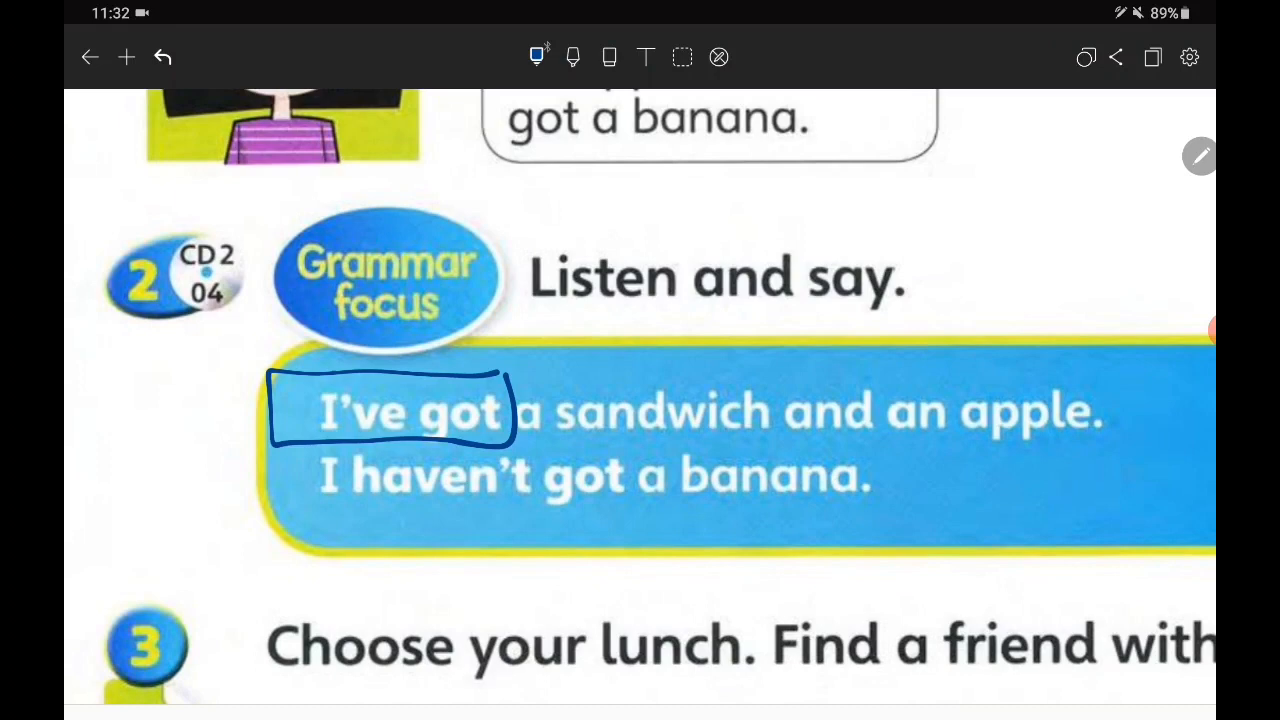
left_click_drag(500, 380, 900, 240)
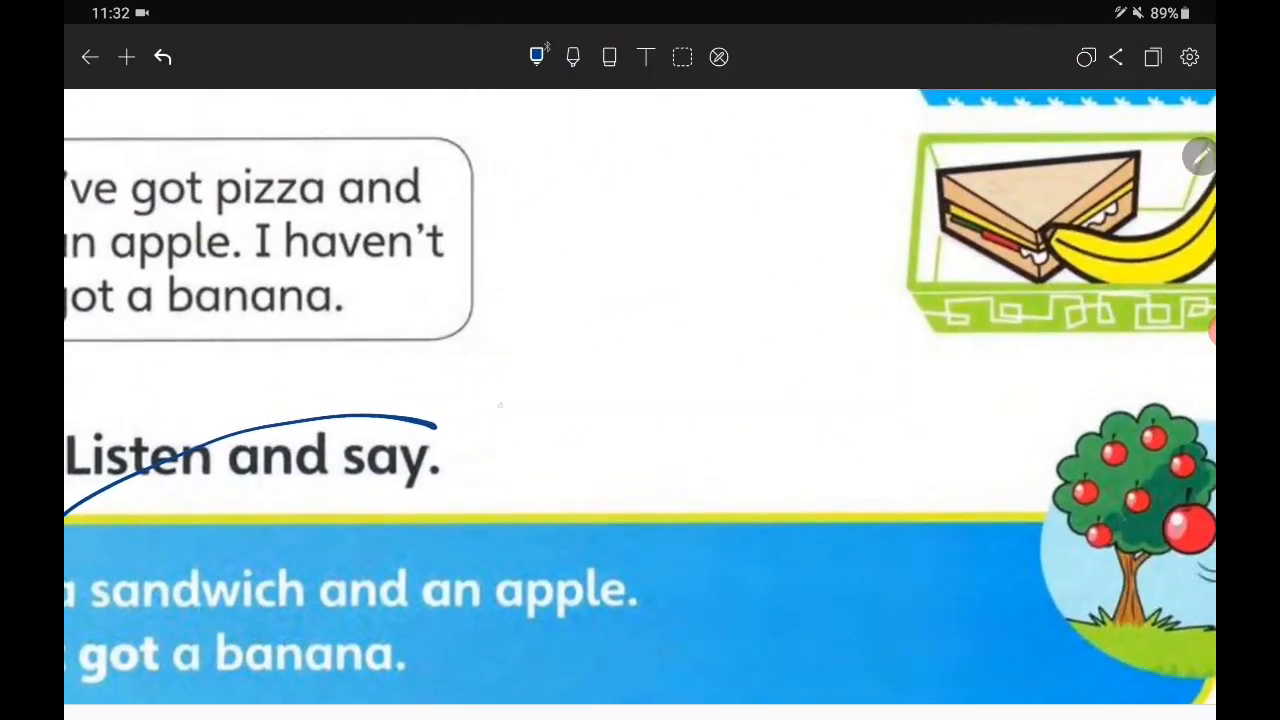
left_click_drag(490, 376, 484, 460)
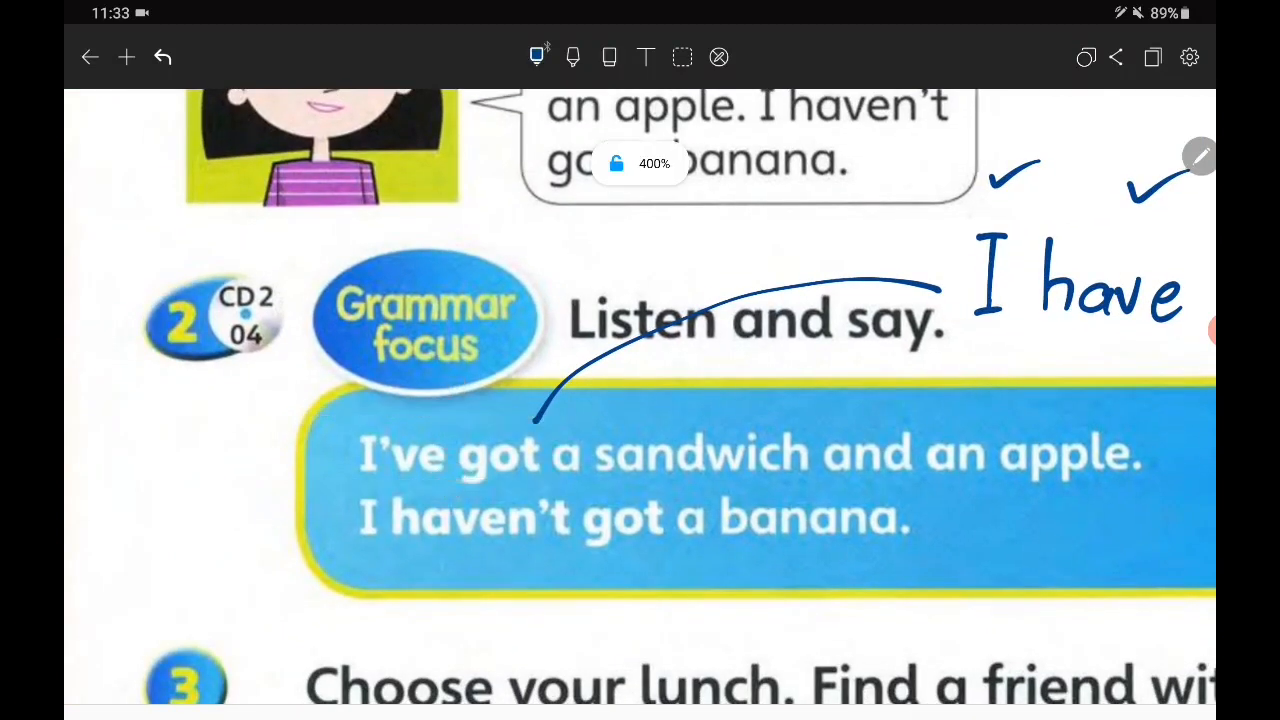
left_click_drag(350, 420, 464, 486)
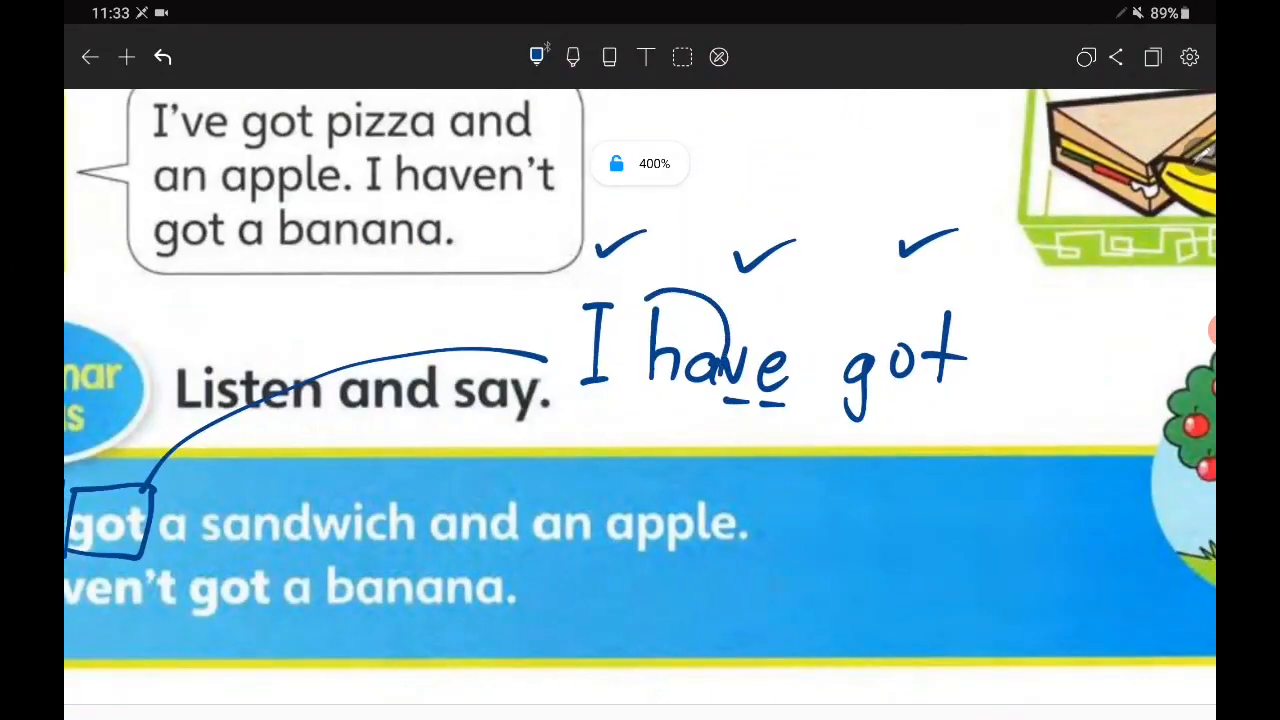
Step: Circle the letters 'ha' in 'have' and add tick marks beside the full form
left_click_drag(640, 290, 720, 410)
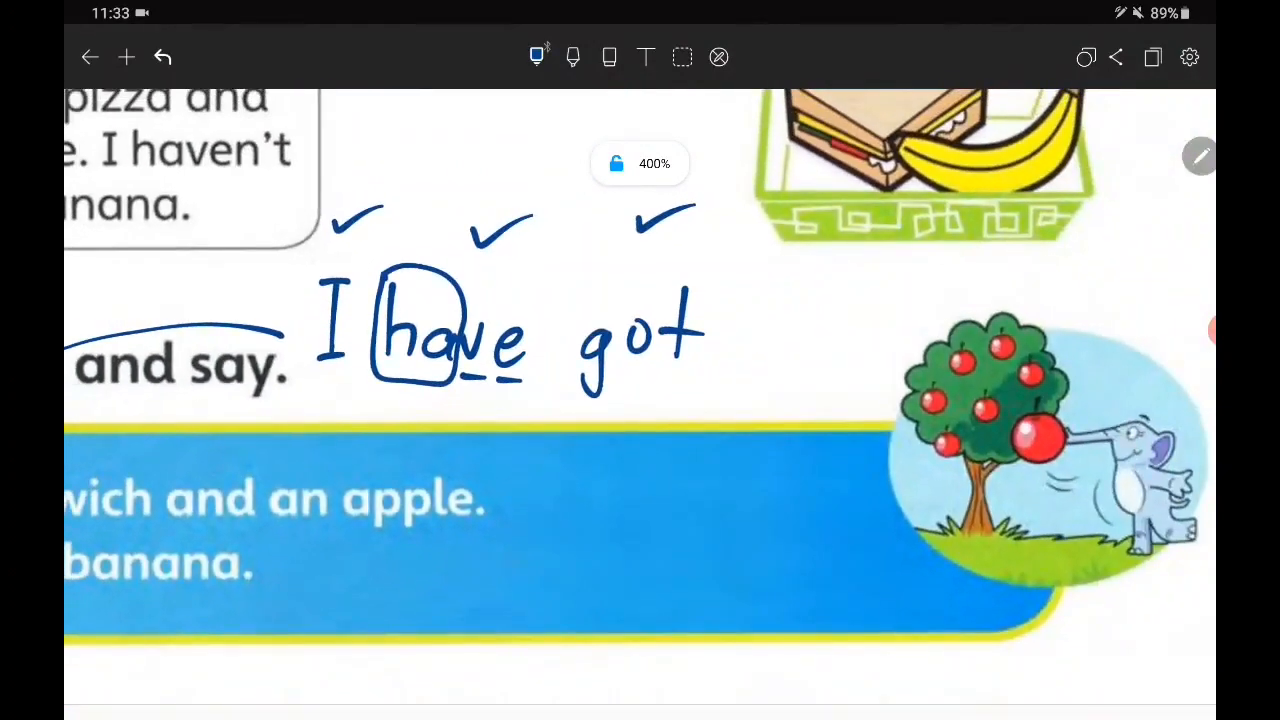
left_click_drag(300, 340, 336, 420)
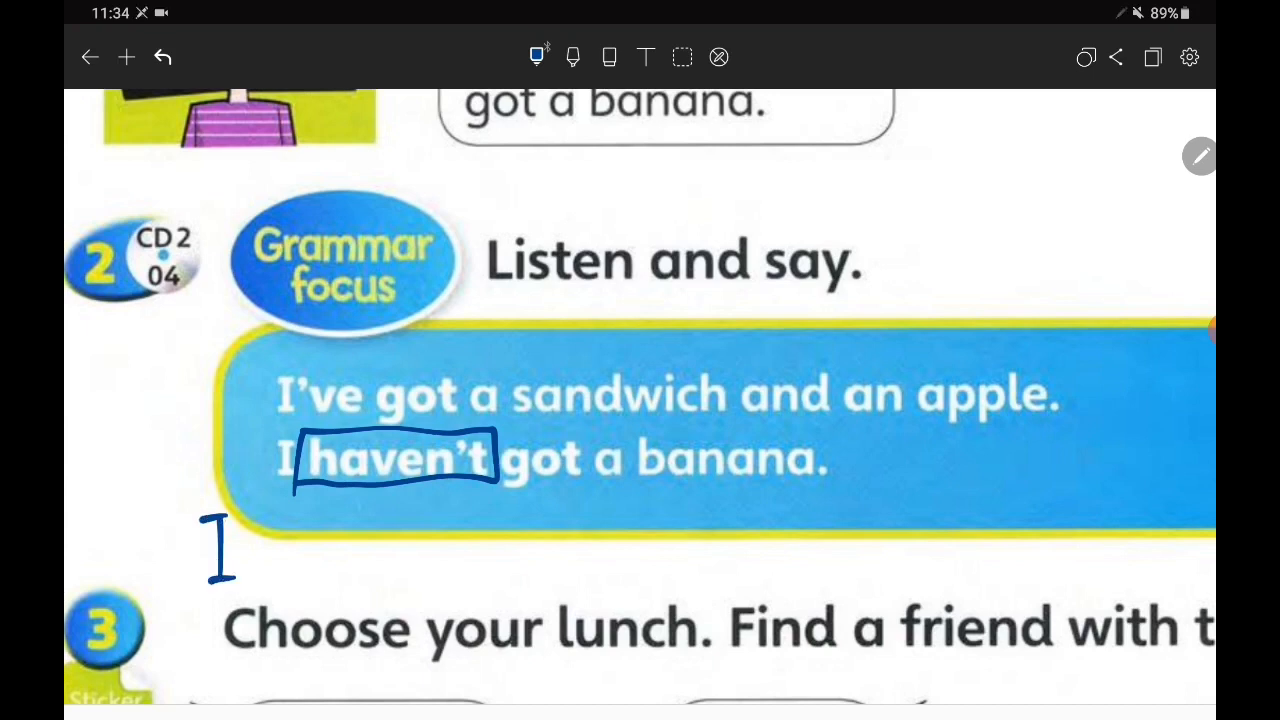
Step: Handwrite 'I have not got' below the second sentence and finish it with a tick
left_click_drag(270, 530, 350, 560)
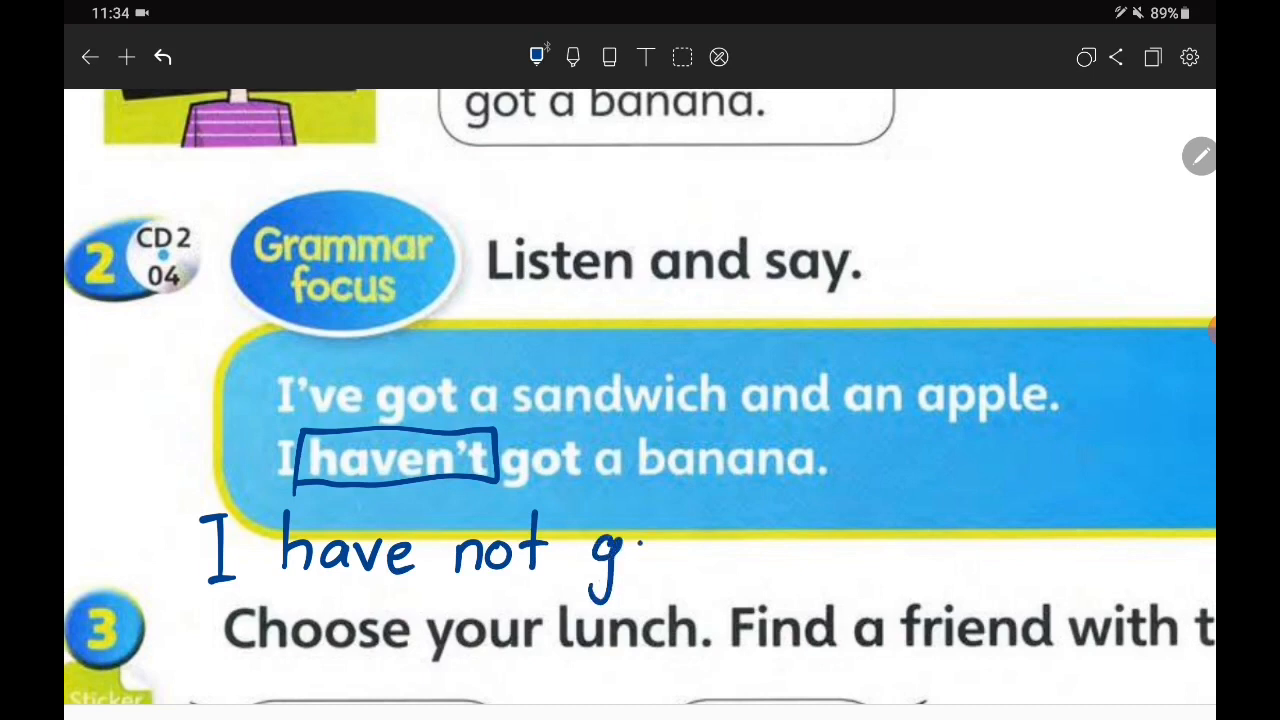
left_click_drag(620, 560, 700, 544)
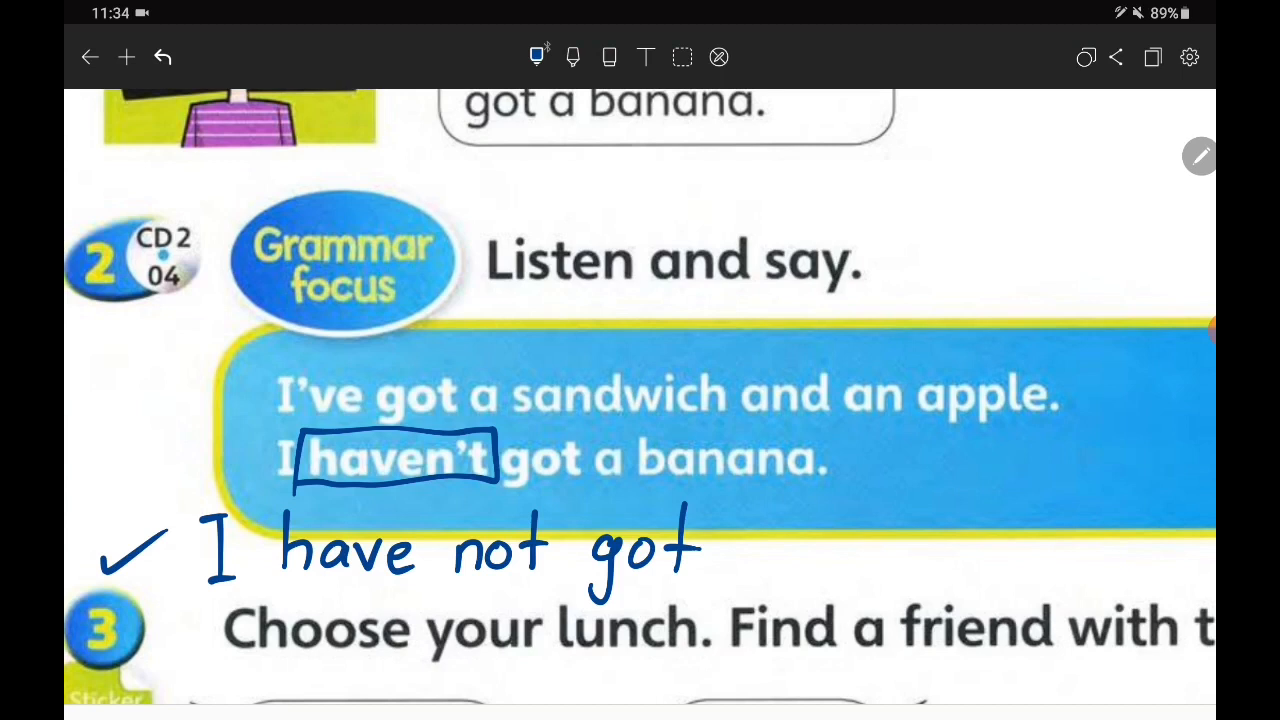
left_click_drag(240, 470, 270, 440)
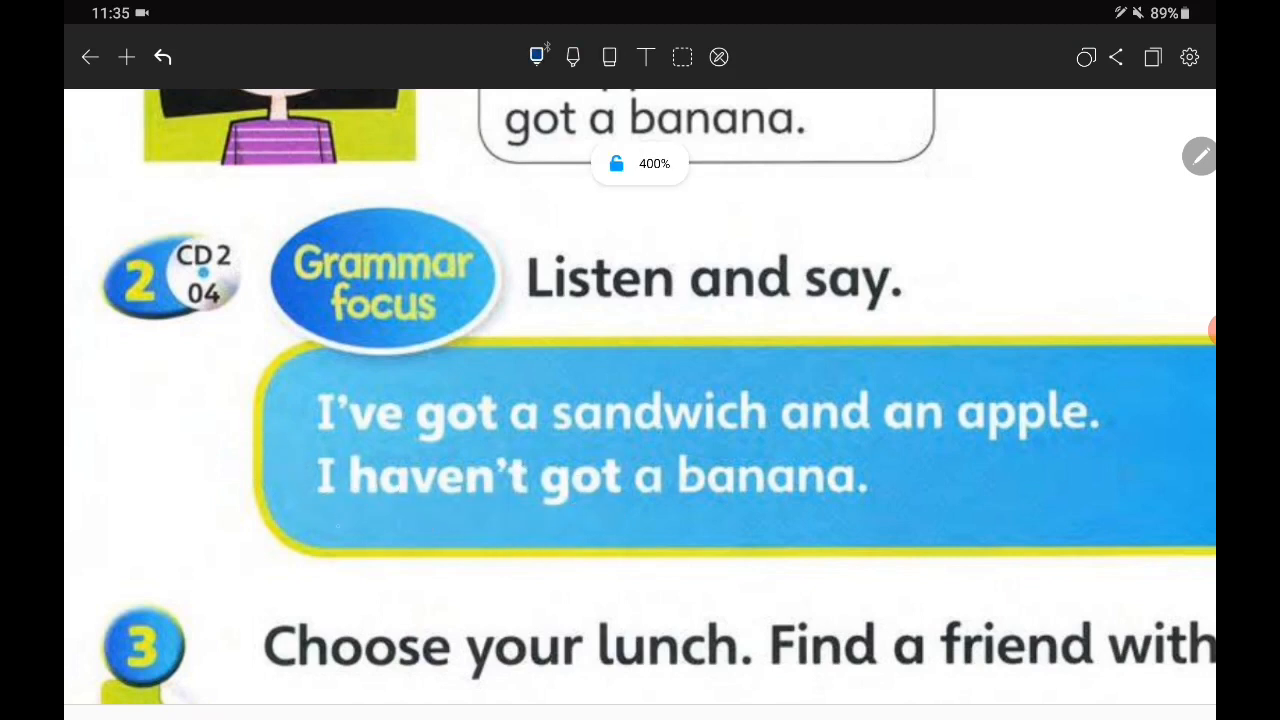
Step: Underline 'haven't got', box 'n't' and write 'not' under it in the second sentence
left_click_drag(300, 504, 380, 504)
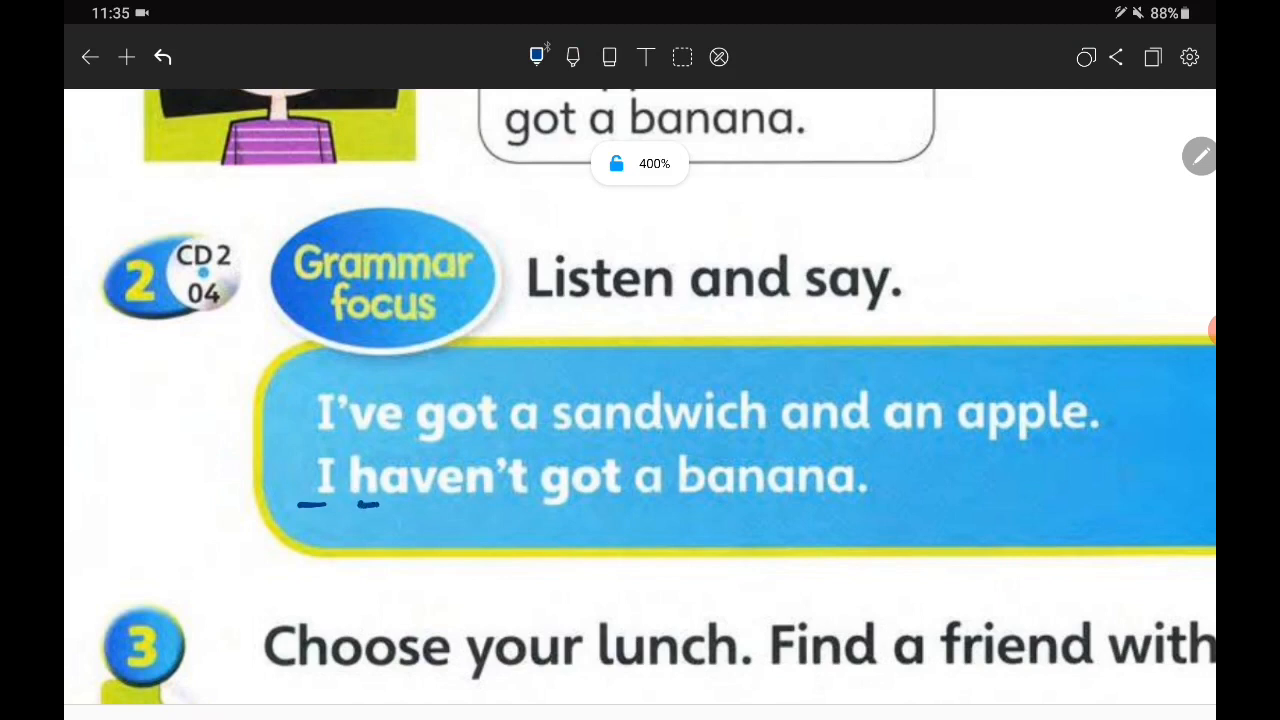
left_click_drag(350, 504, 600, 512)
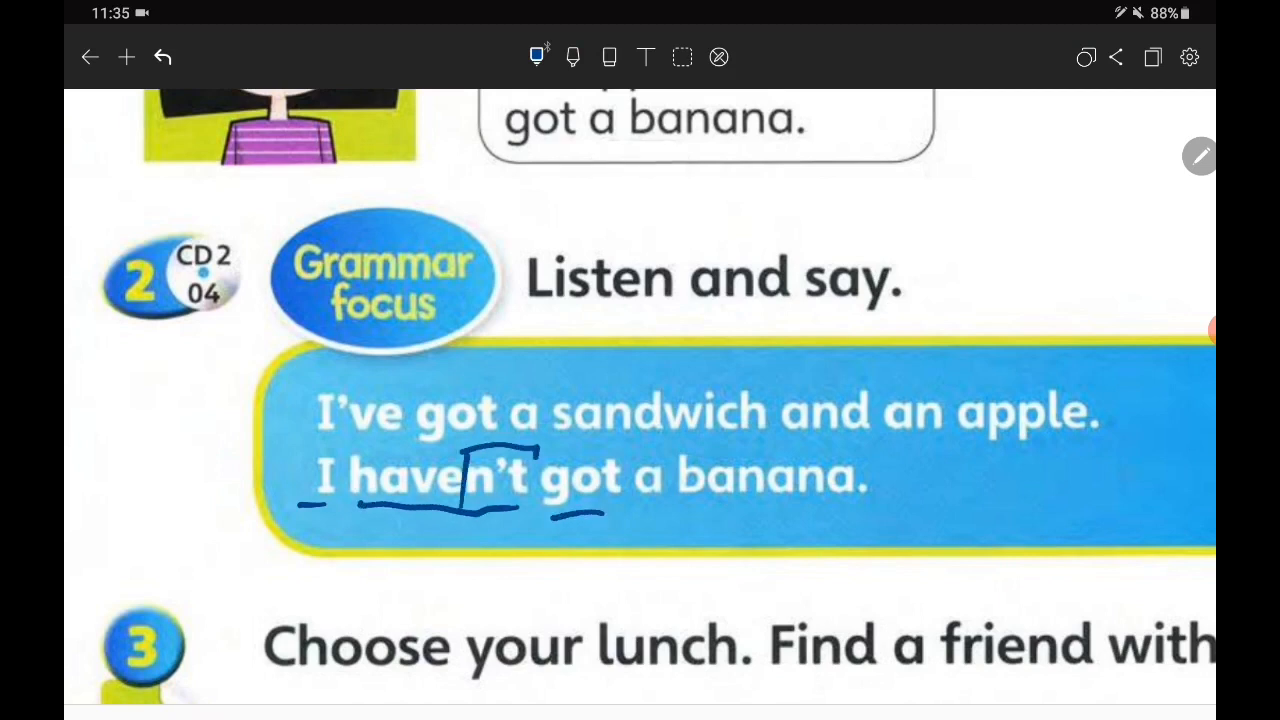
left_click_drag(460, 550, 520, 600)
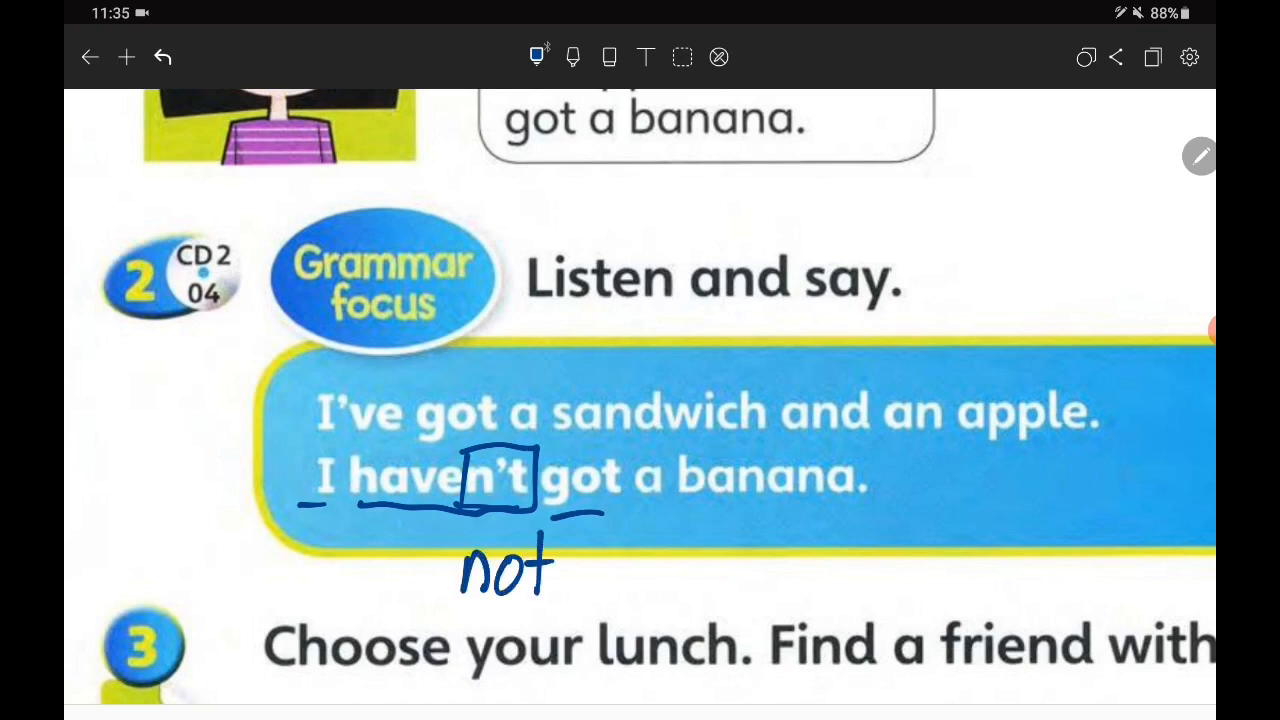
left_click_drag(204, 530, 204, 600)
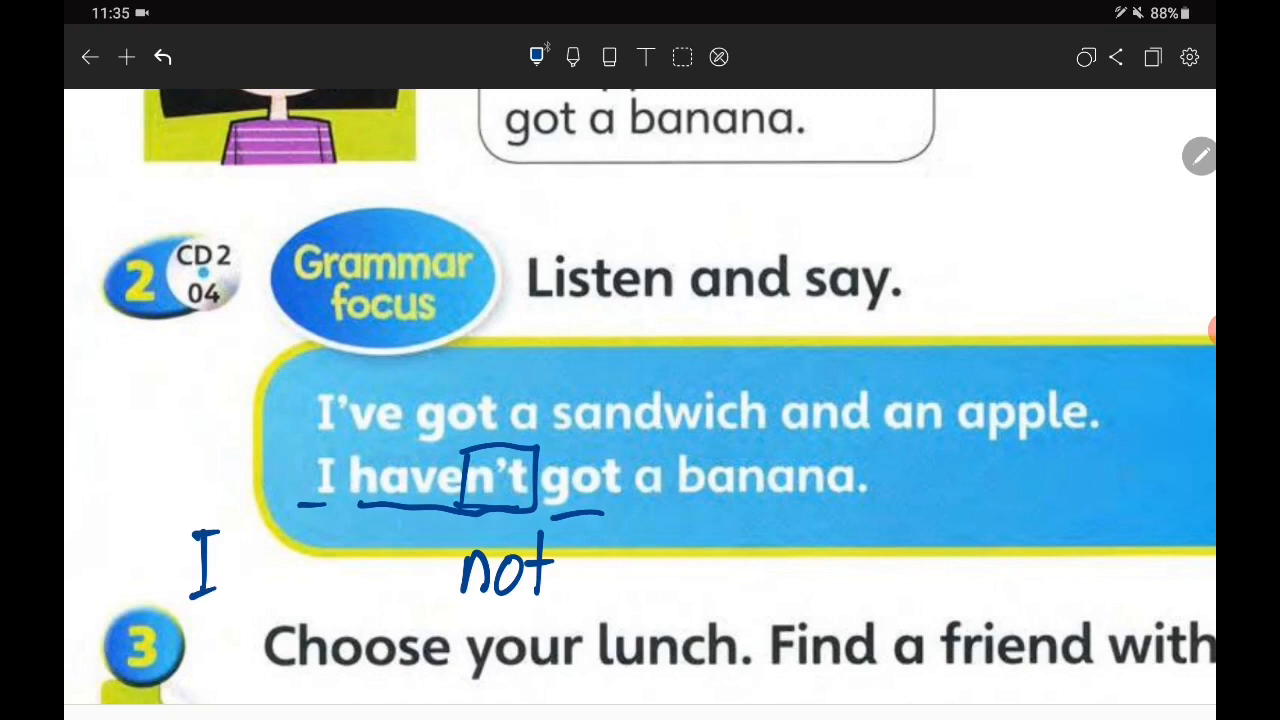
left_click_drag(250, 570, 390, 570)
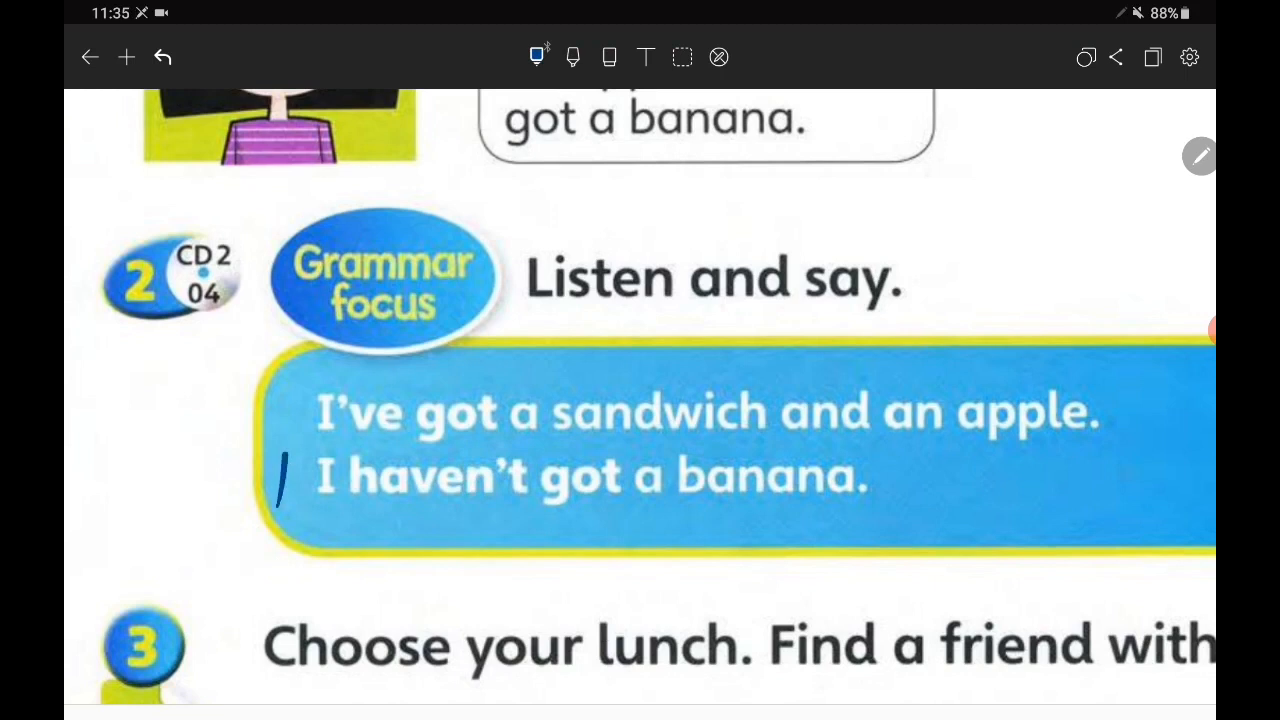
Step: Draw a box around 'I haven't got' in the second sentence
left_click_drag(280, 450, 620, 500)
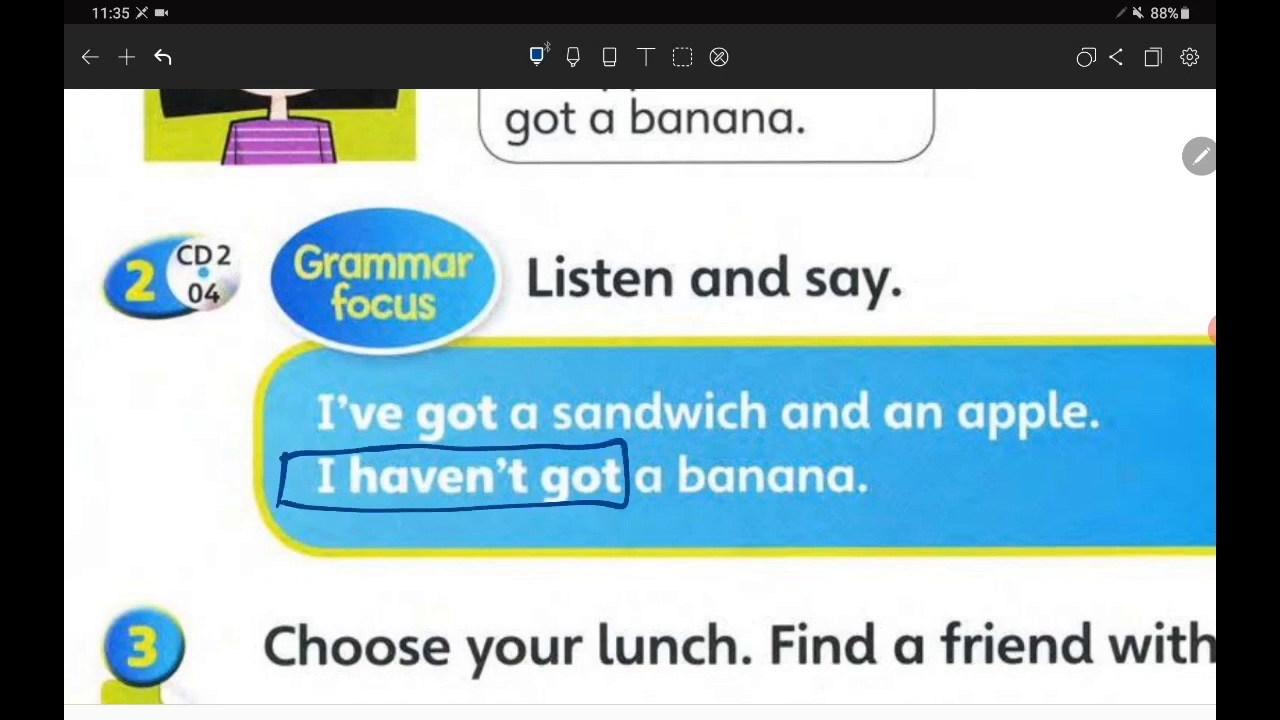
left_click_drag(260, 540, 260, 600)
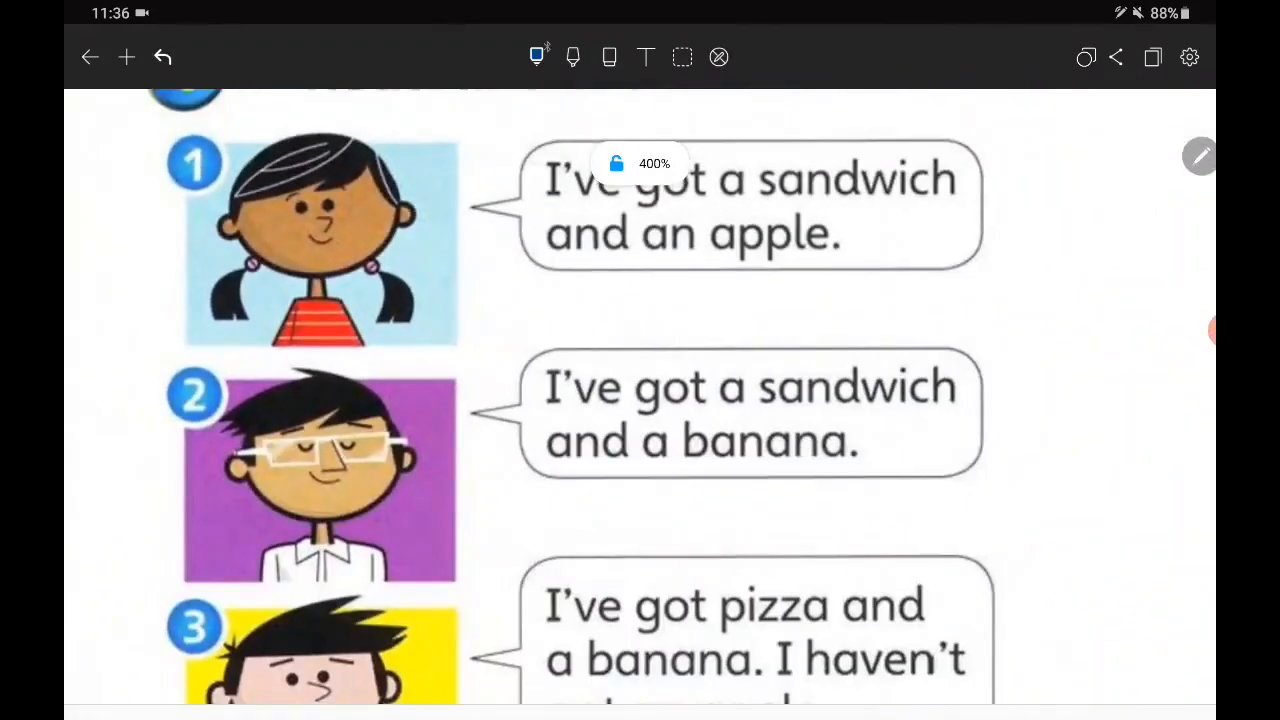
Step: Underline the 'Read and draw lines' title and the words of the first two speech bubbles in blue ink
scroll("down", 3)
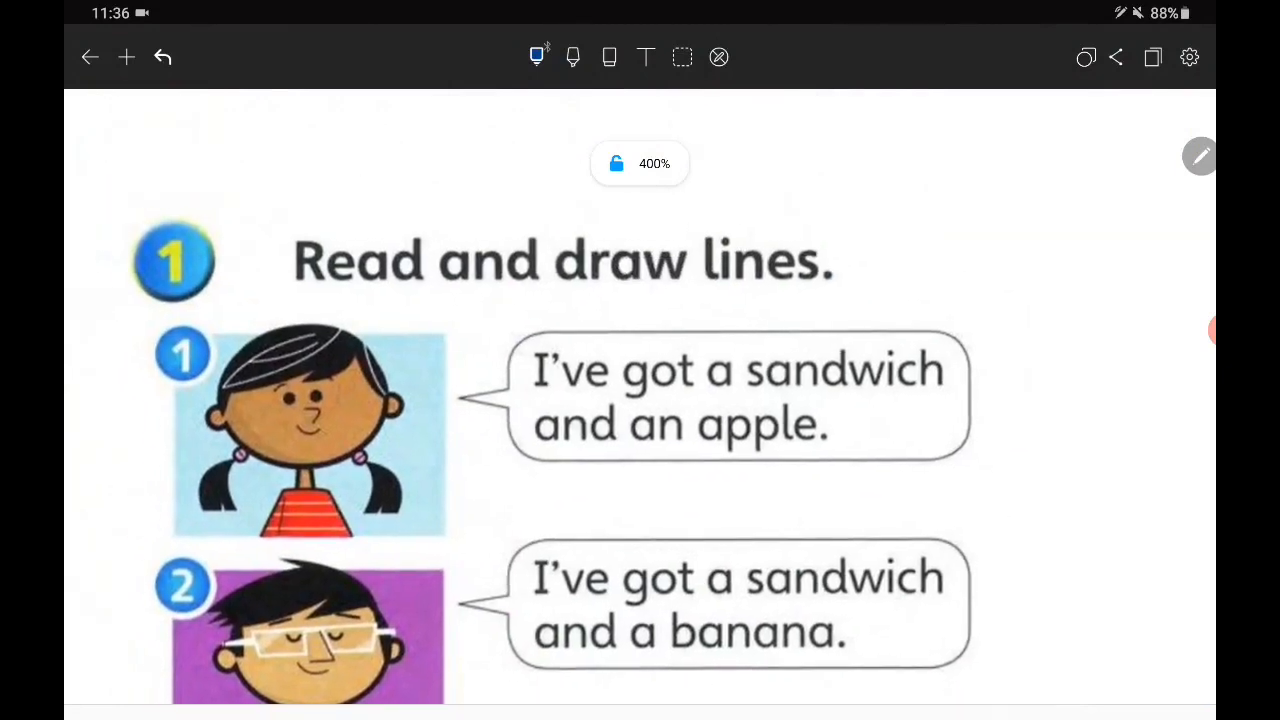
left_click_drag(344, 298, 504, 298)
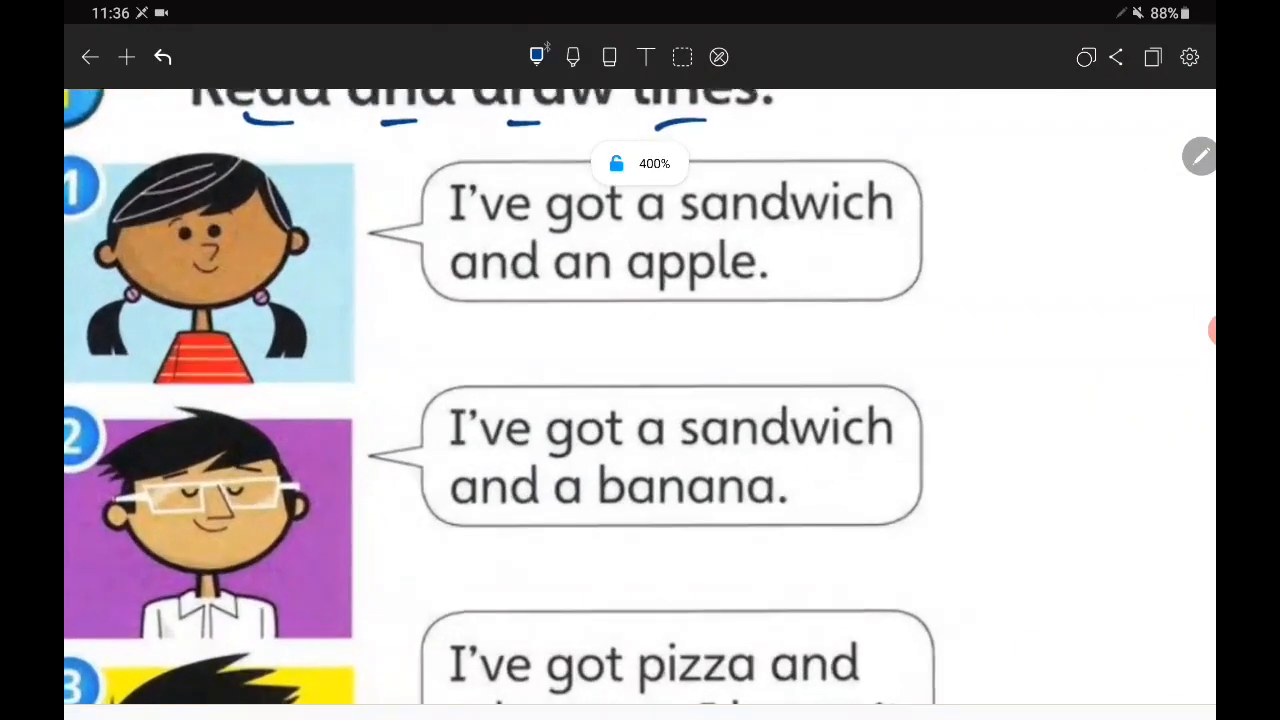
scroll("down", 3)
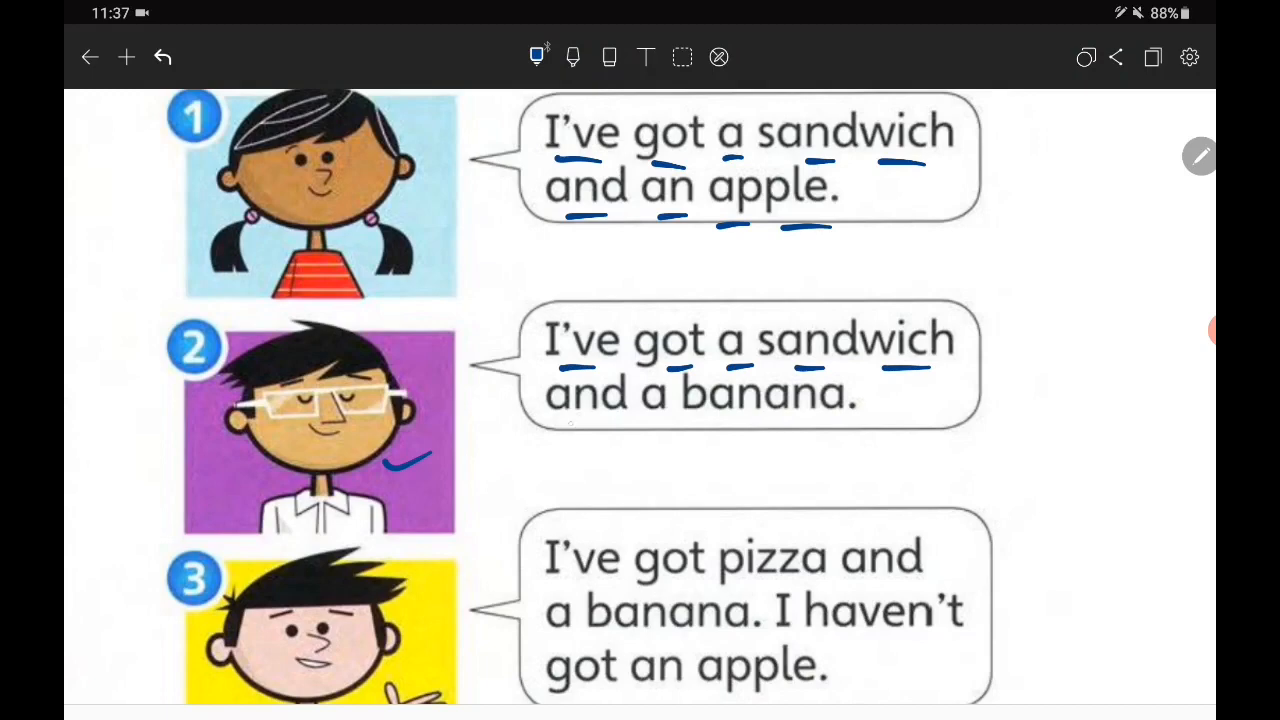
left_click_drag(560, 424, 740, 424)
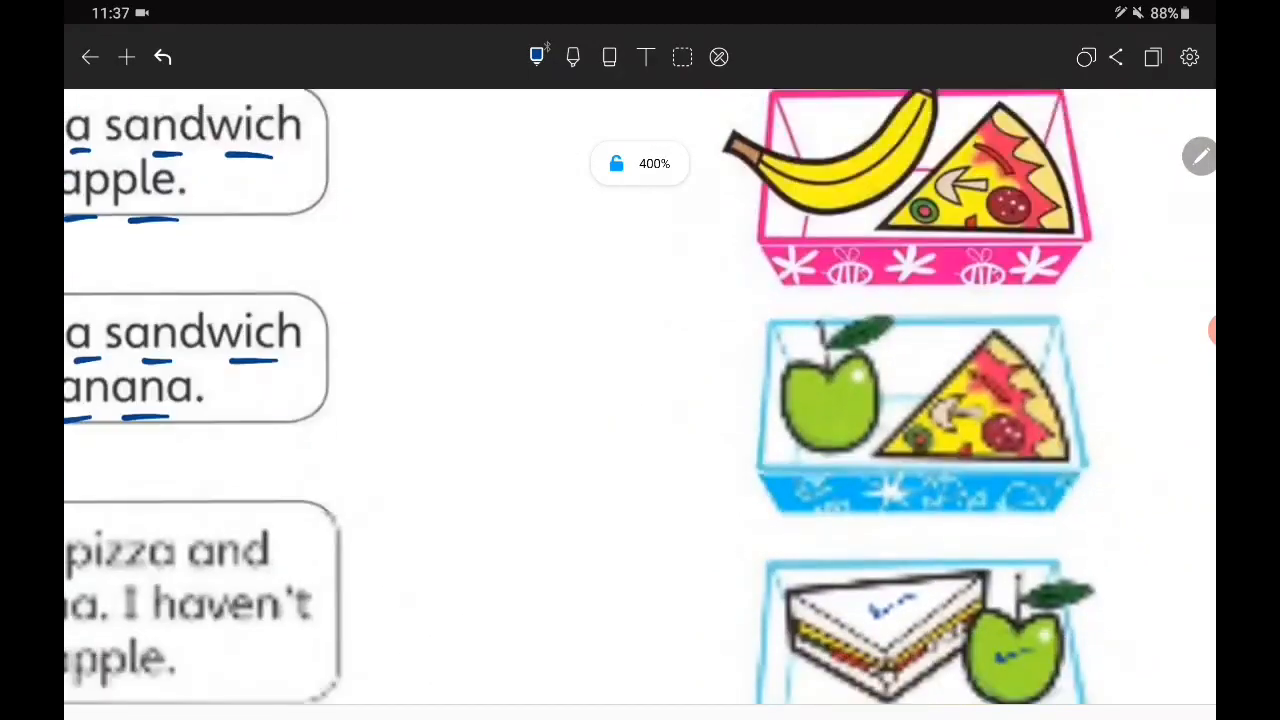
scroll("down", 3)
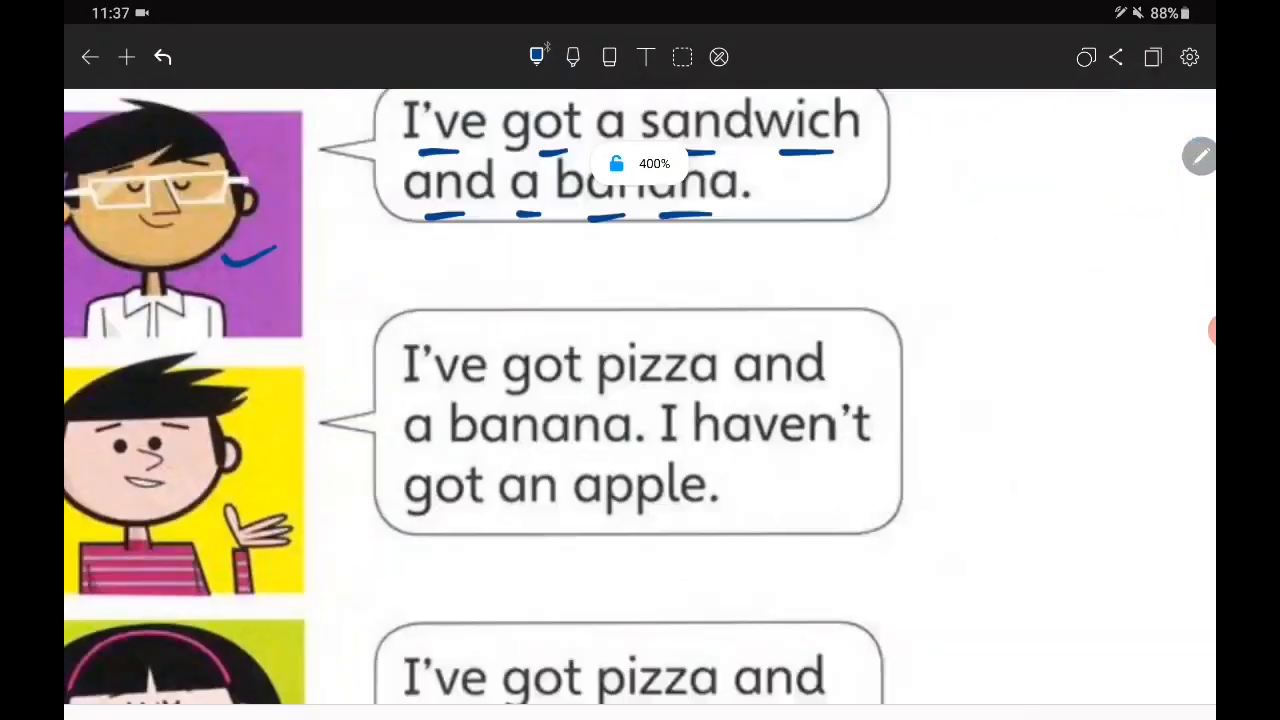
Step: Underline 'I've got pizza', 'apple' and 'I haven't' in the third bubble and tick it
scroll("down", 3)
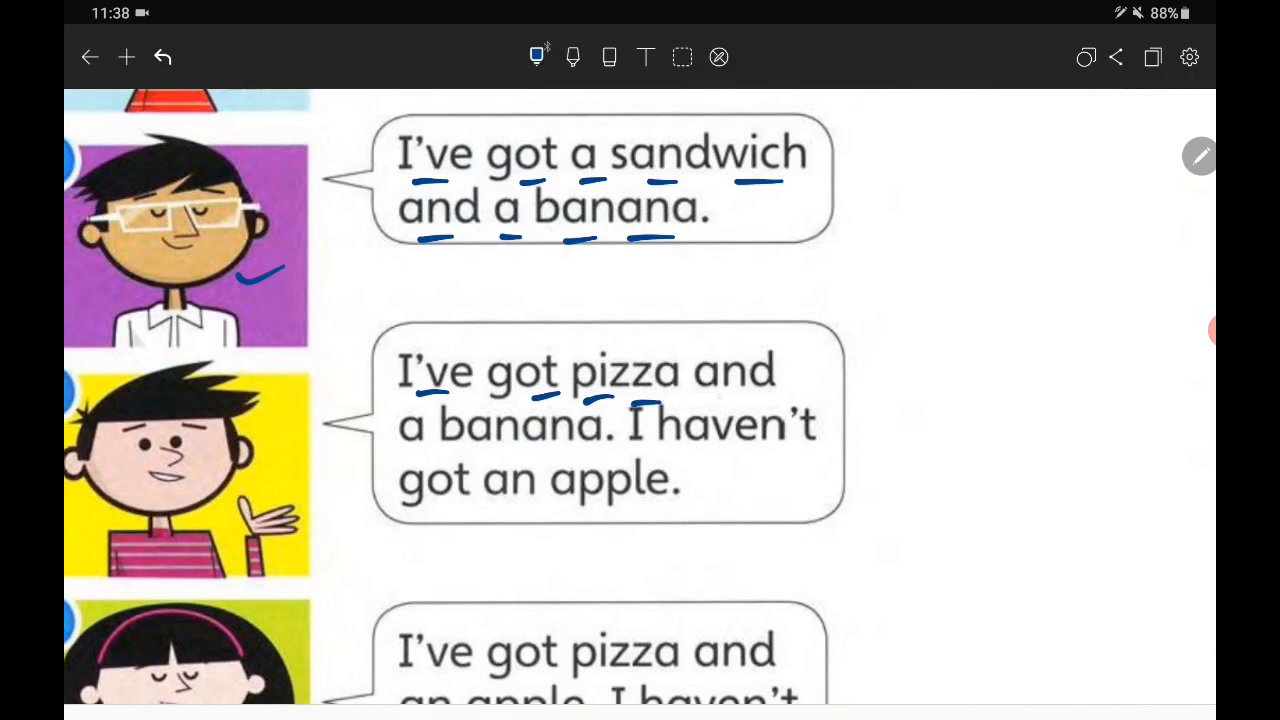
left_click_drag(400, 456, 520, 456)
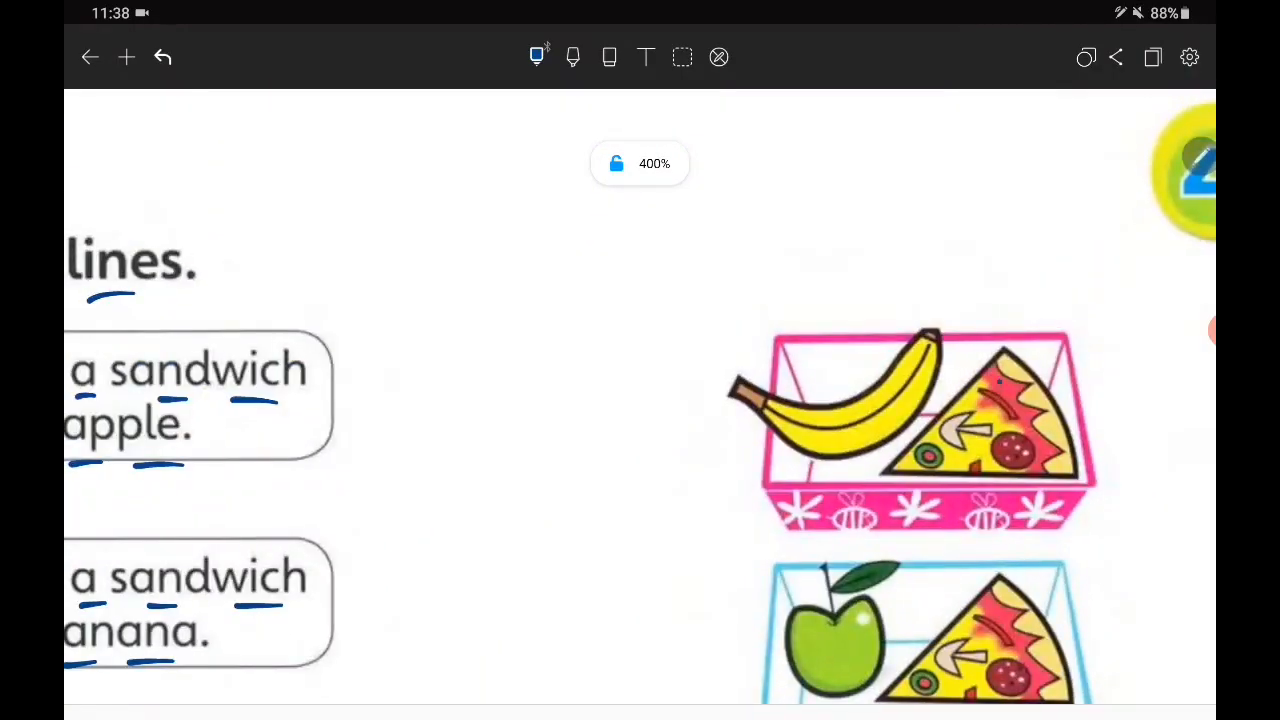
scroll("down", 3)
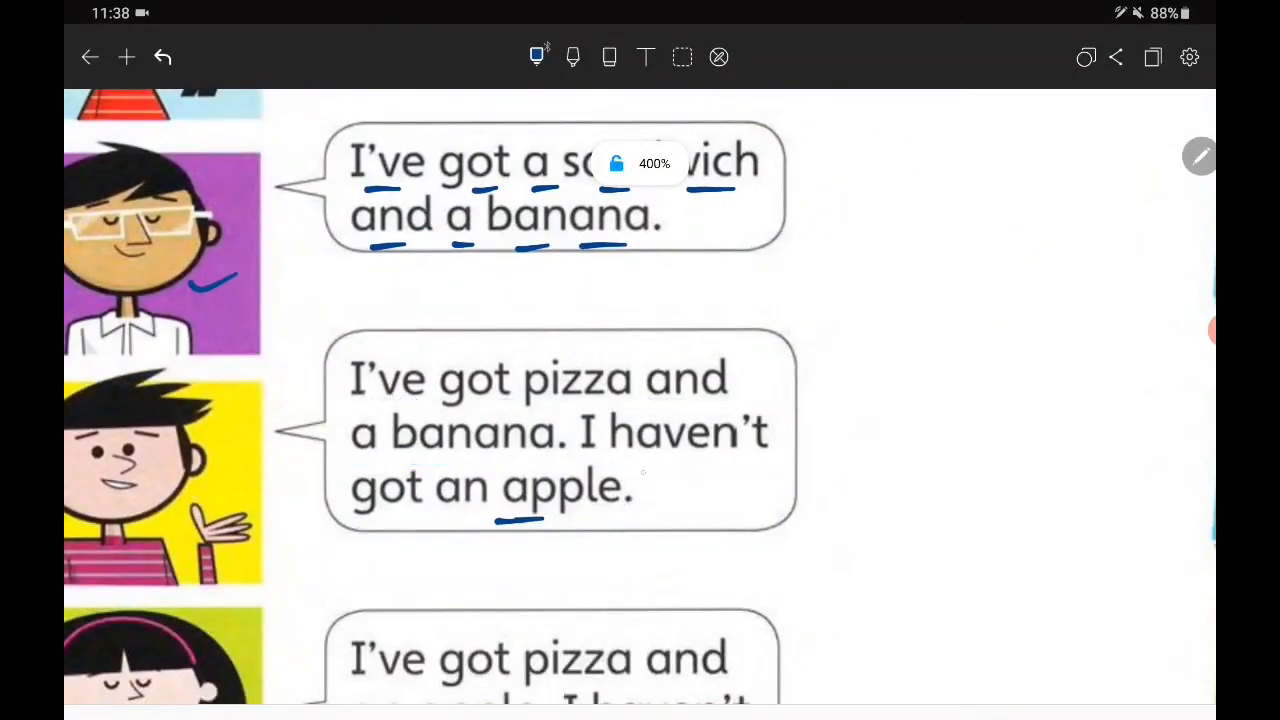
left_click_drag(500, 530, 544, 504)
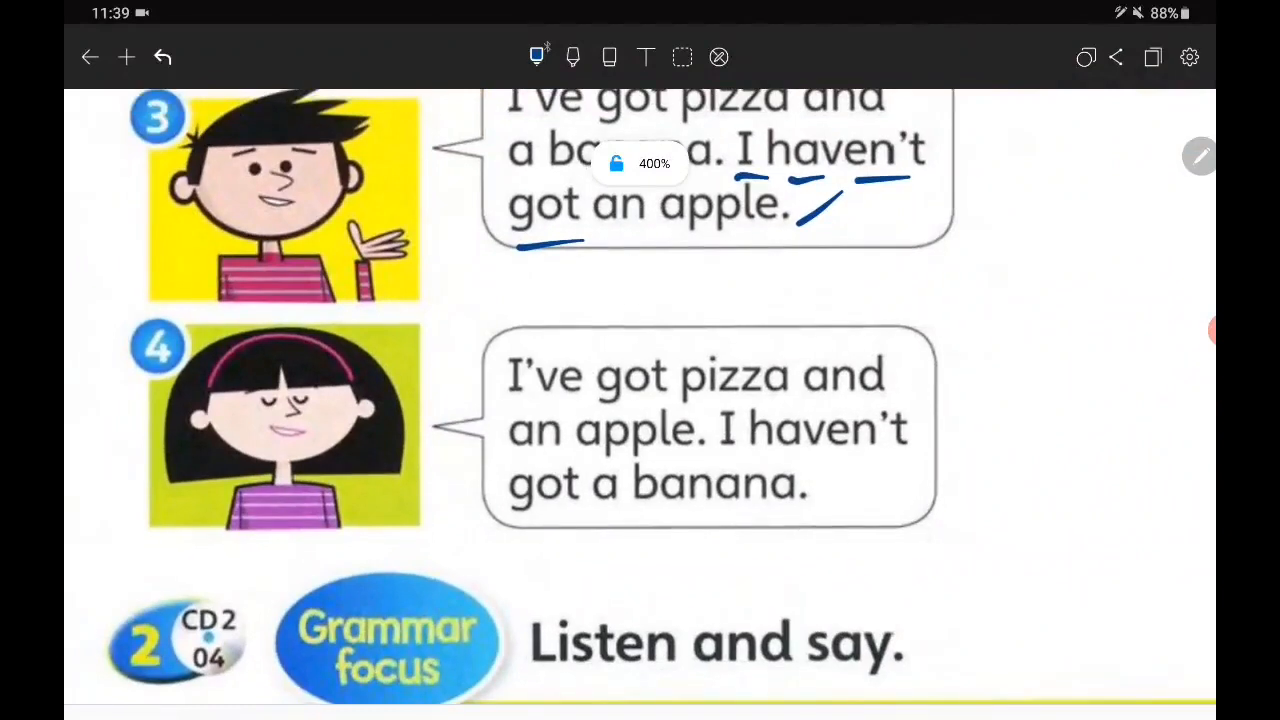
Step: Underline and mark the fourth bubble with ticks and a cross, then sketch a banana outline below
left_click_drag(540, 396, 690, 398)
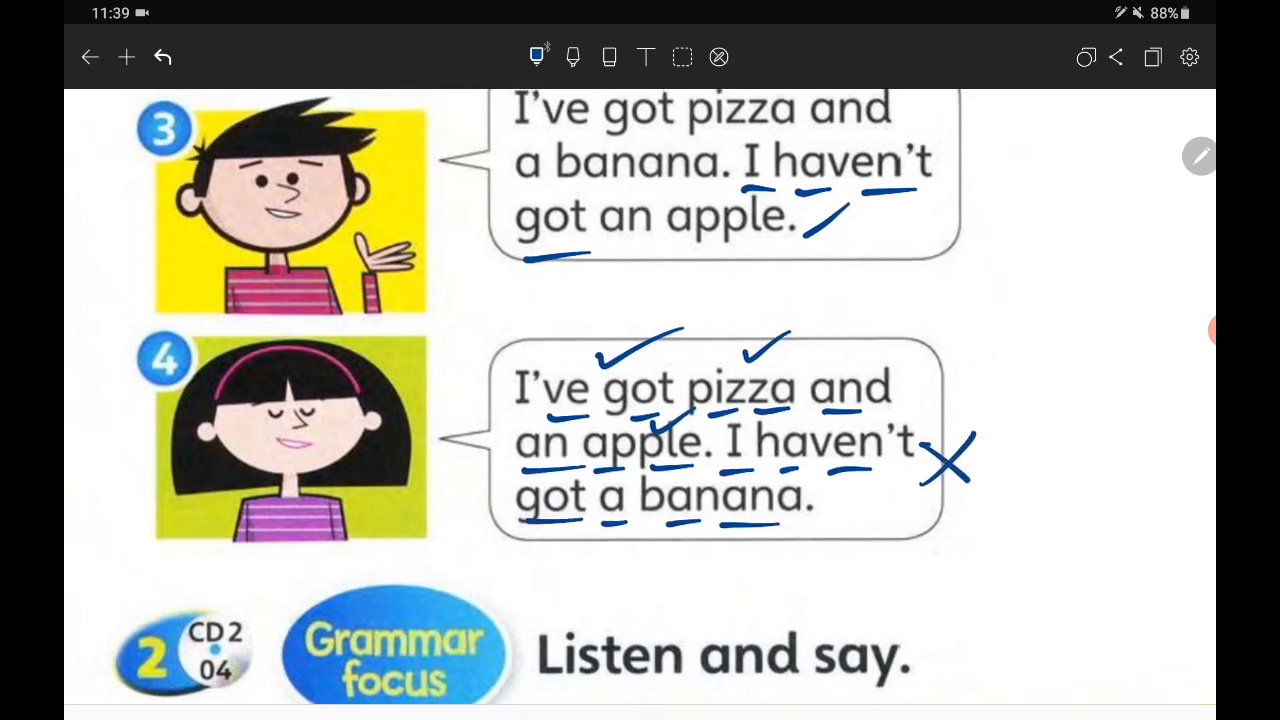
left_click_drag(920, 504, 780, 560)
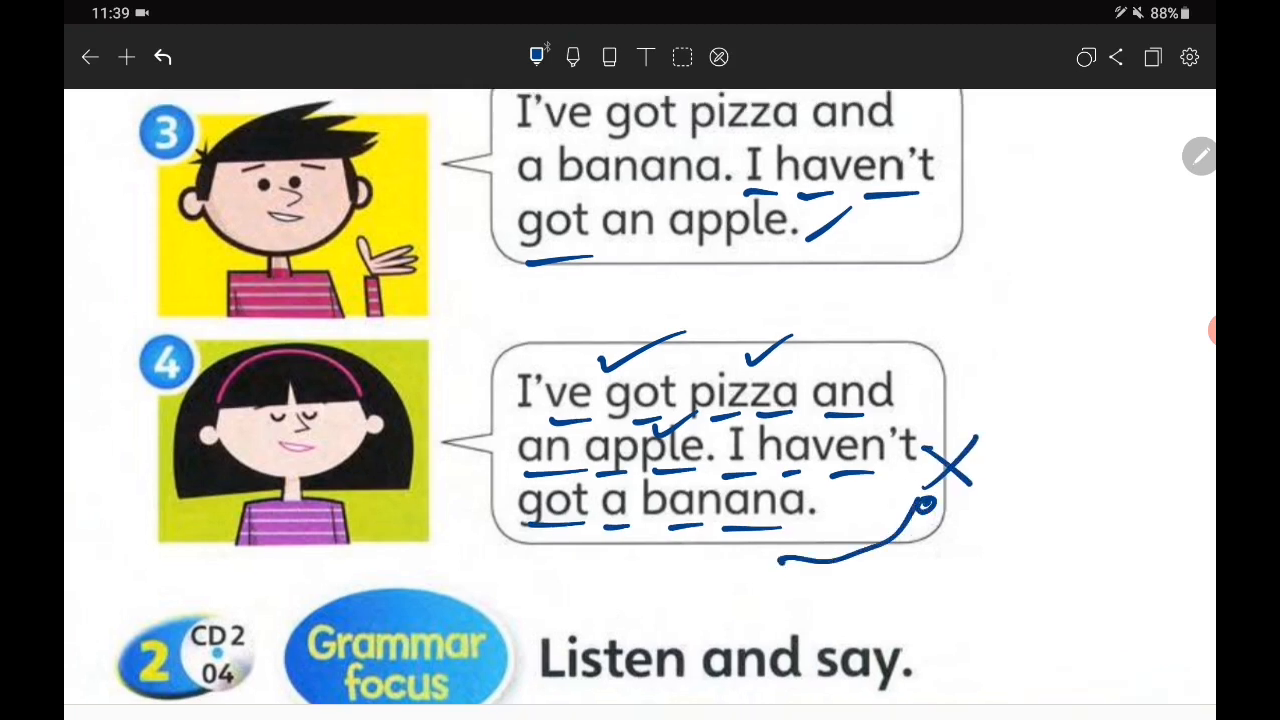
left_click_drag(780, 560, 924, 504)
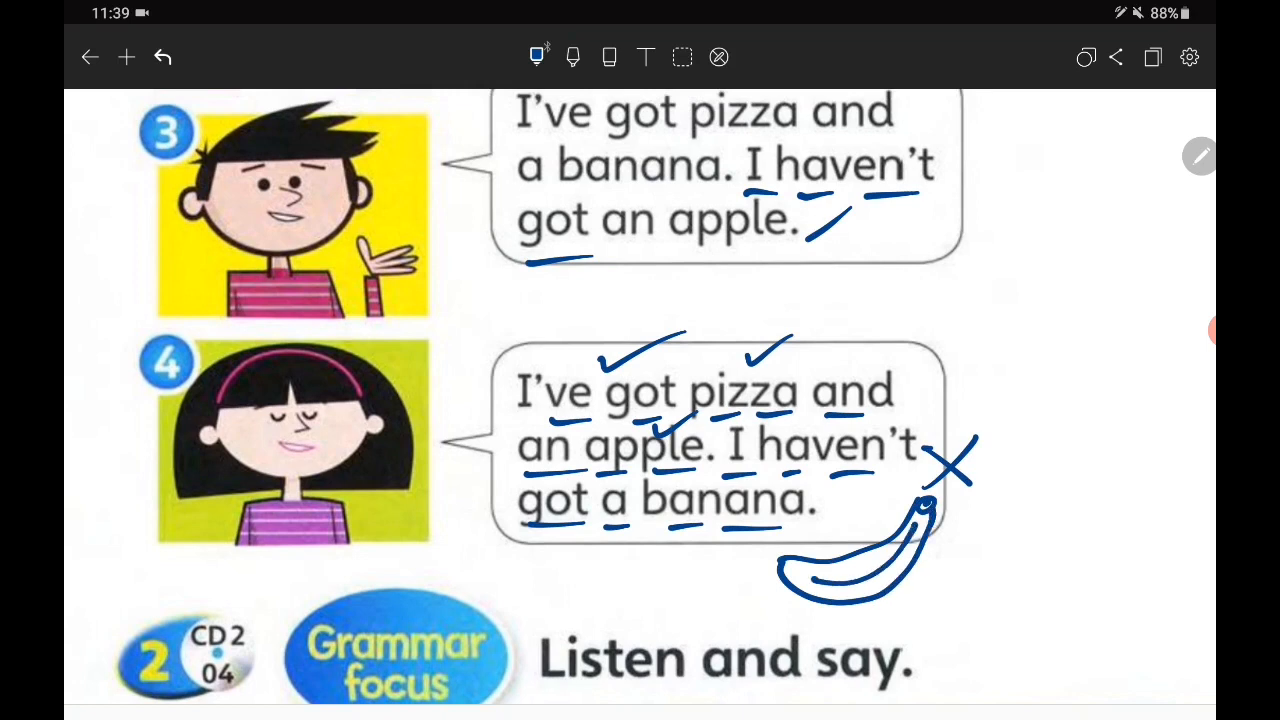
Step: Colour the banana with yellow ink, then switch back to a dark ink for ticking the lunchboxes
left_click(536, 56)
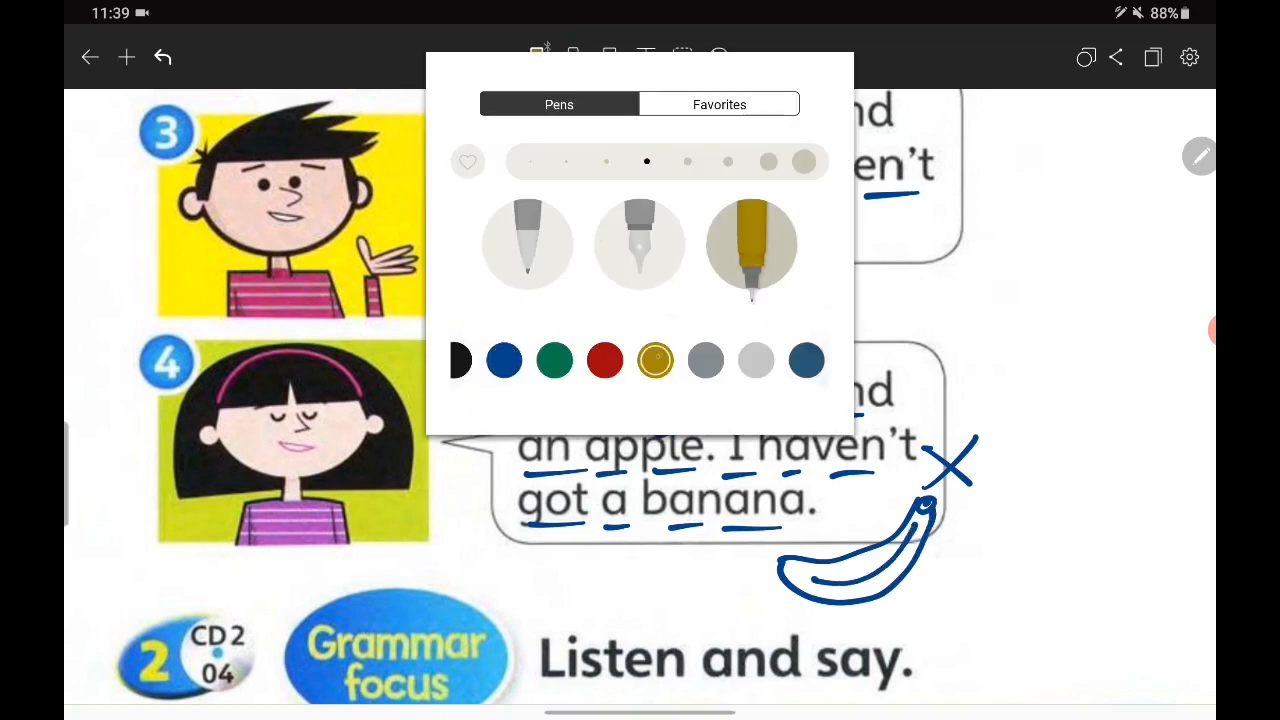
scroll("right", 3)
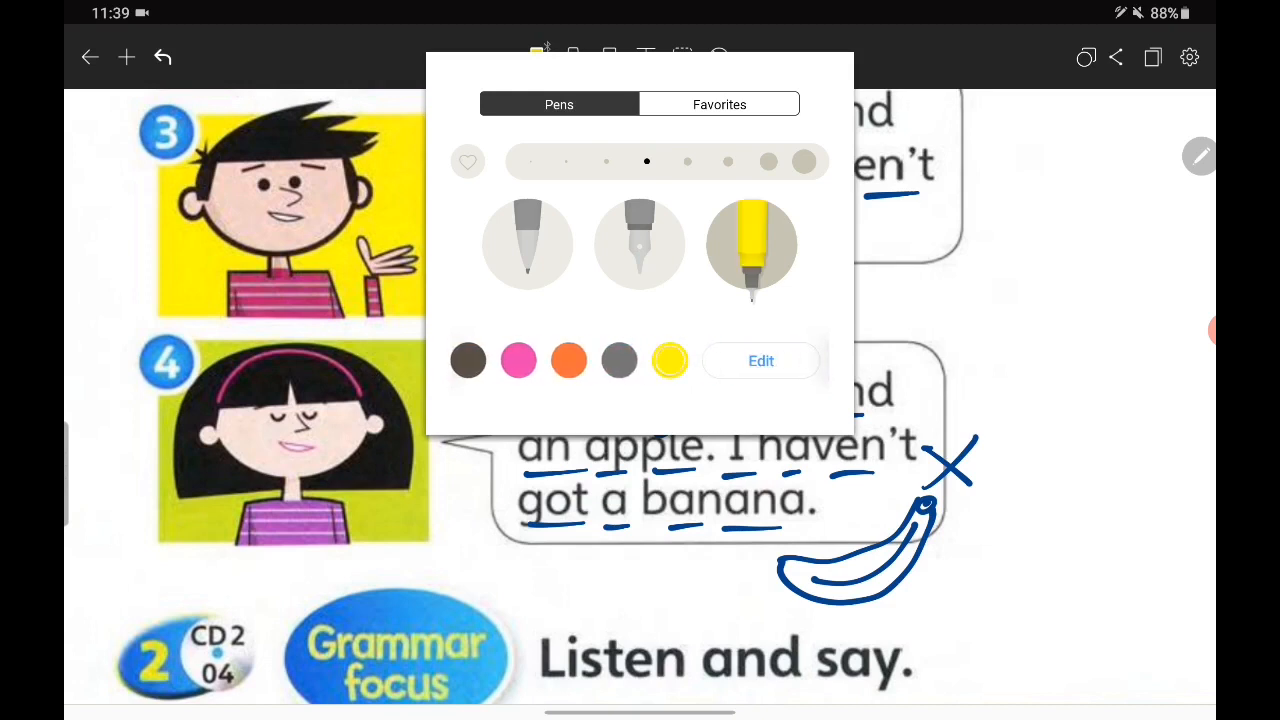
left_click(668, 360)
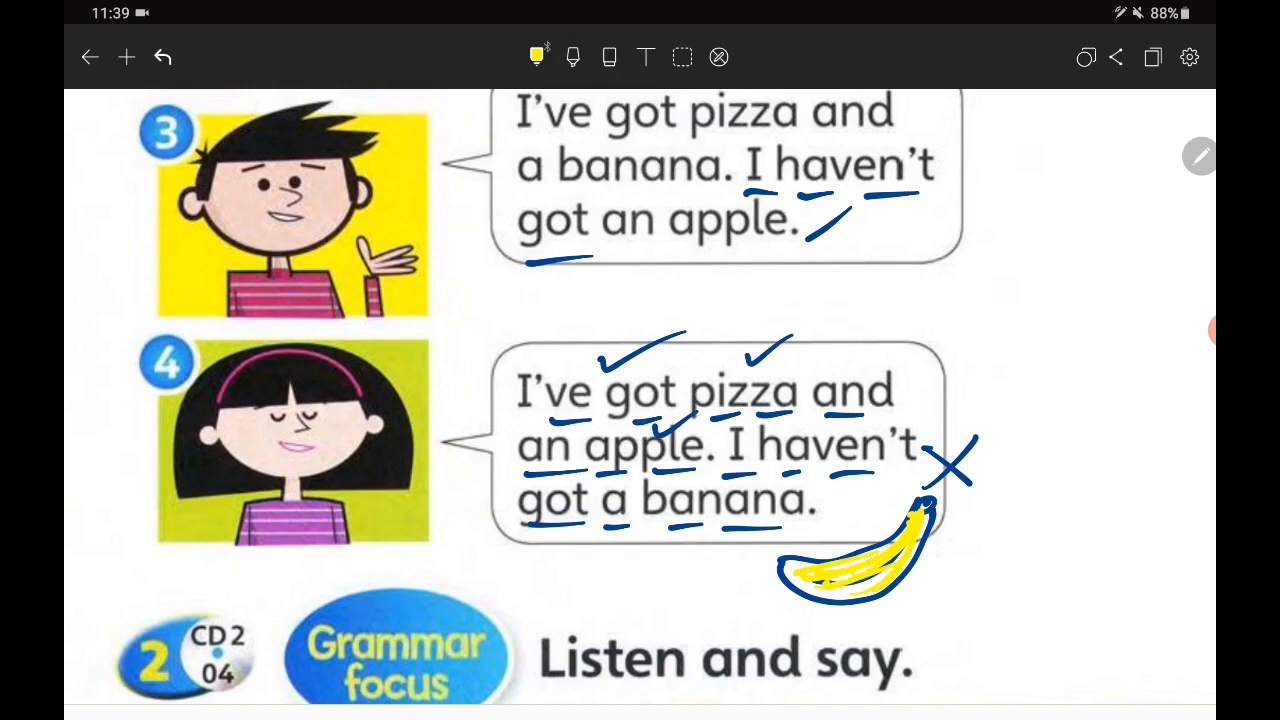
left_click(534, 56)
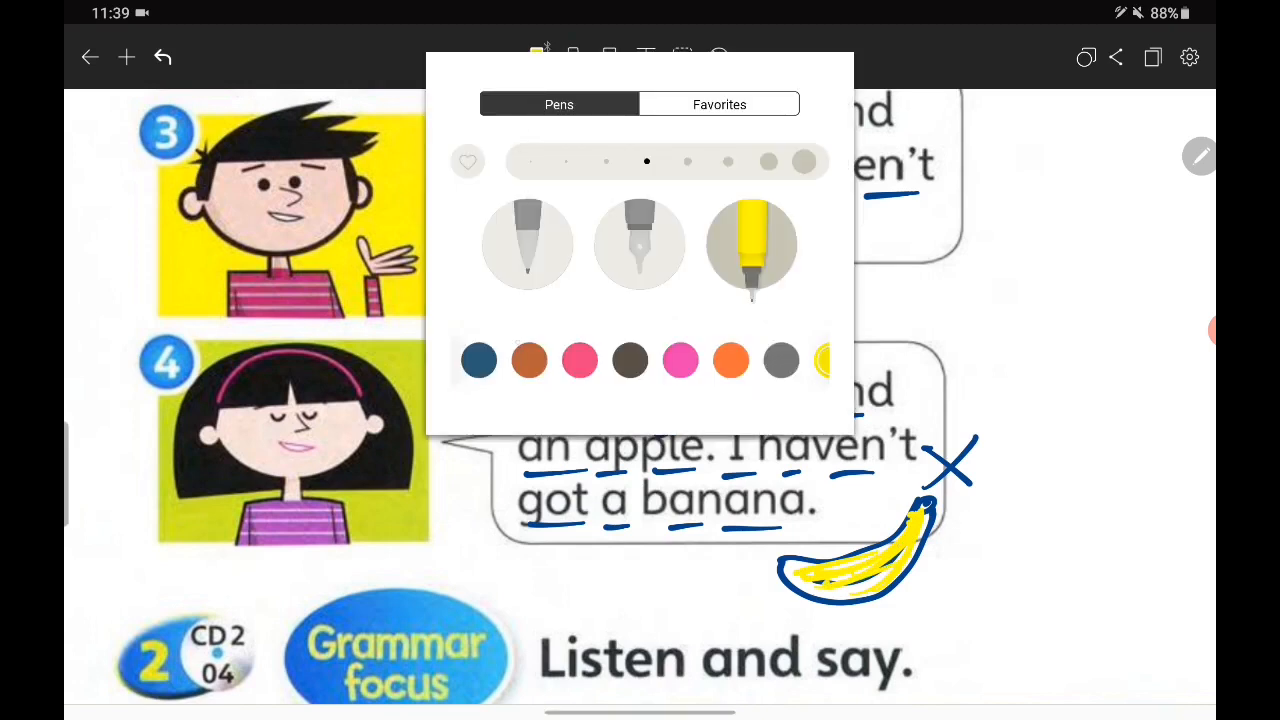
left_click(752, 244)
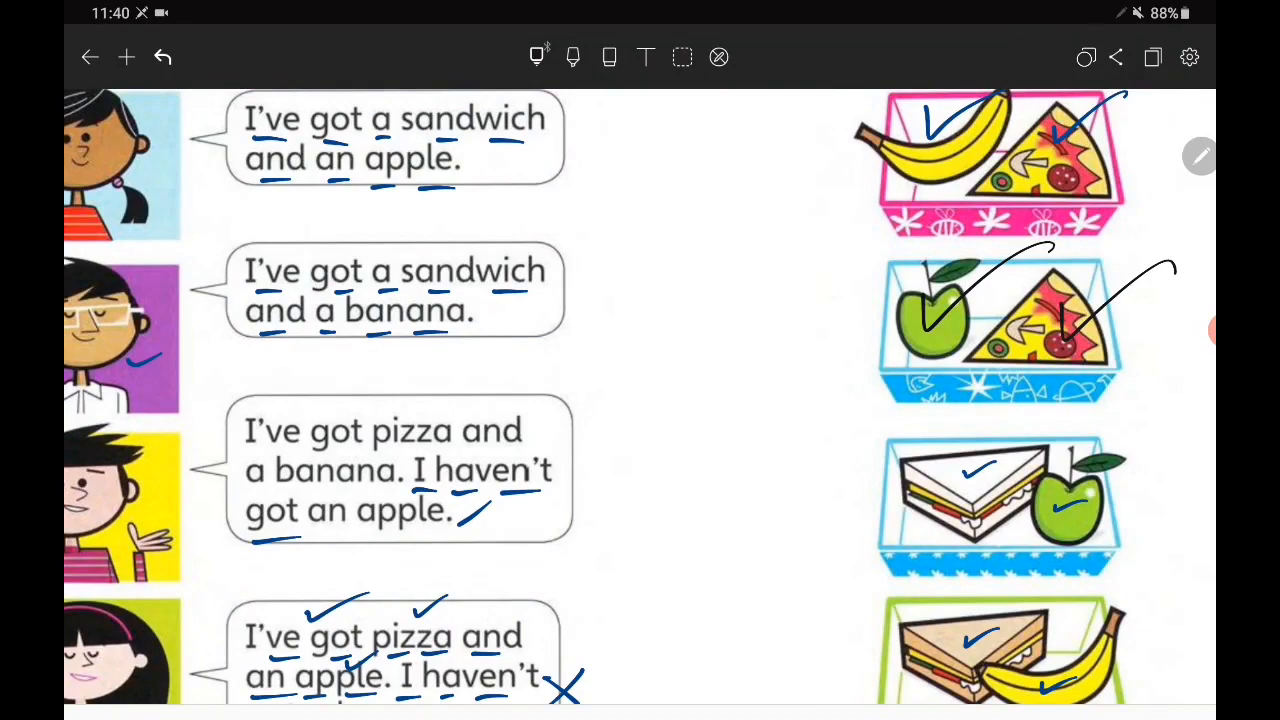
scroll("down", 3)
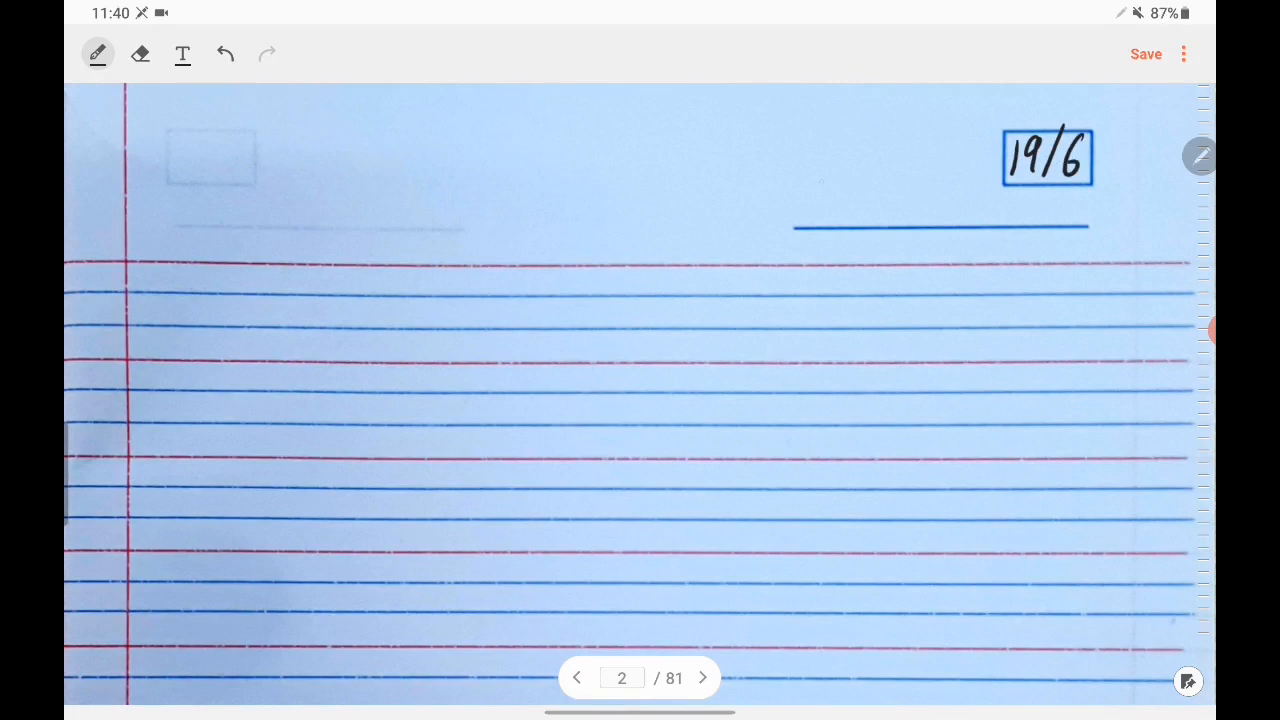
Step: Handwrite 'Friday' on the date line and start the topic 'I've got /'
left_click_drag(800, 176, 836, 210)
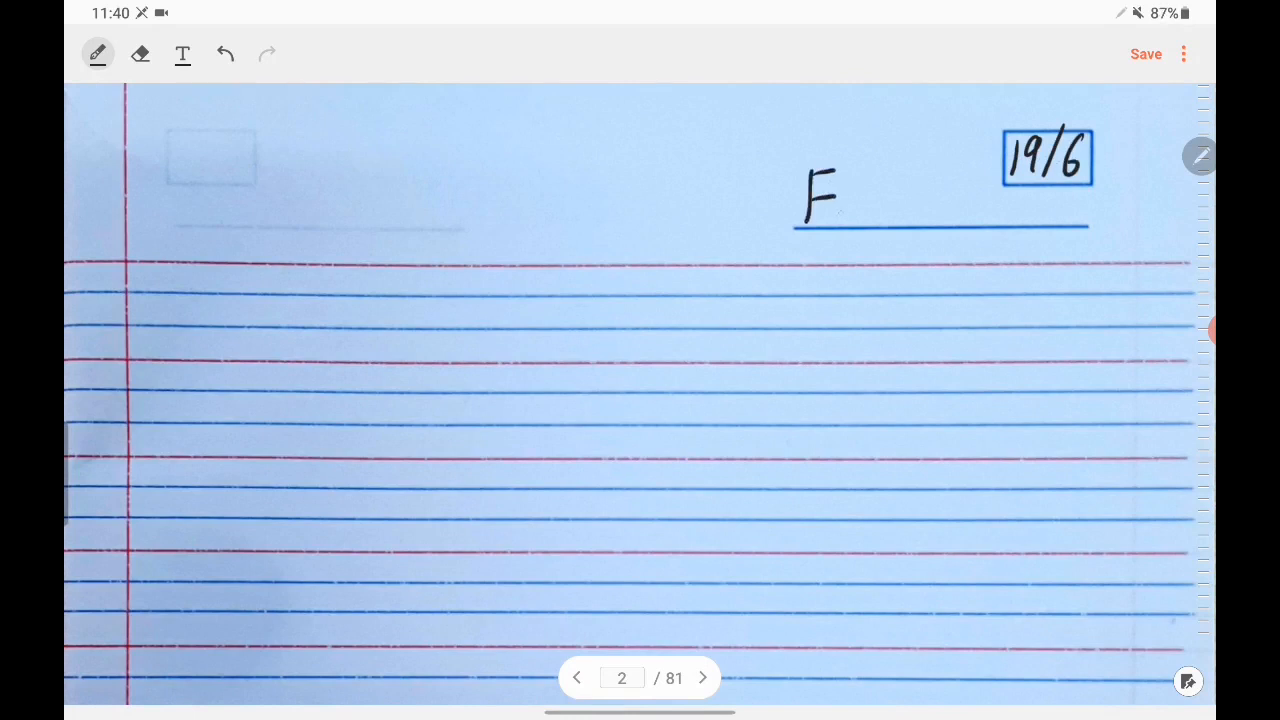
left_click_drag(820, 200, 936, 200)
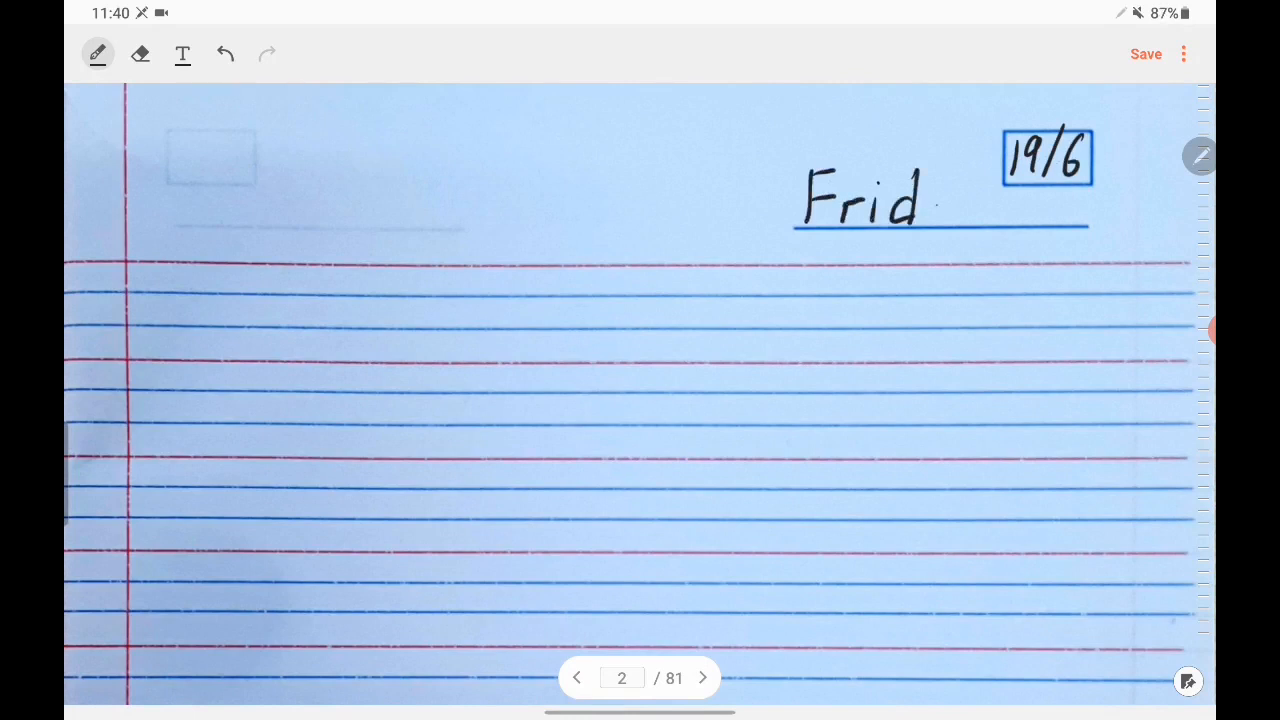
left_click_drag(936, 200, 964, 216)
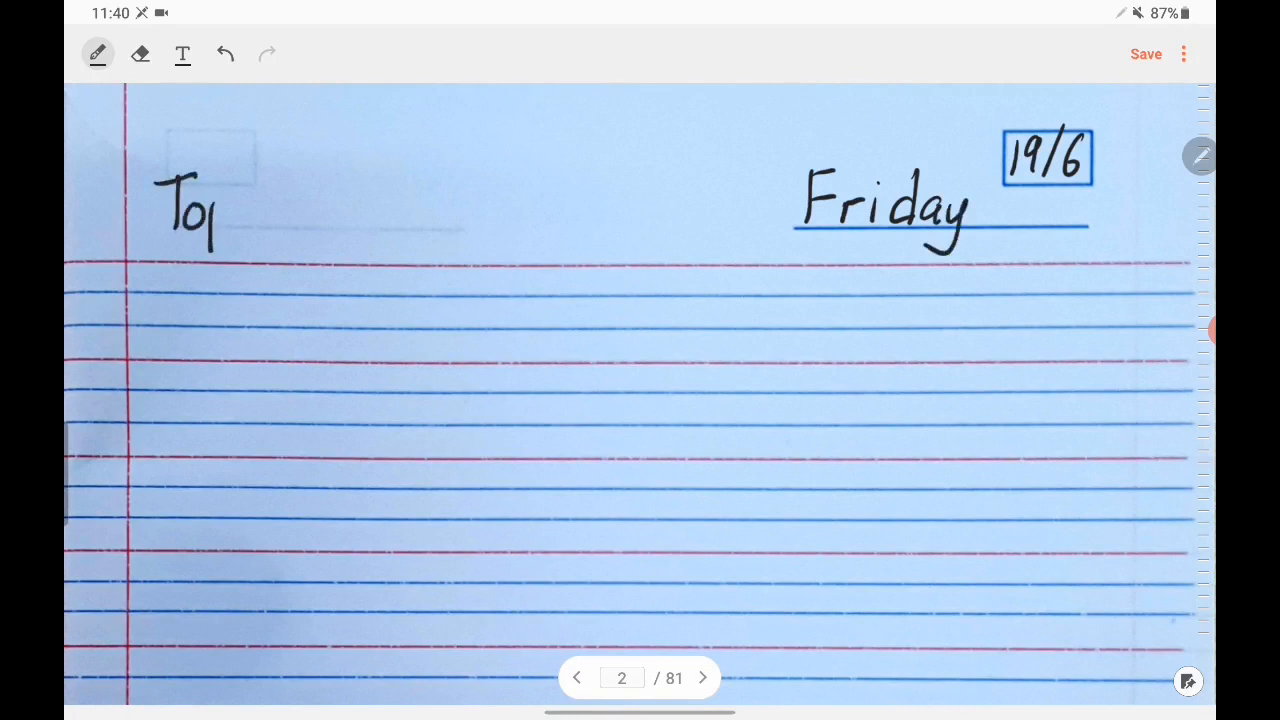
left_click_drag(230, 210, 290, 210)
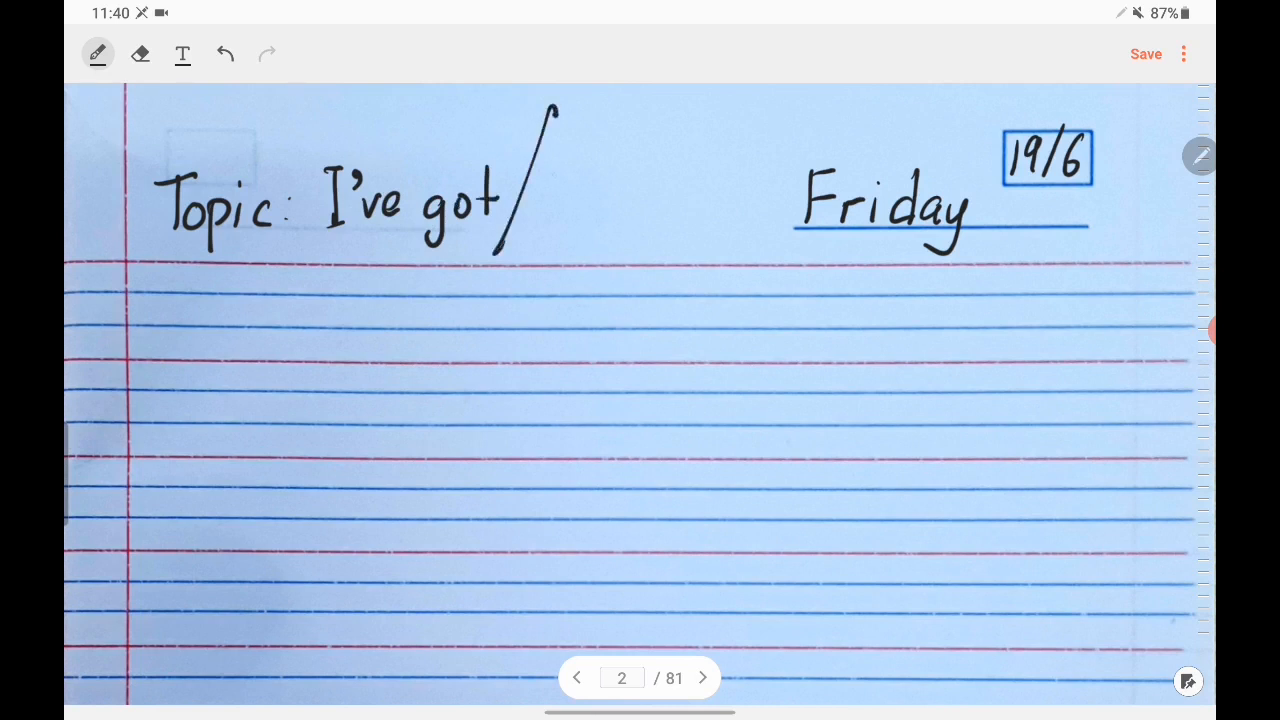
Step: Complete the topic heading with 'I haven't got'
left_click_drag(540, 180, 580, 200)
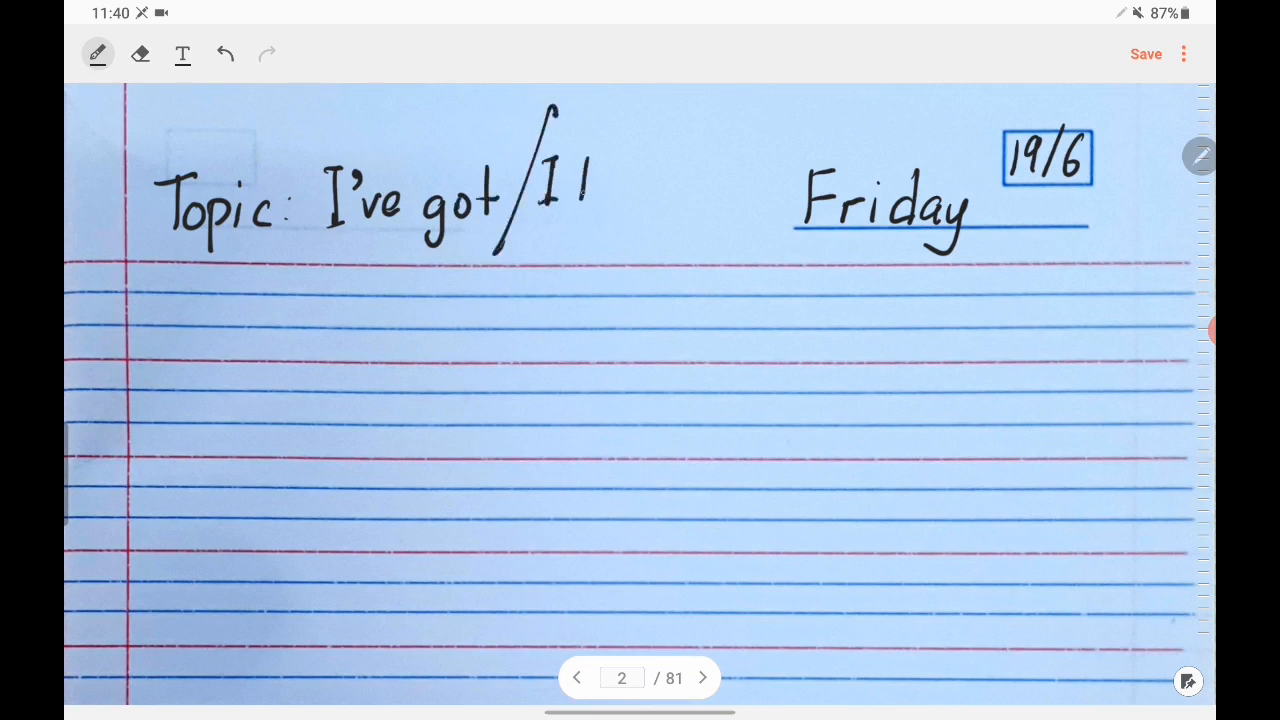
left_click_drag(560, 180, 680, 190)
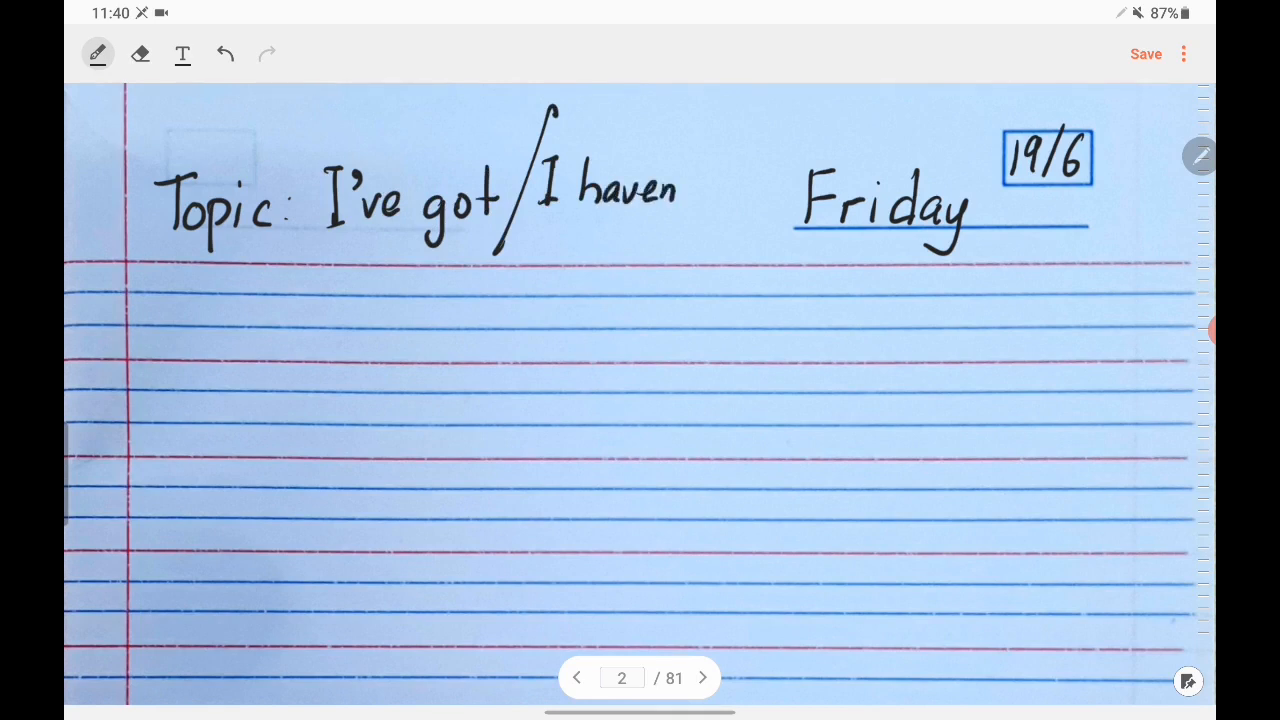
left_click_drag(690, 184, 756, 200)
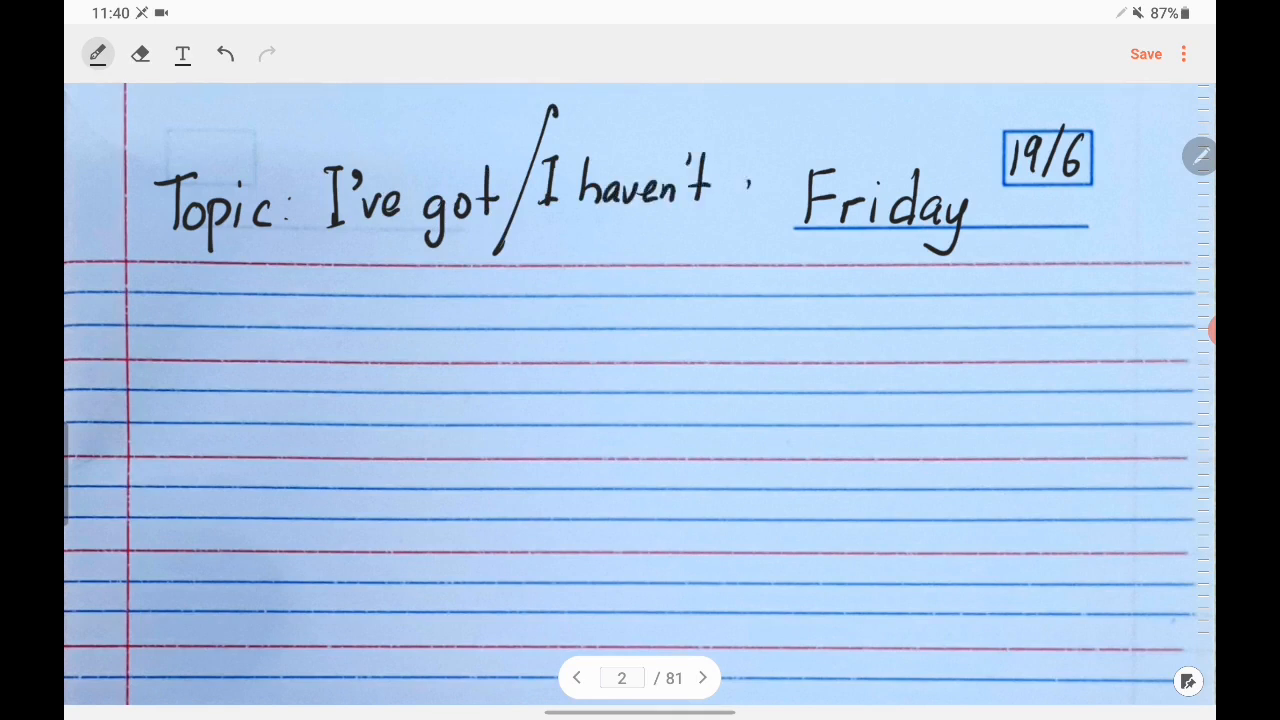
left_click_drag(736, 190, 780, 200)
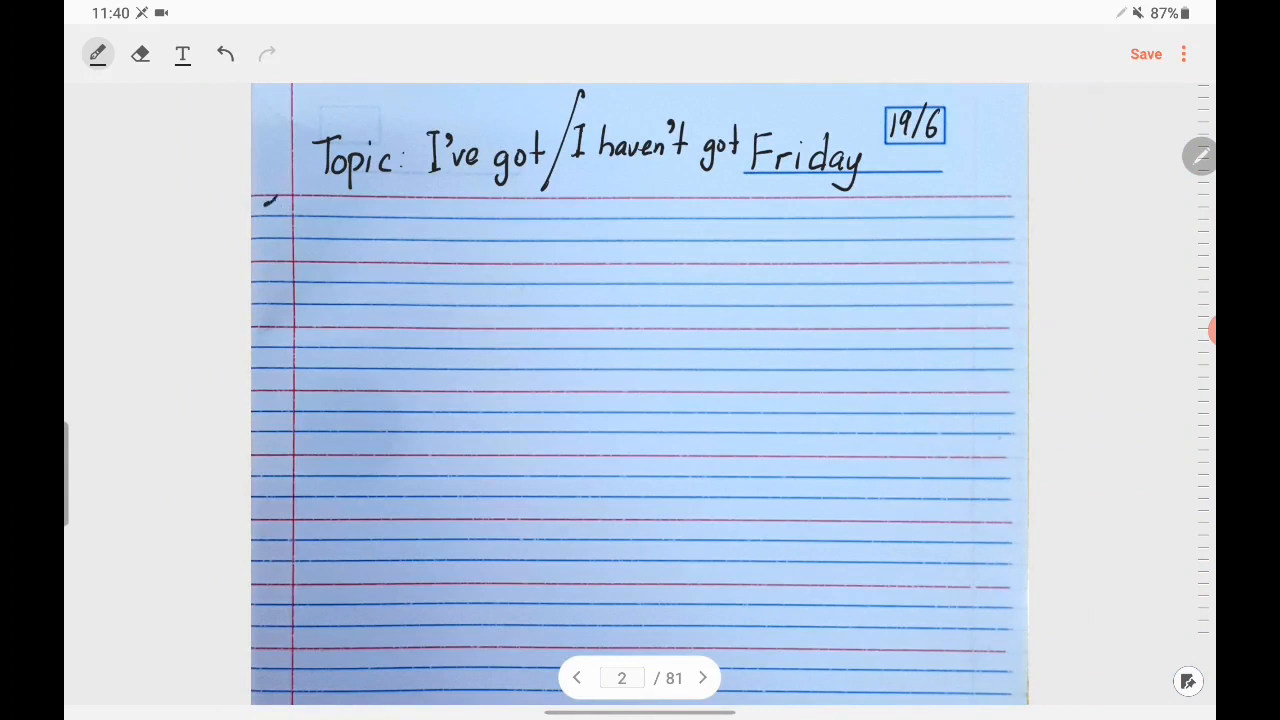
Step: Handwrite '1. I've got a sandwich and' on the first line under the Friday heading
left_click_drag(270, 200, 270, 244)
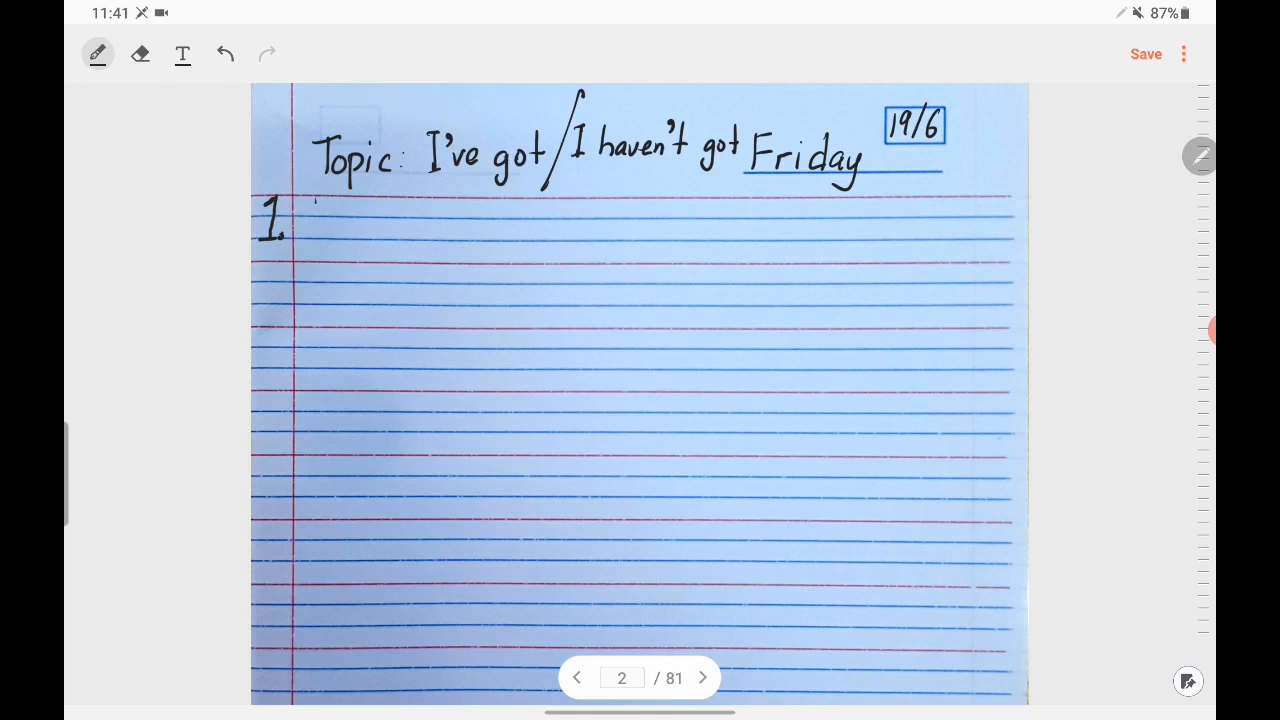
left_click_drag(310, 210, 330, 240)
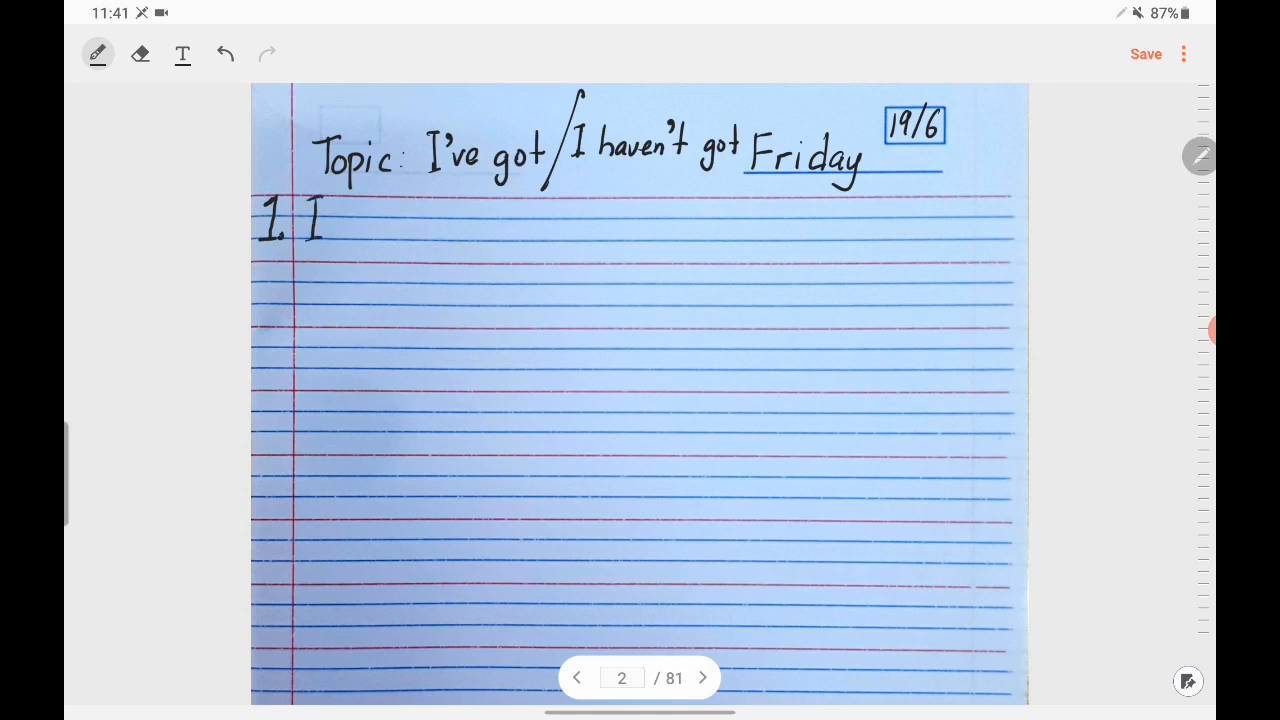
left_click_drag(336, 210, 340, 224)
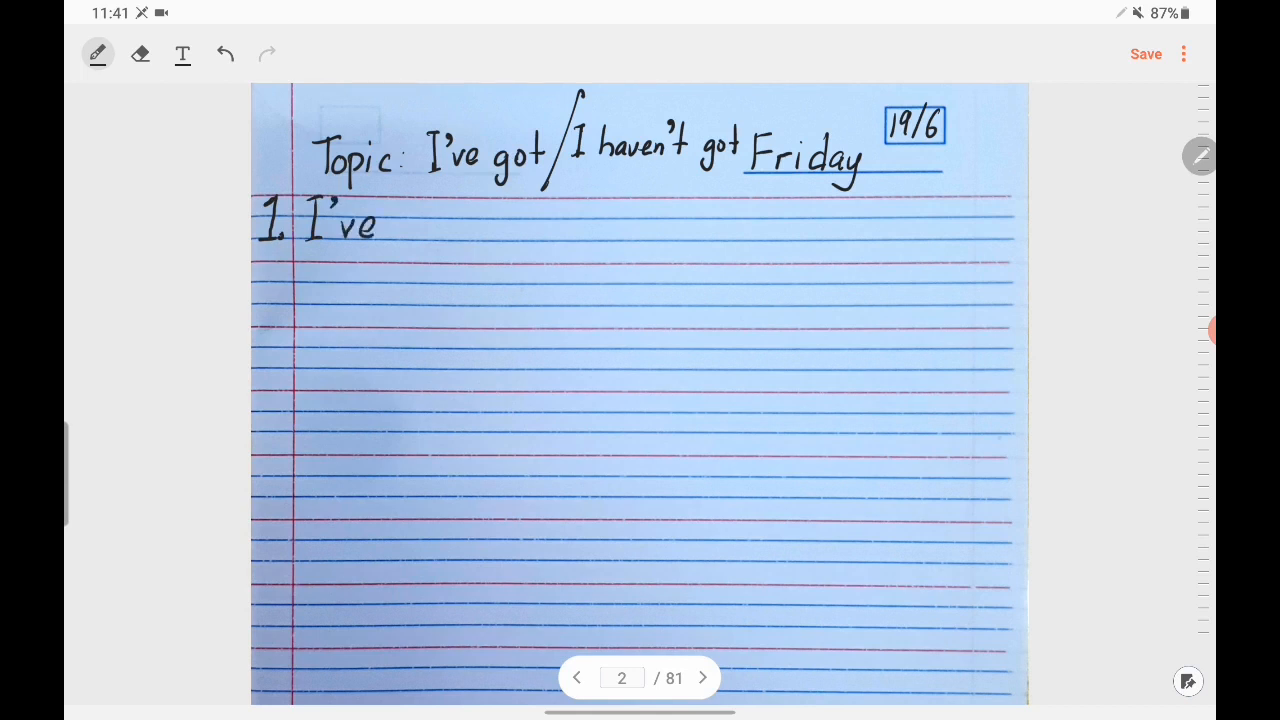
left_click_drag(420, 216, 436, 224)
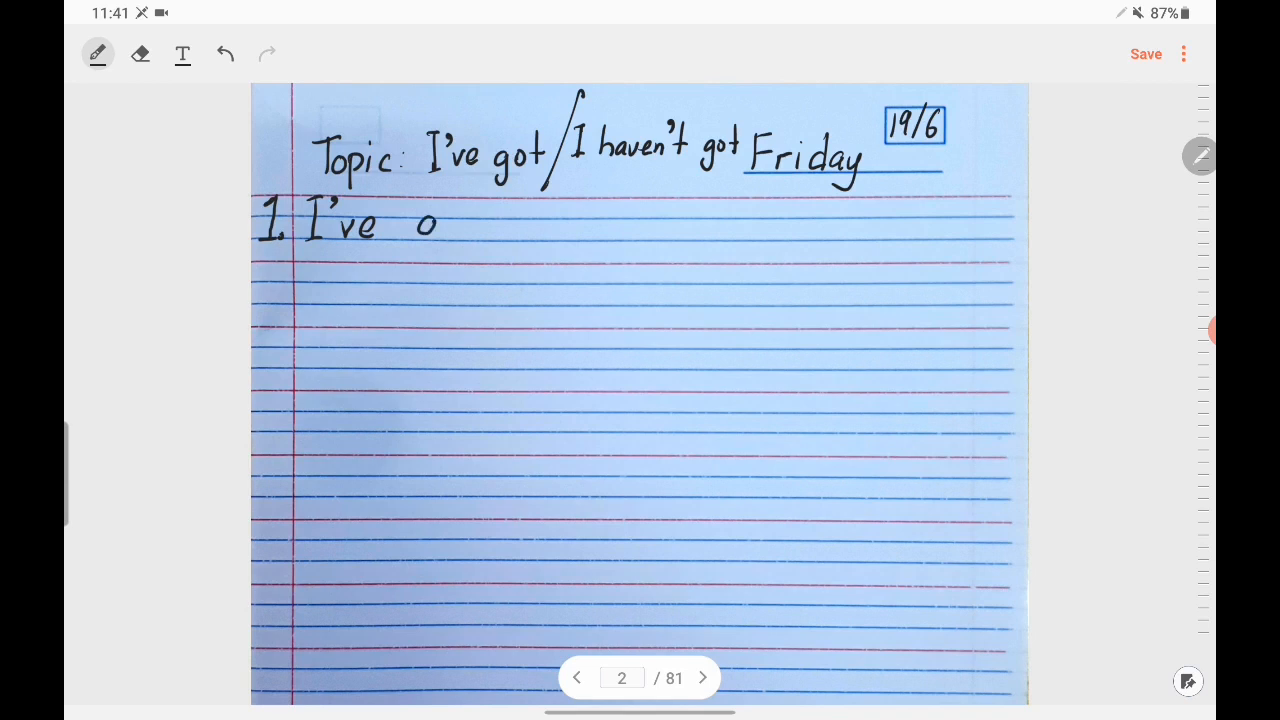
left_click_drag(400, 220, 490, 230)
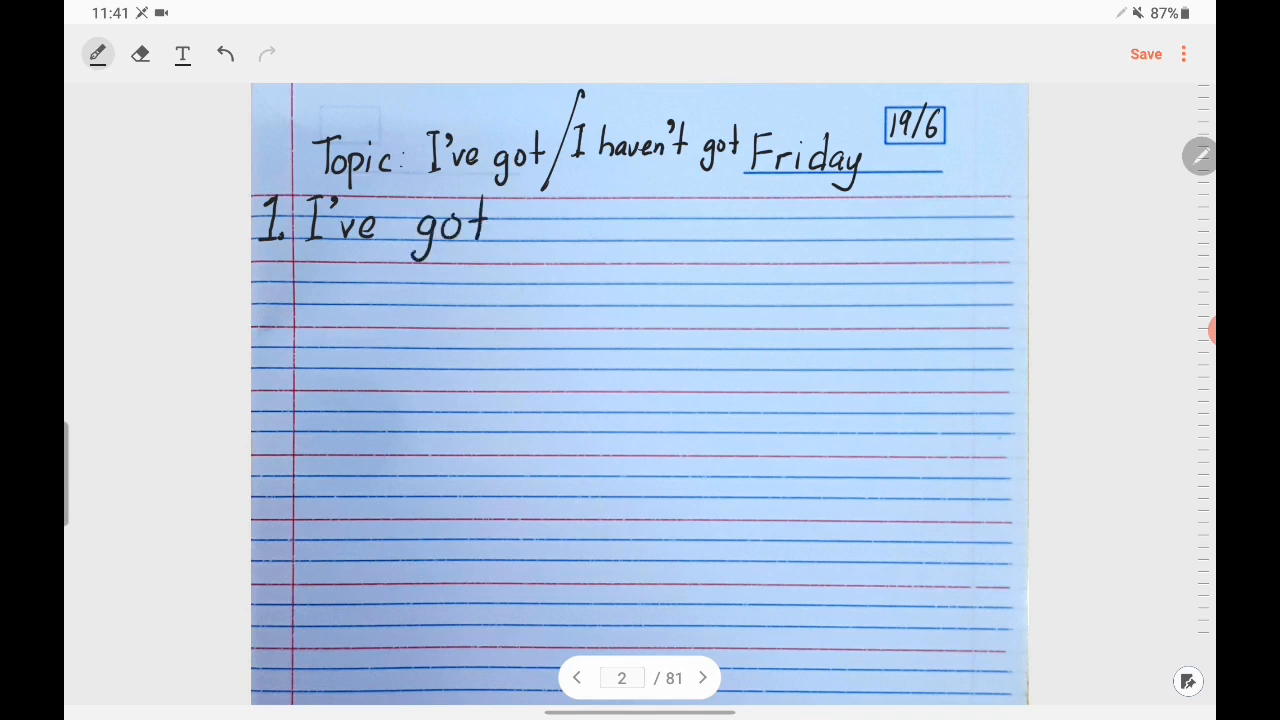
left_click_drag(520, 224, 550, 224)
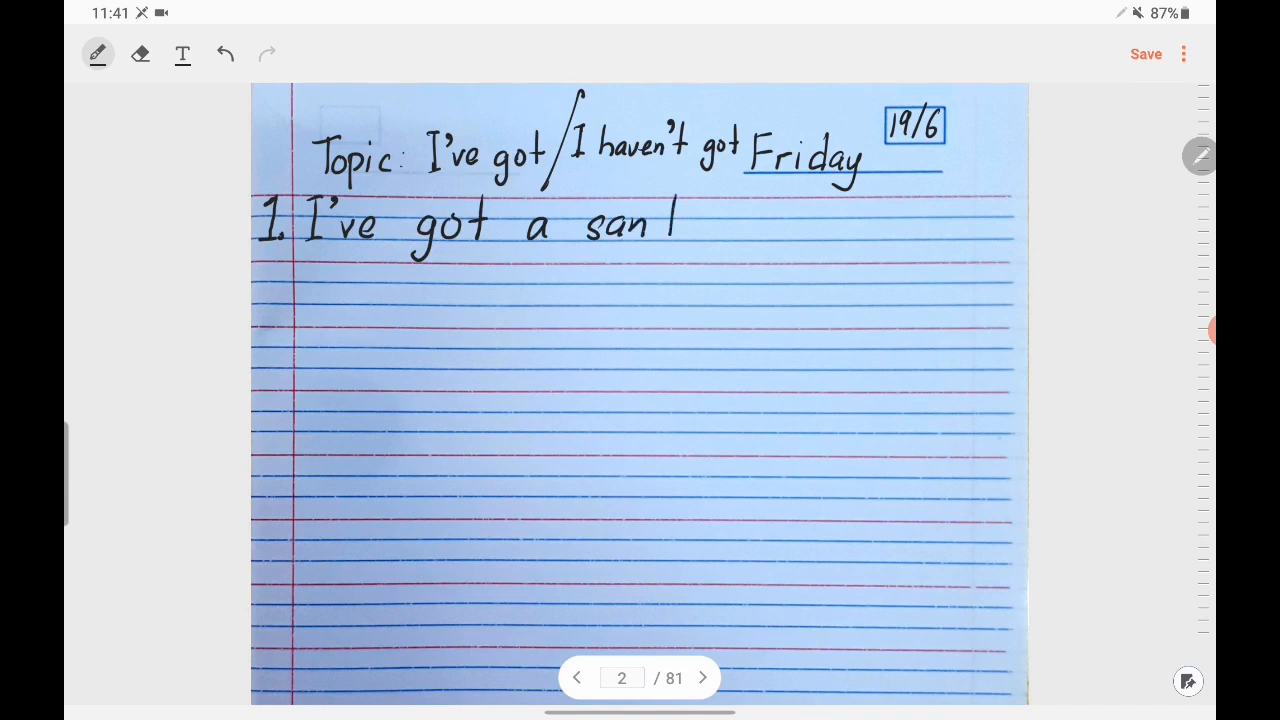
left_click_drag(640, 222, 710, 222)
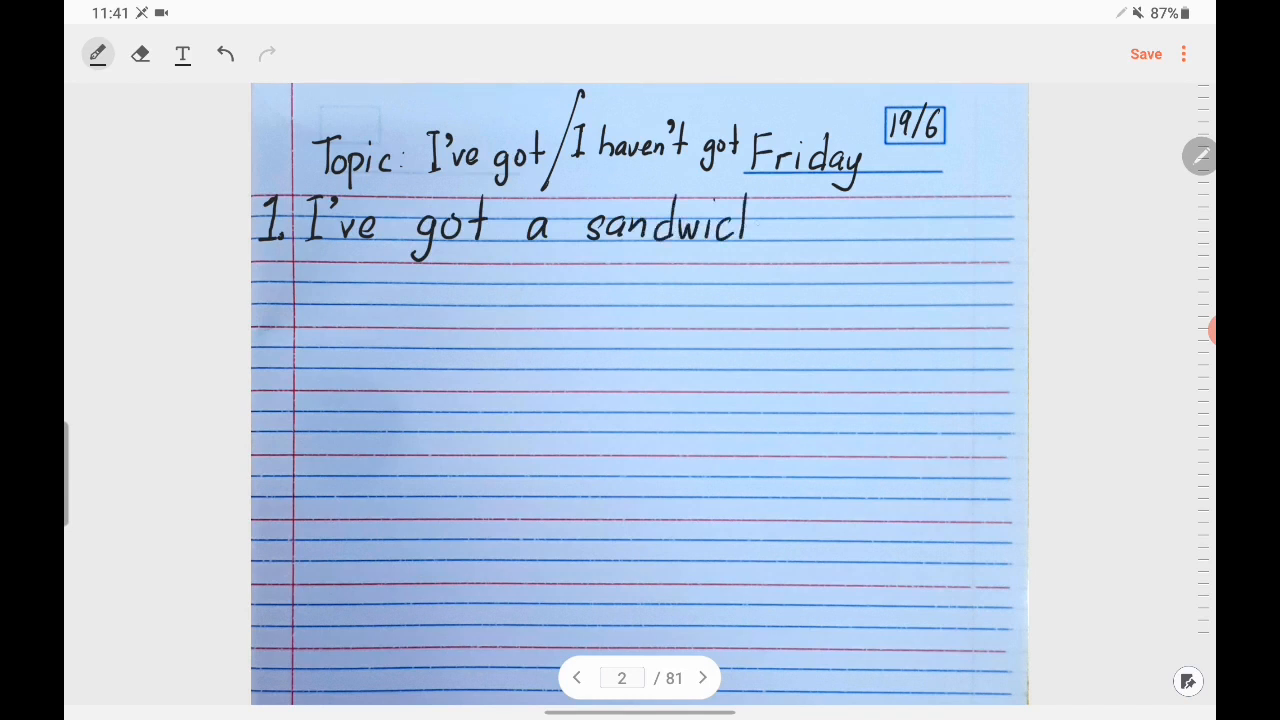
left_click_drag(744, 220, 760, 220)
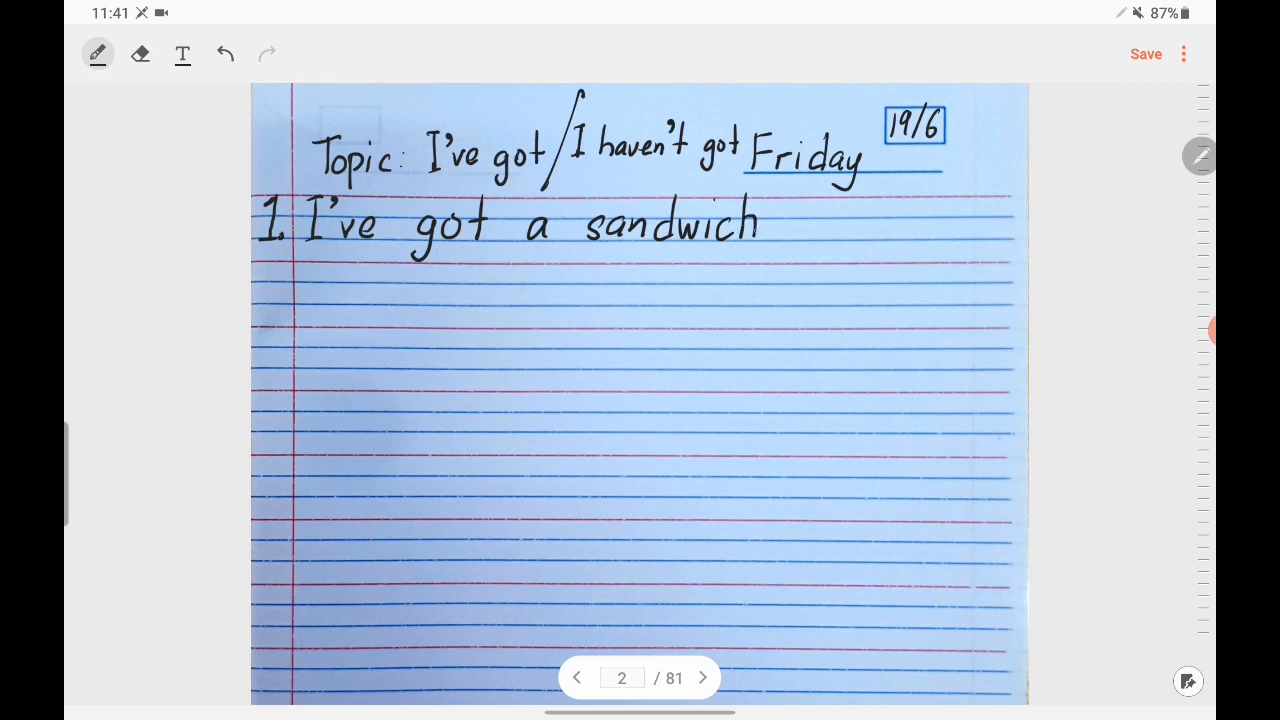
left_click_drag(790, 224, 844, 224)
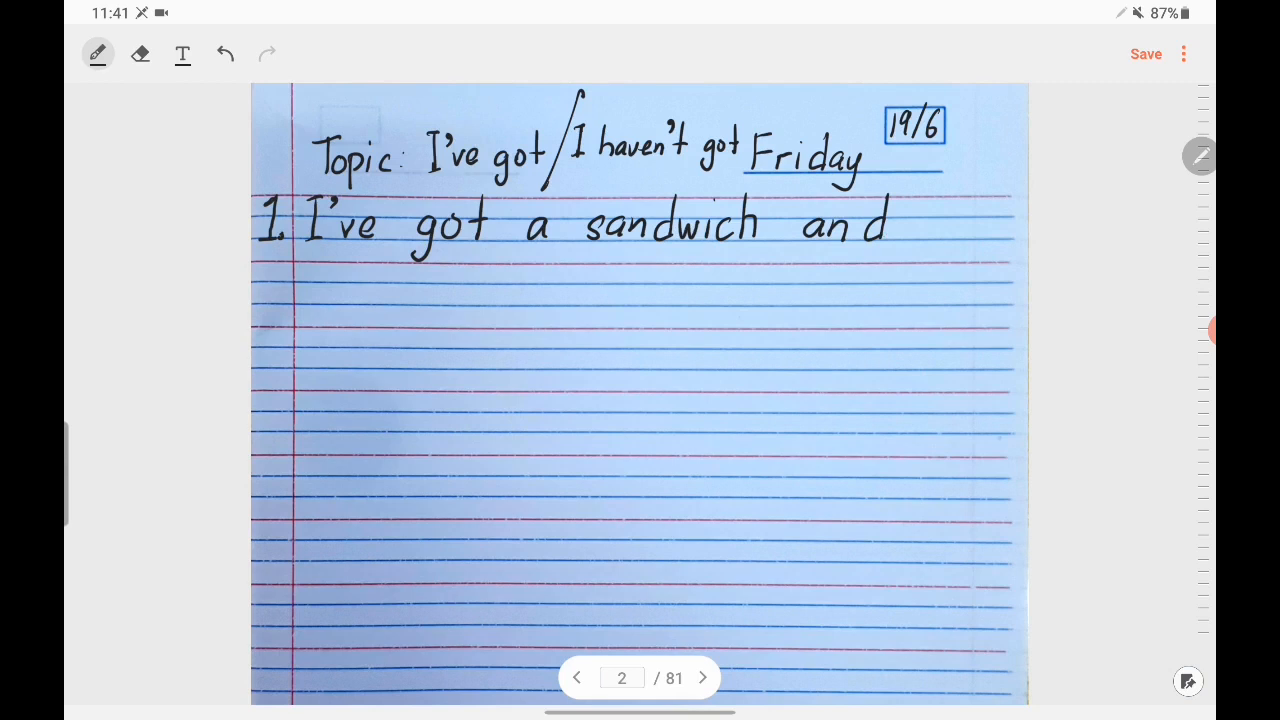
Step: Handwrite 'an apple.' on the second line to complete sentence 1
left_click_drag(300, 290, 350, 290)
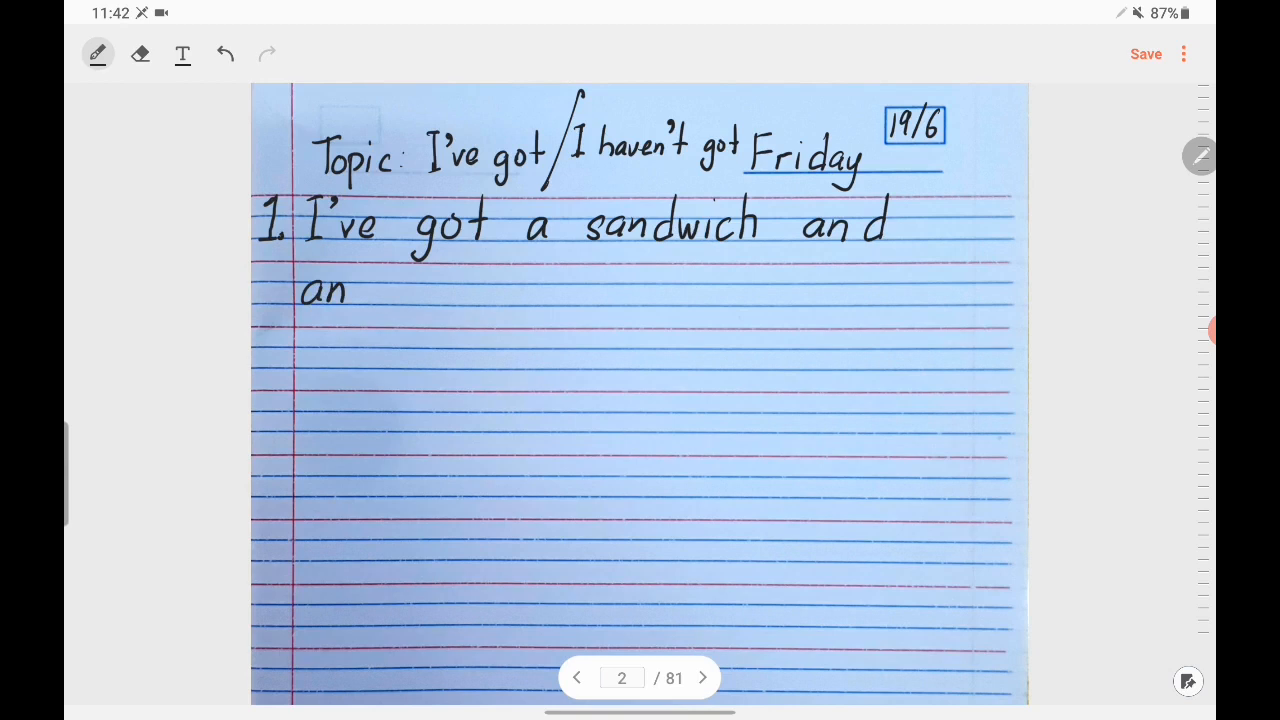
left_click_drag(390, 290, 456, 296)
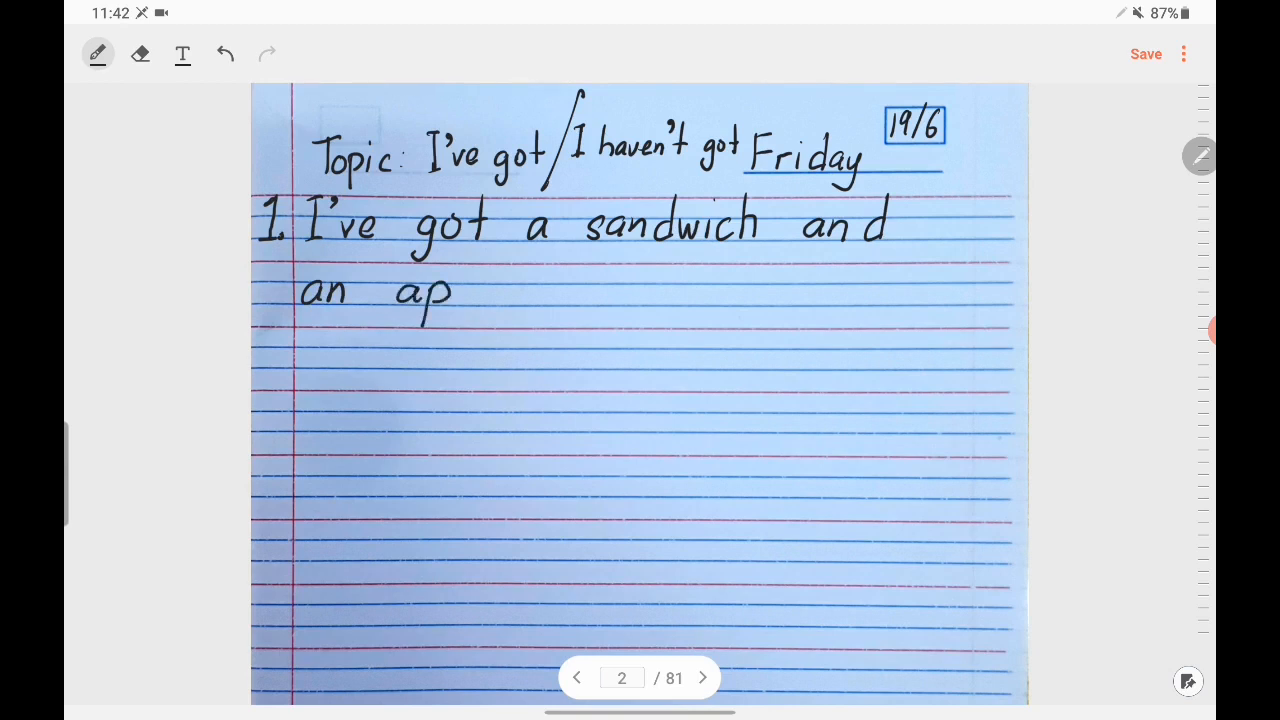
left_click_drag(456, 292, 516, 292)
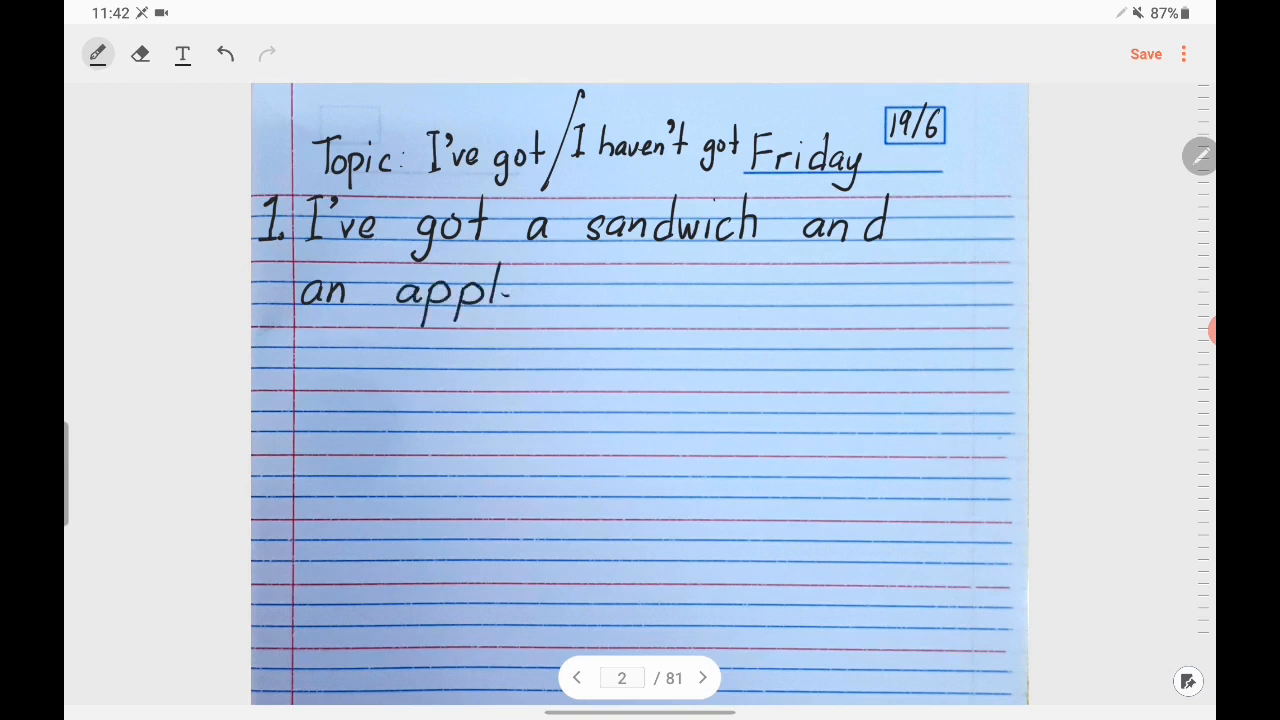
left_click_drag(504, 290, 540, 296)
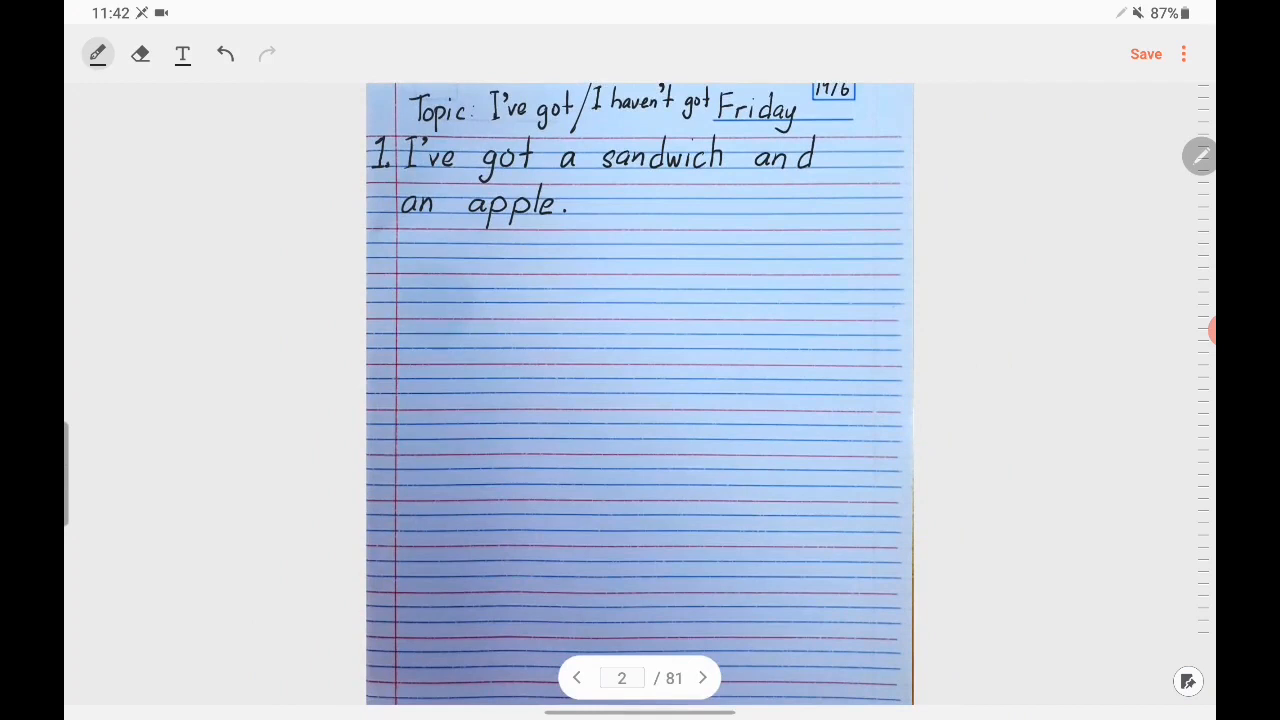
Step: Sketch the lunchbox outline below sentence 1
left_click_drag(470, 256, 776, 248)
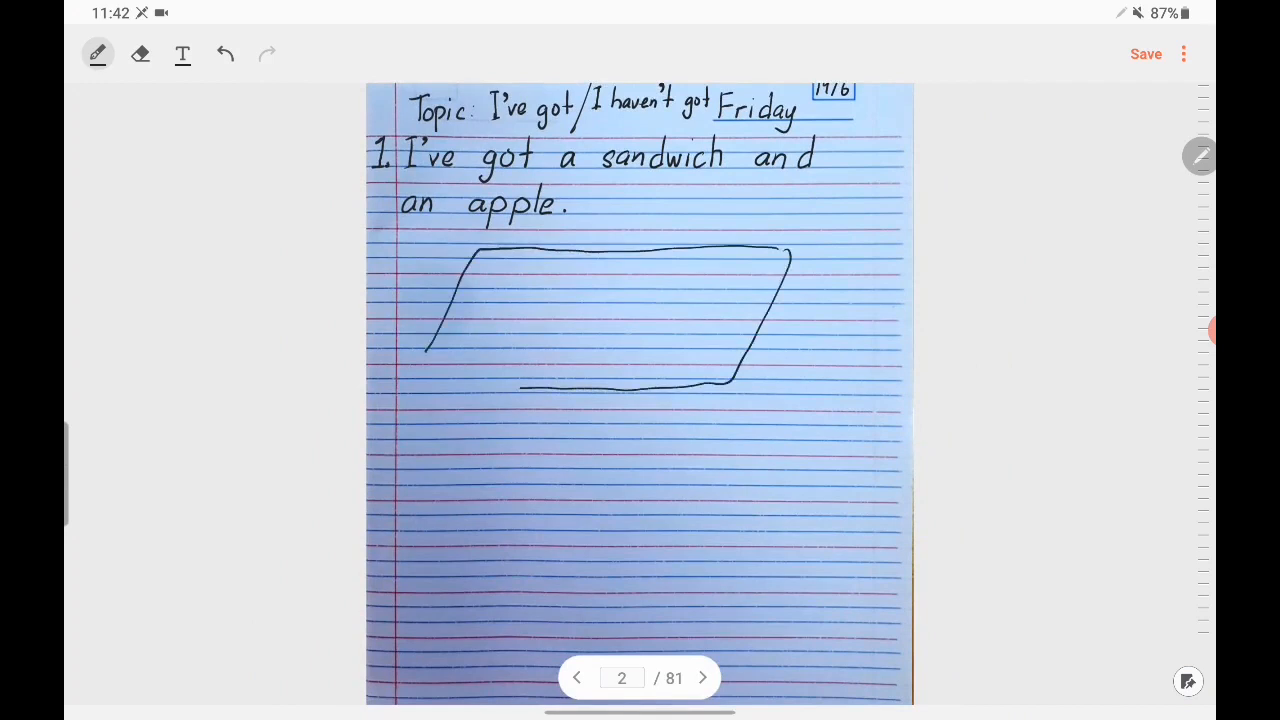
left_click_drag(790, 256, 796, 380)
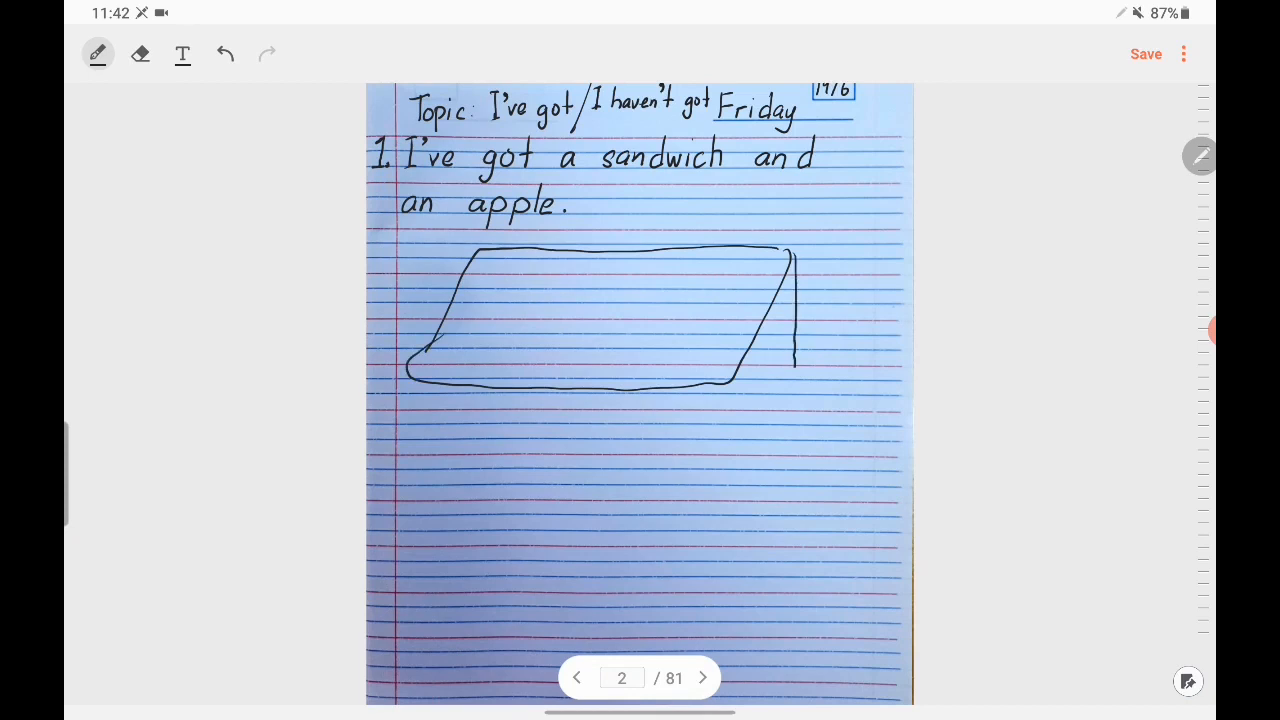
left_click_drag(790, 384, 480, 462)
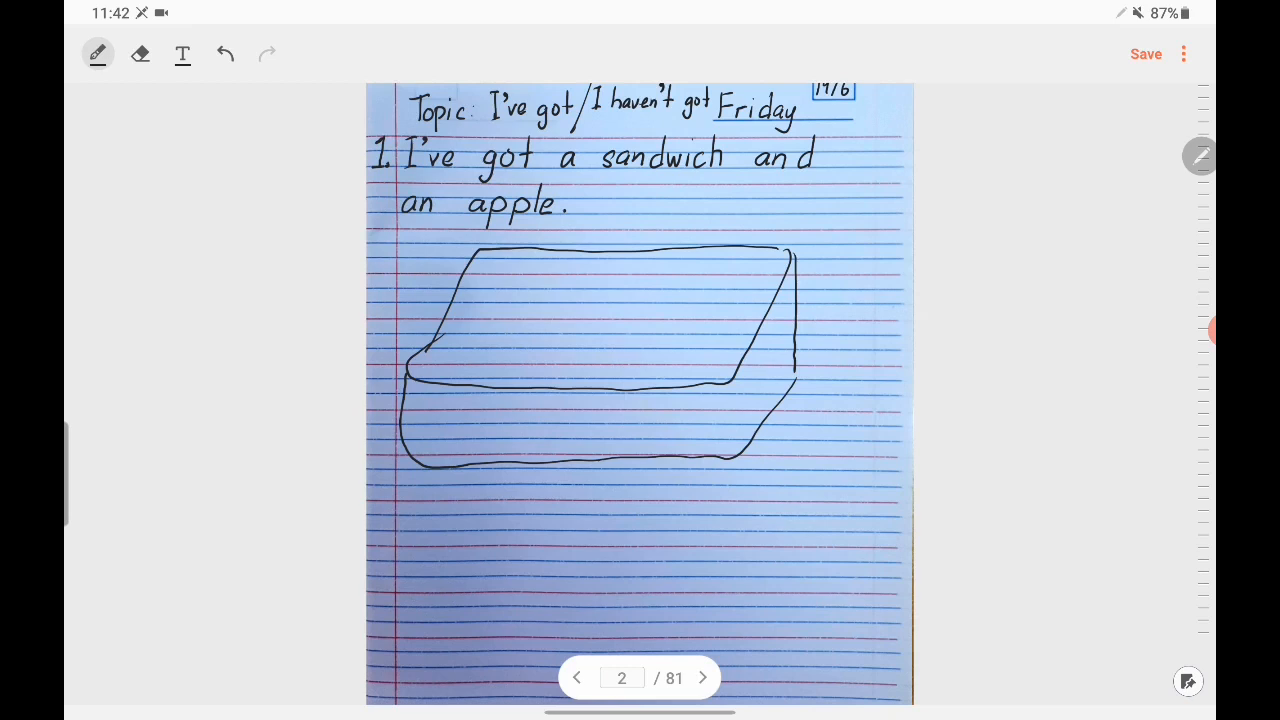
Step: Draw the sandwich inside the lunchbox
left_click_drag(460, 280, 610, 264)
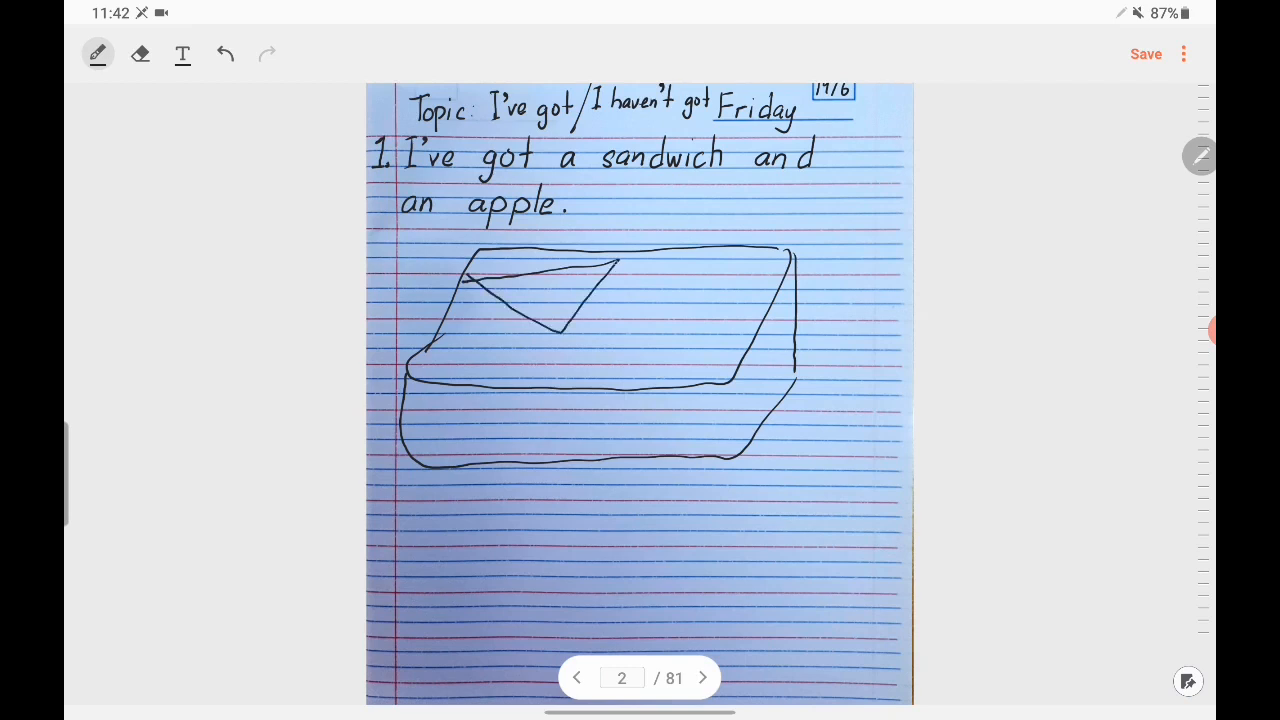
left_click_drag(620, 270, 564, 356)
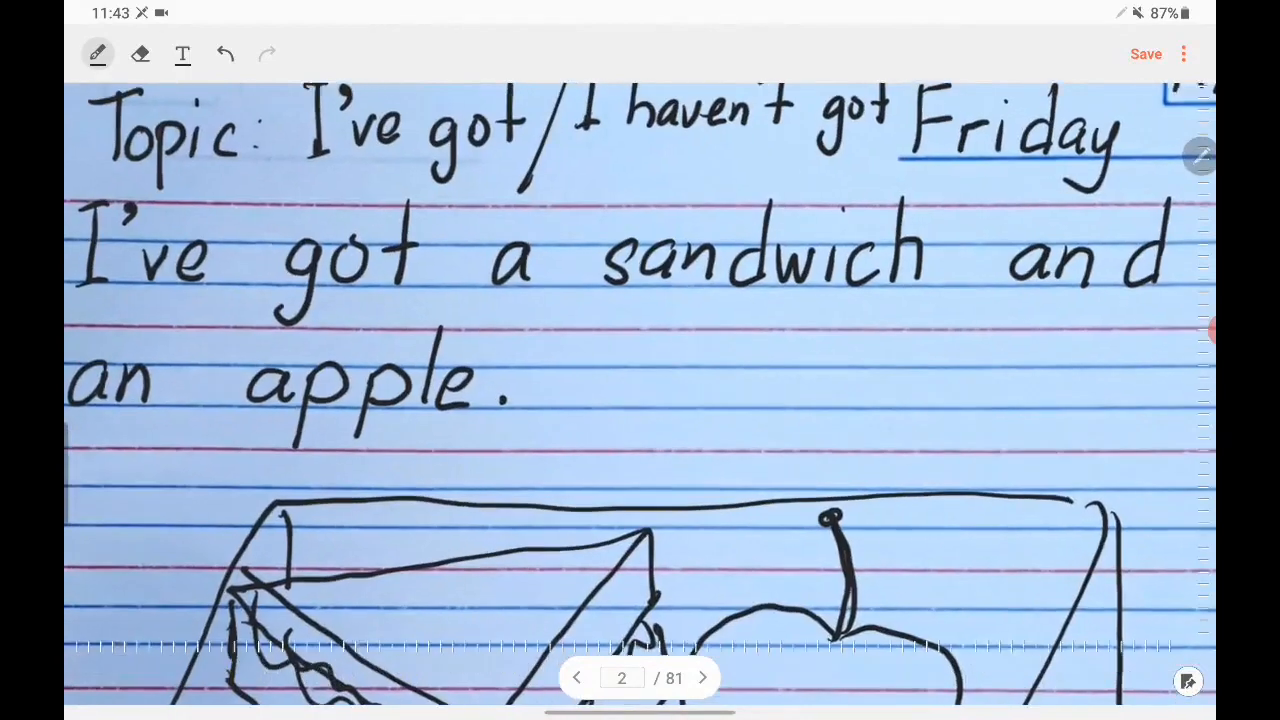
Step: Move on to page 3 and begin handwriting '2. I've got a san'
scroll("down", 3)
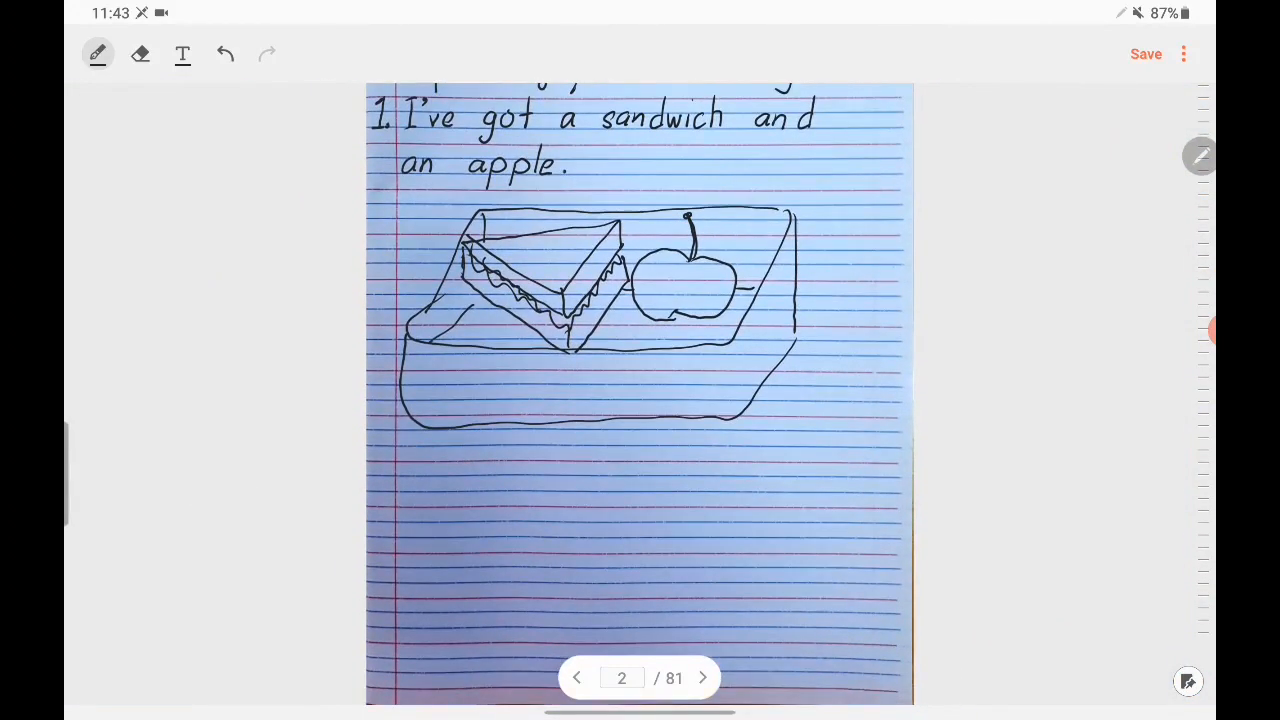
left_click(702, 676)
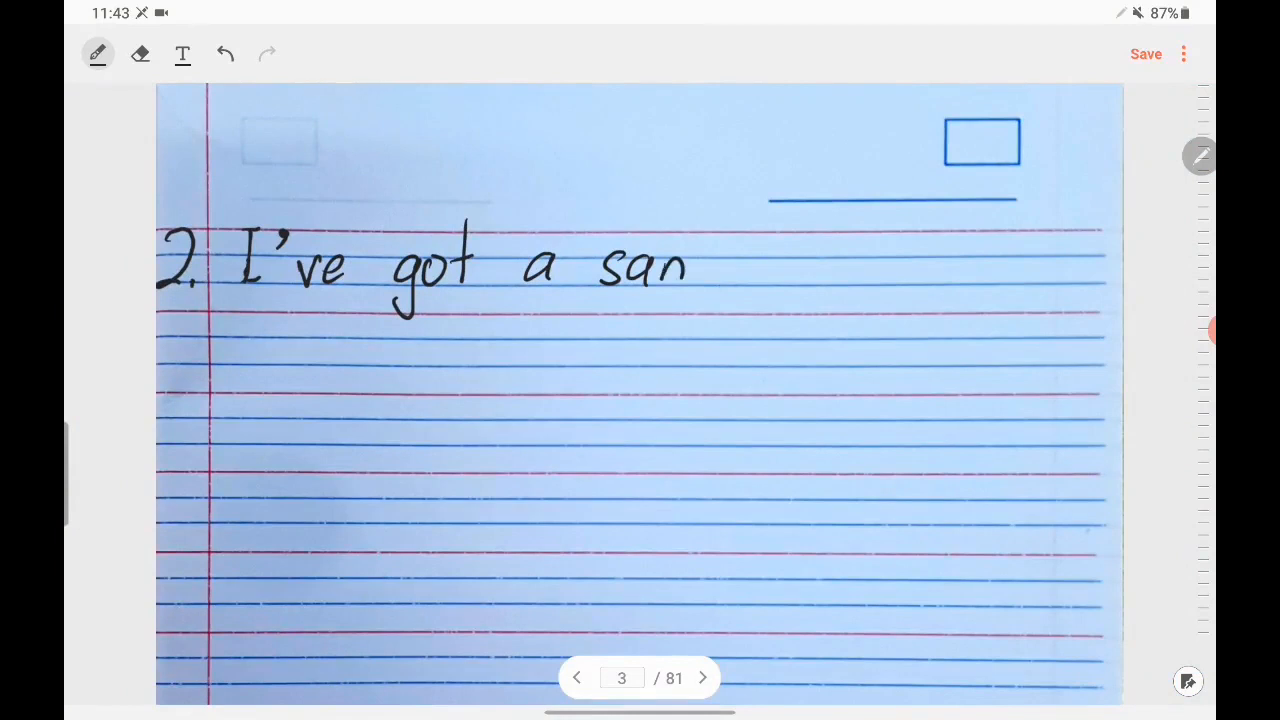
Step: Finish handwriting 'sandwich and a banana.' to complete sentence 2 on page 3
left_click_drag(690, 264, 760, 264)
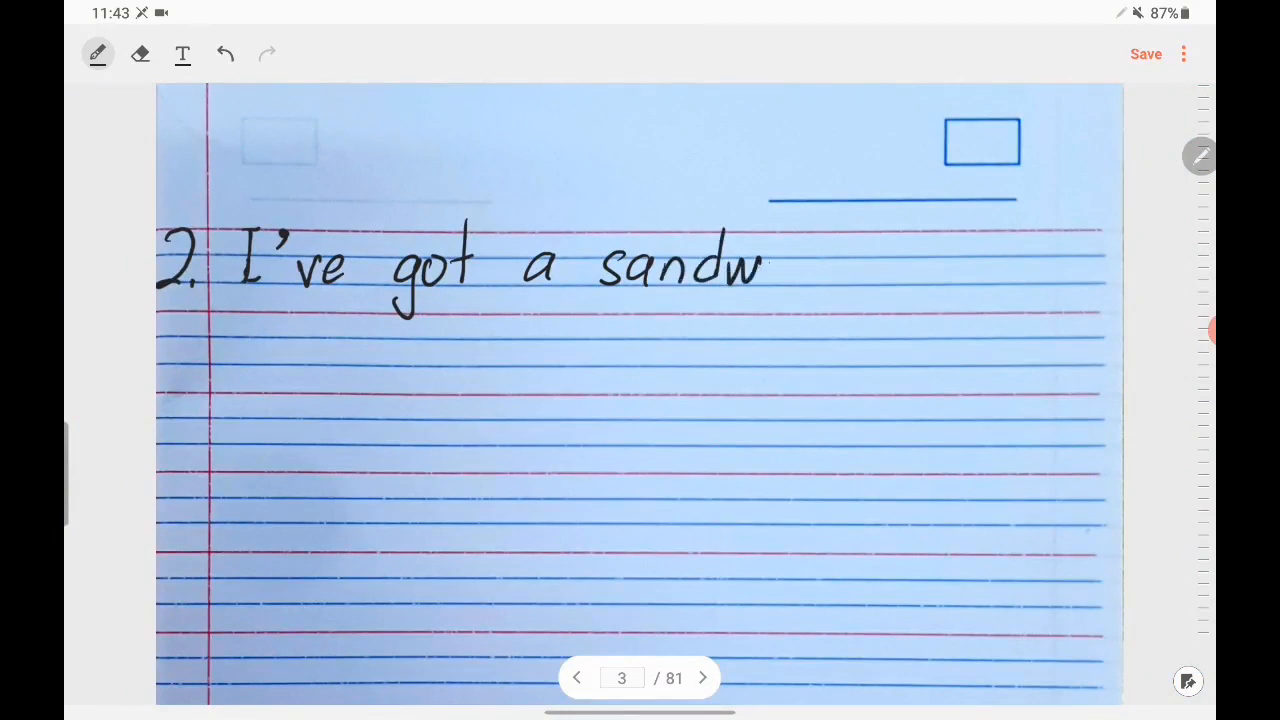
left_click_drag(764, 264, 844, 264)
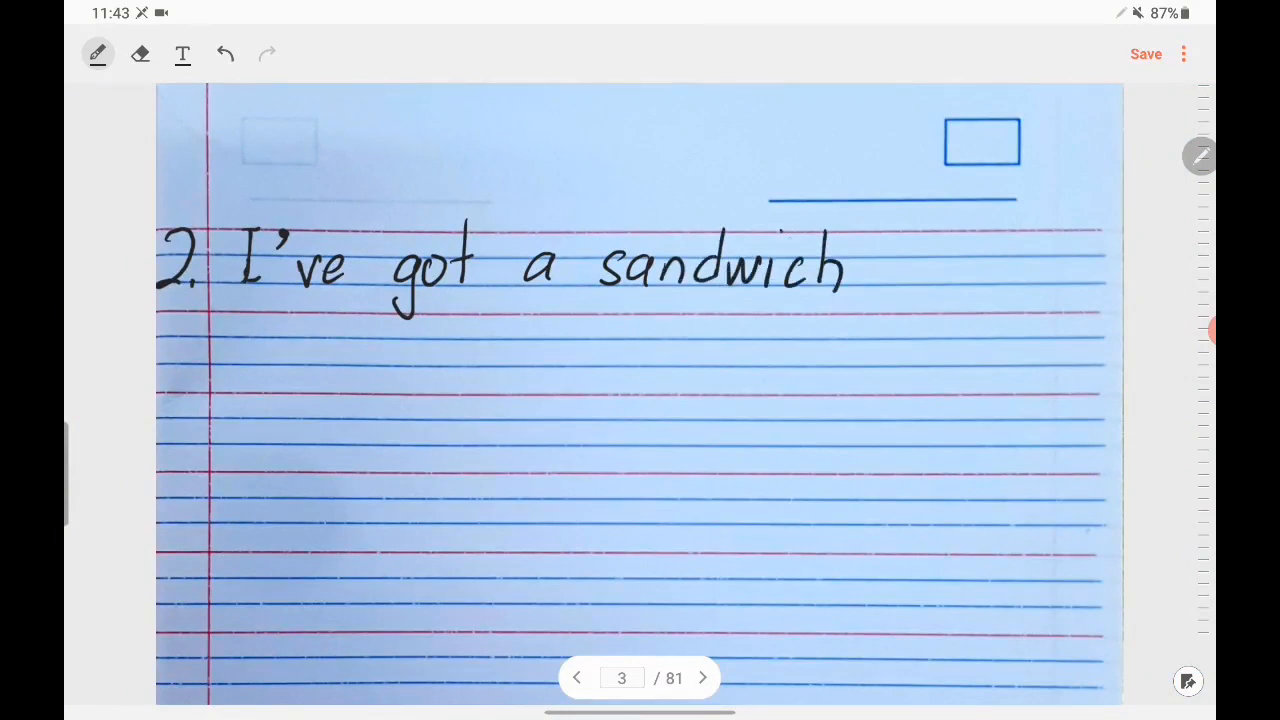
left_click_drag(880, 264, 984, 264)
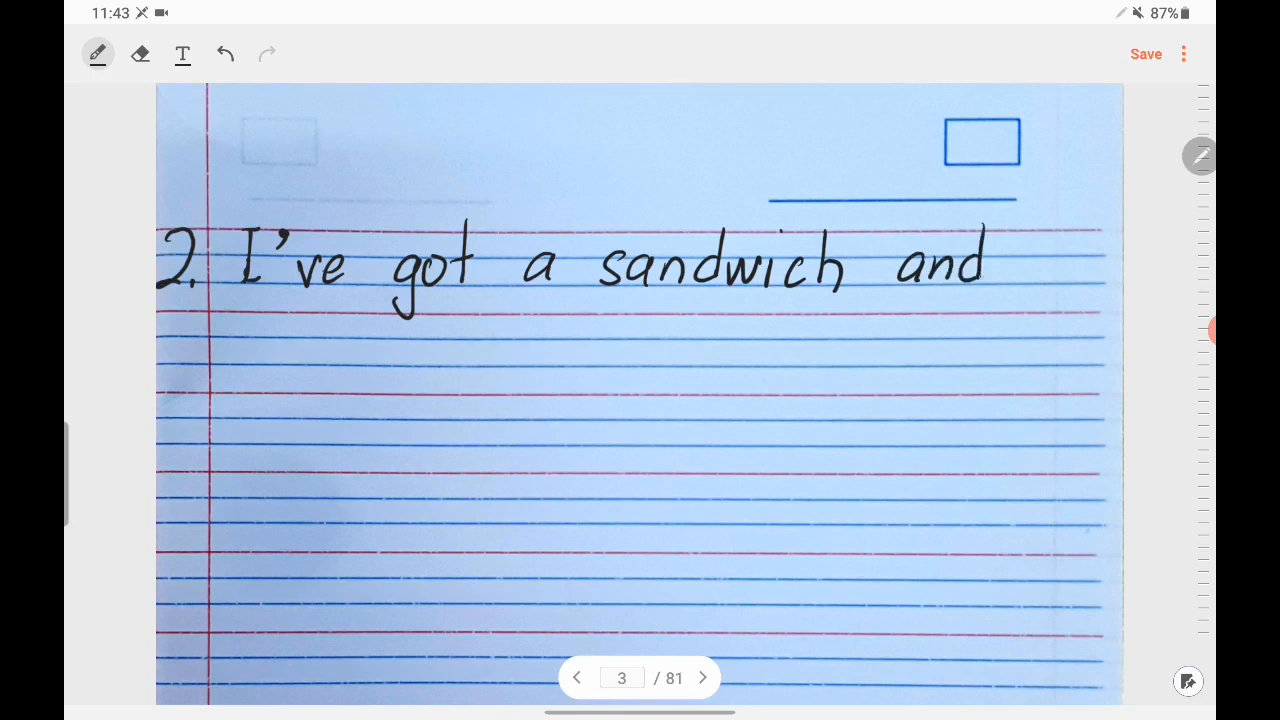
left_click_drag(250, 340, 236, 356)
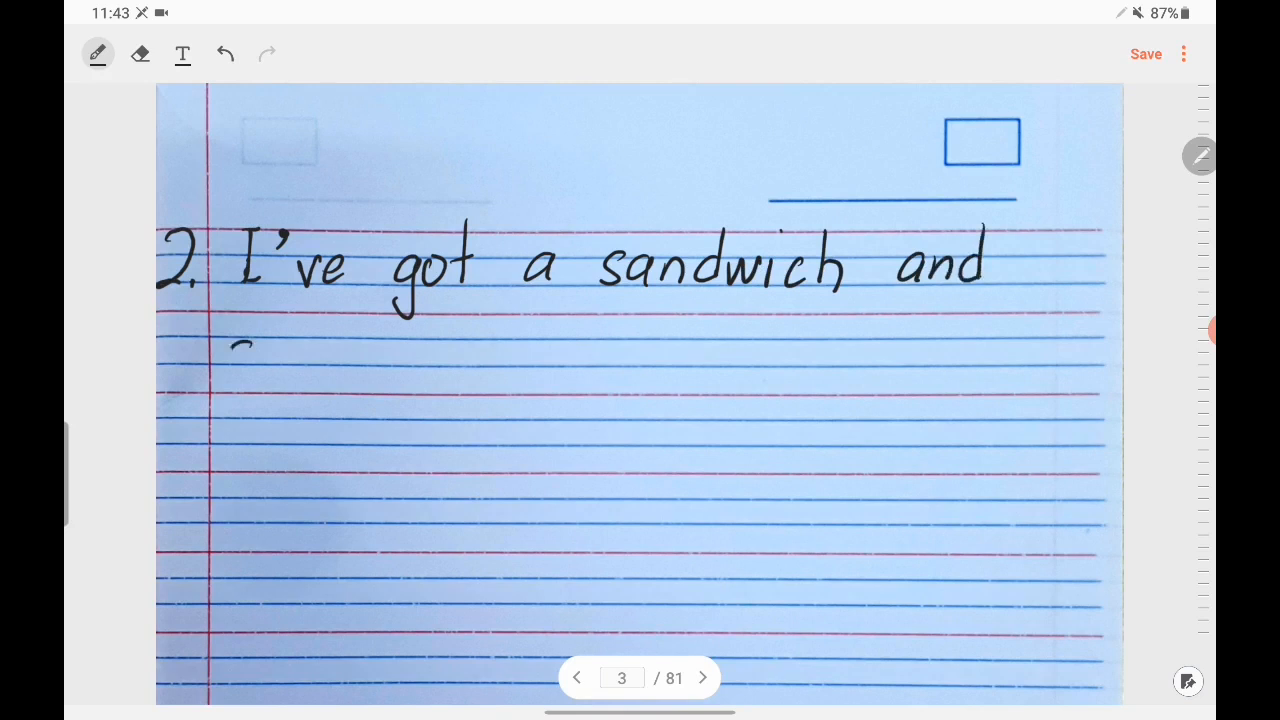
left_click_drag(230, 350, 400, 350)
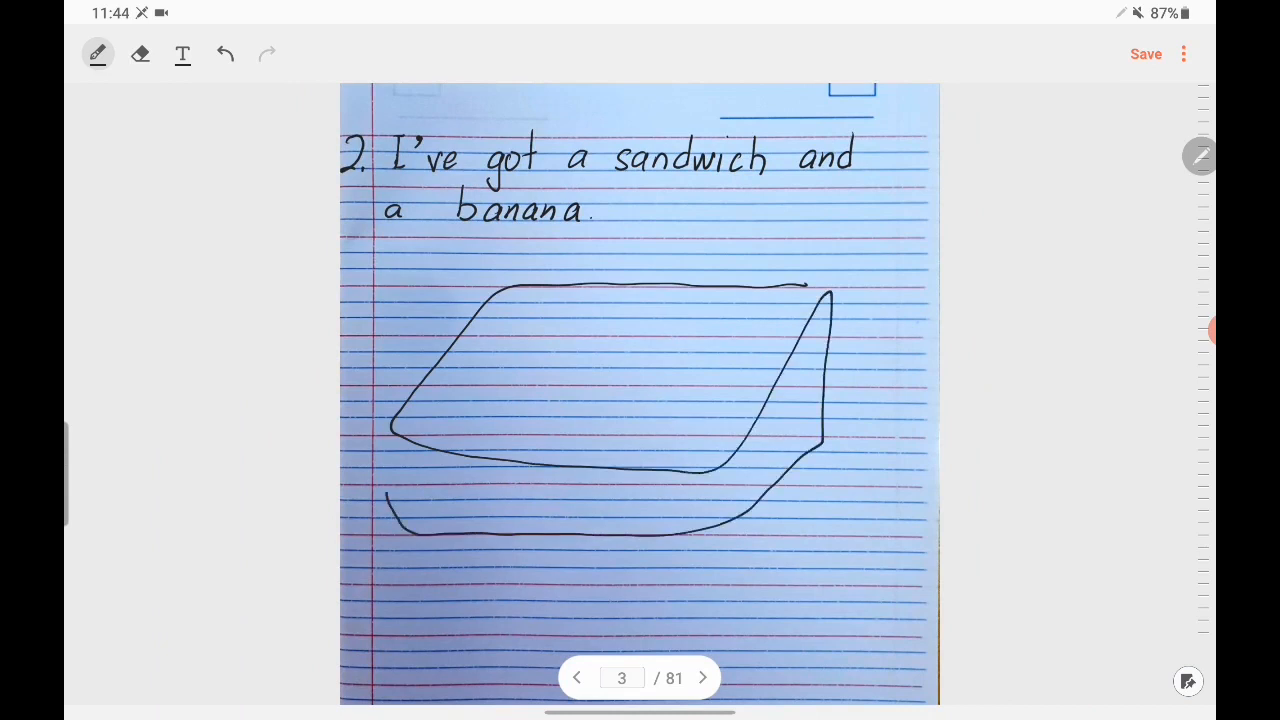
Step: Circle 'sandwich' and 'banana' with arrows into the lunchbox, then go back to page 2
left_click_drag(424, 296, 536, 356)
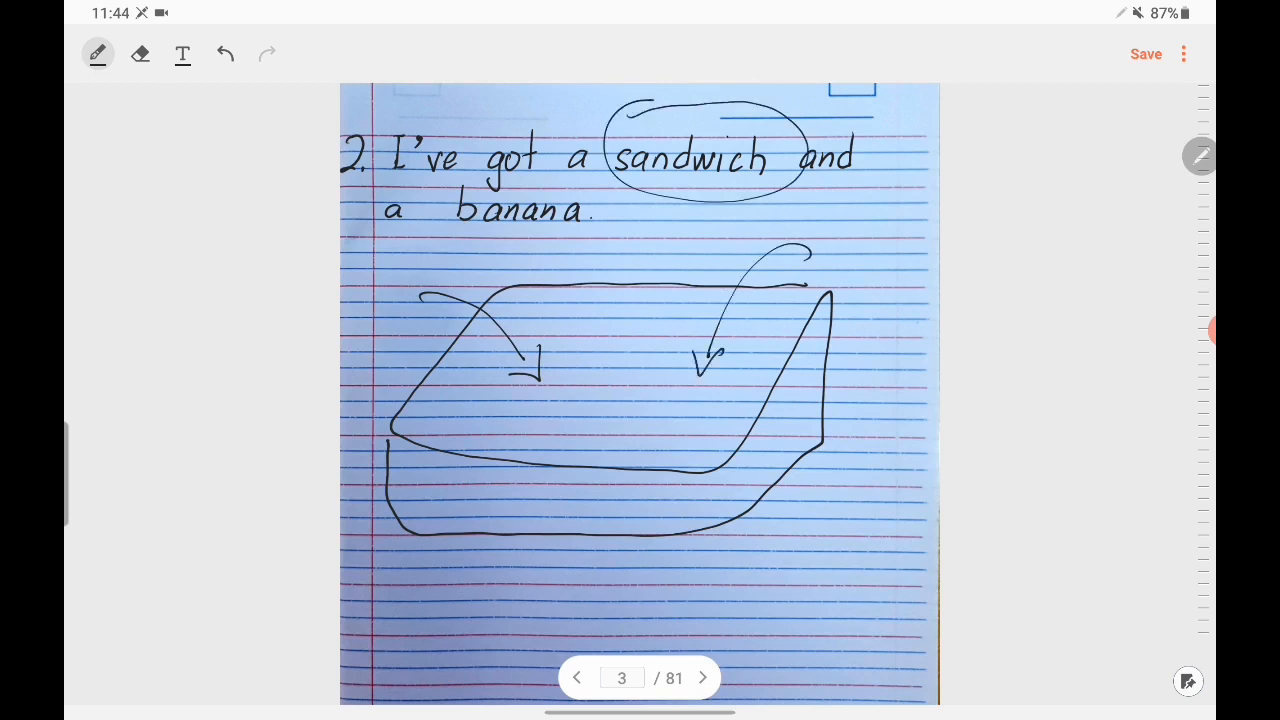
left_click_drag(450, 184, 590, 236)
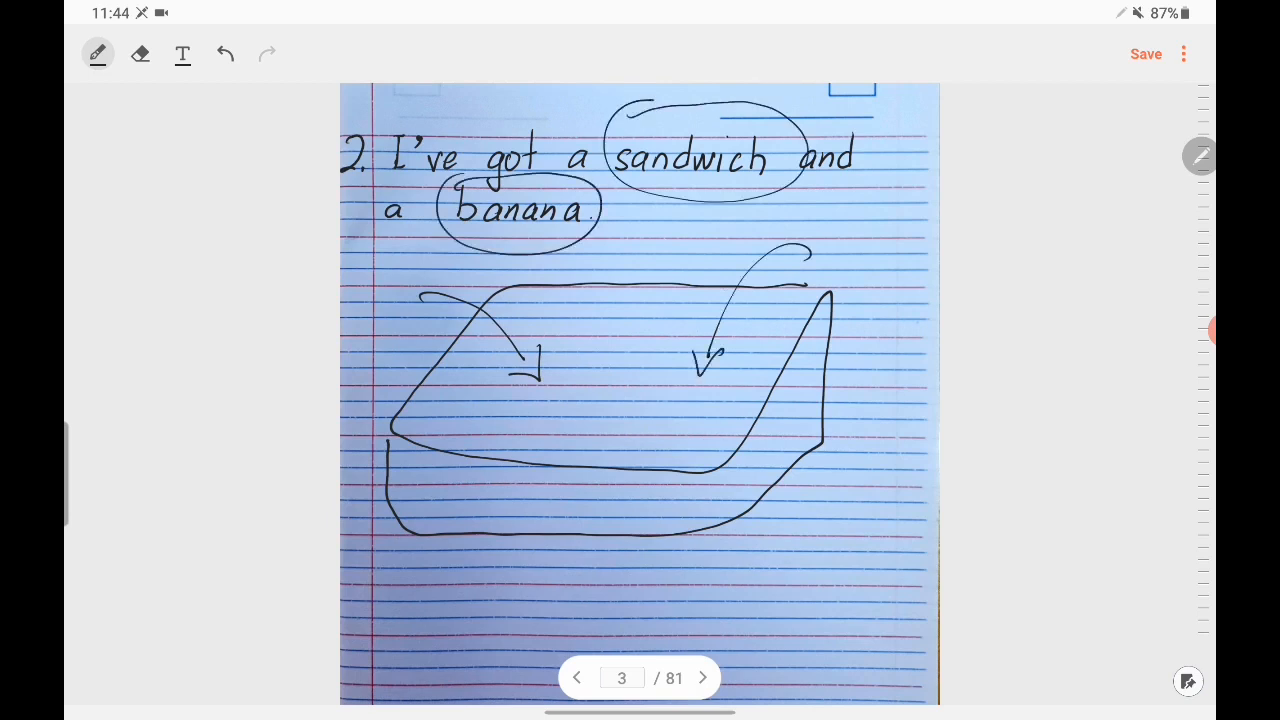
left_click(576, 676)
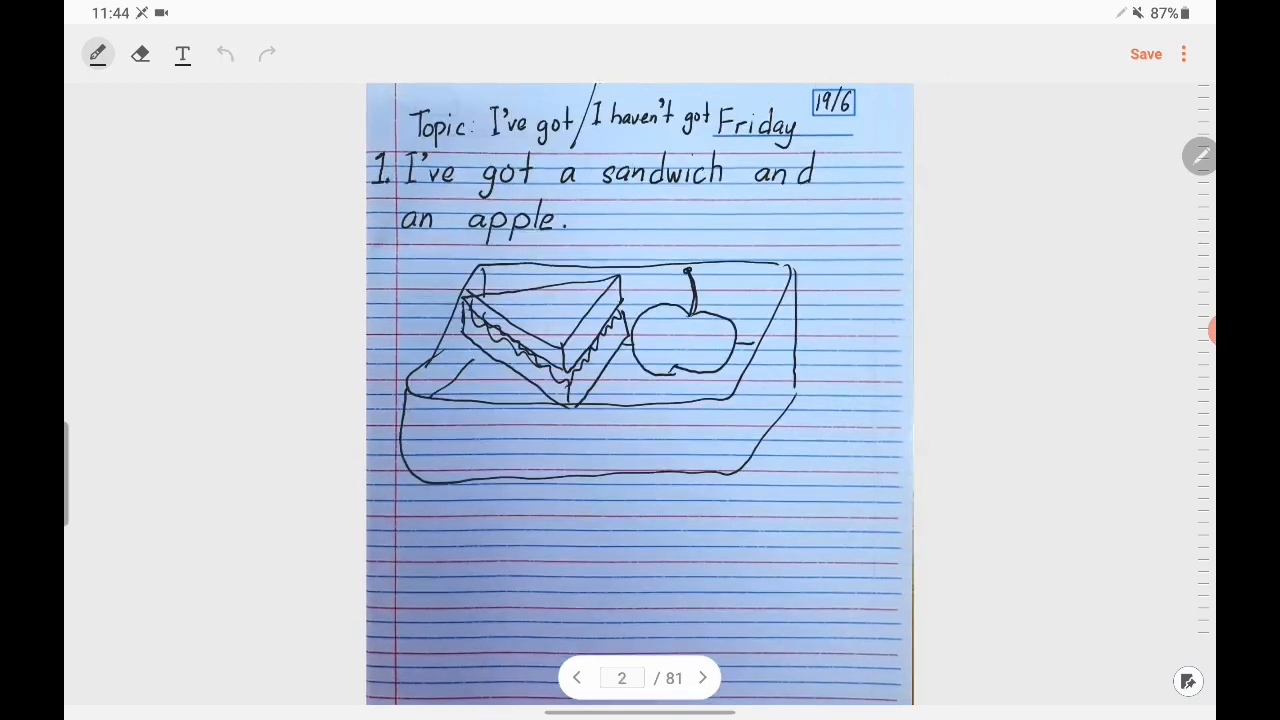